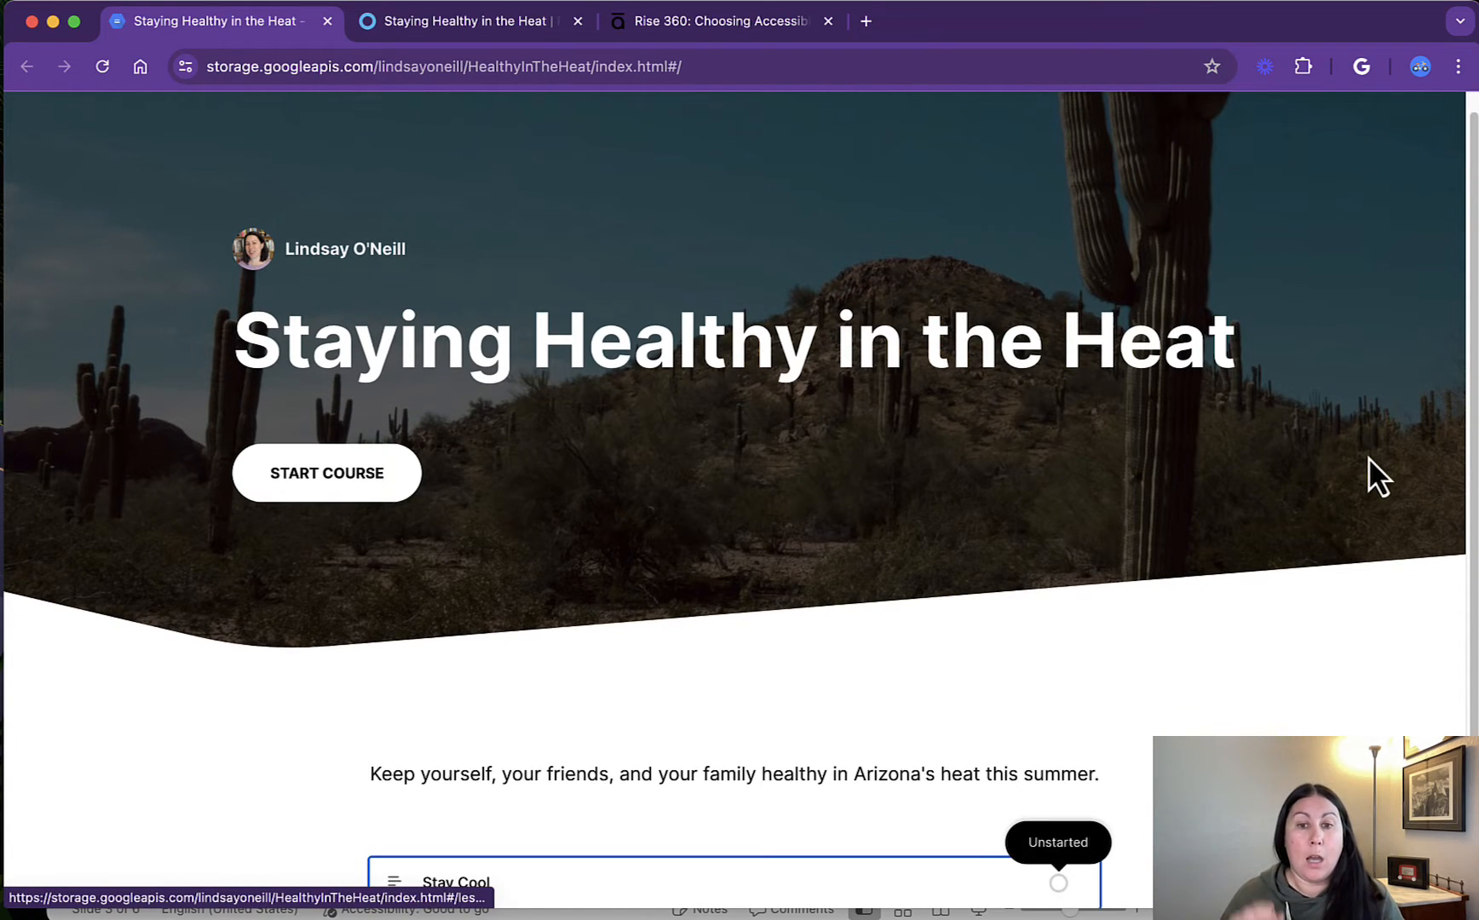
# - Open the Stay Cool lesson from the Staying Healthy in the Heat course landing page
pyautogui.scroll(-3)
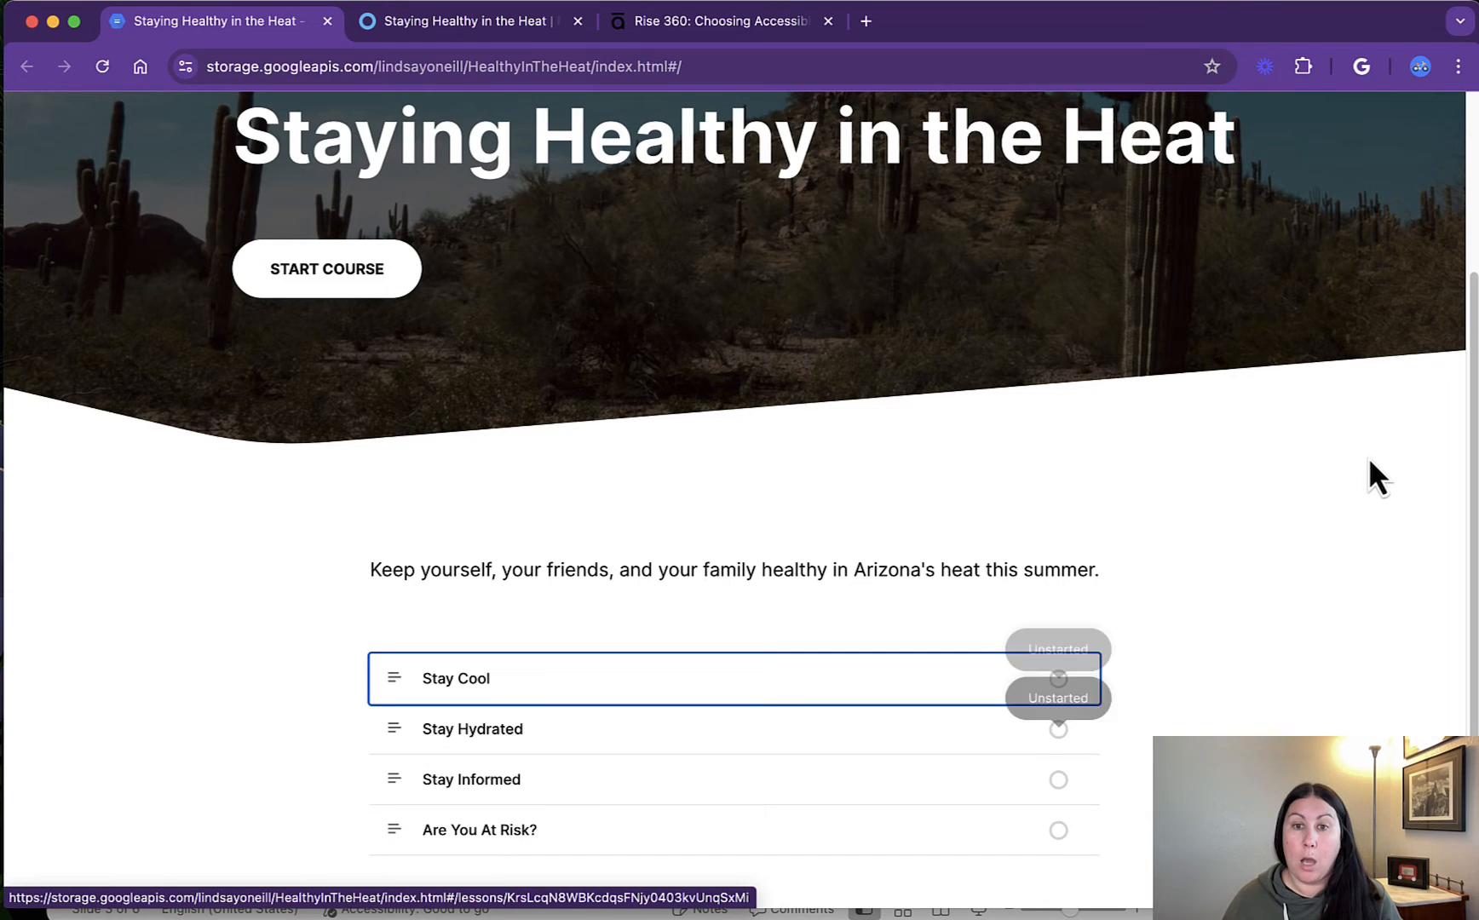
pyautogui.click(455, 679)
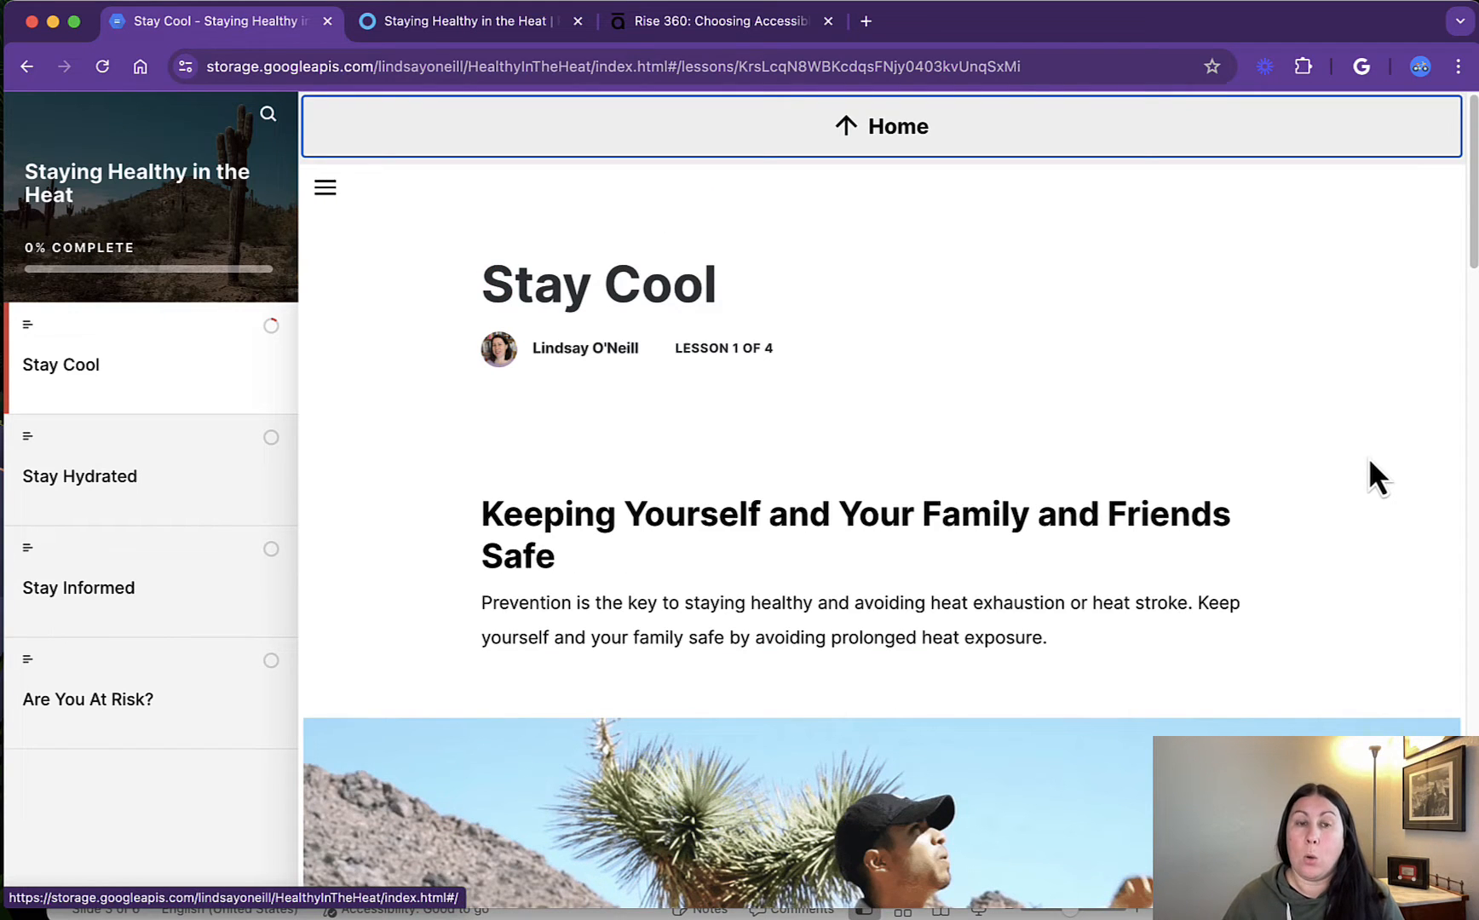
# - Play the Stay Cool lesson video briefly and pause it
pyautogui.scroll(-3)
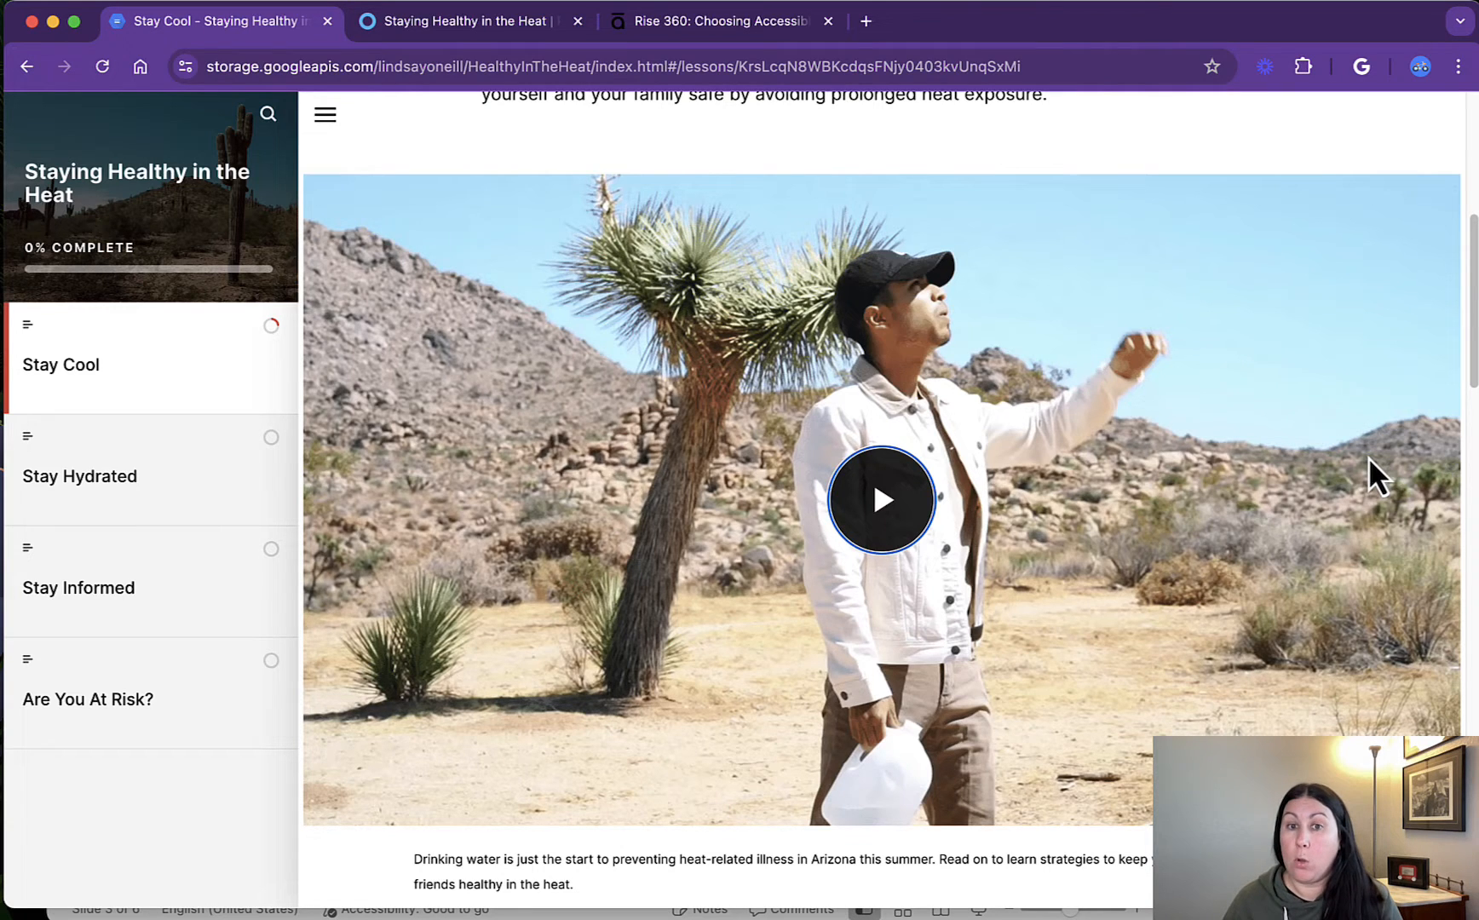
pyautogui.click(879, 499)
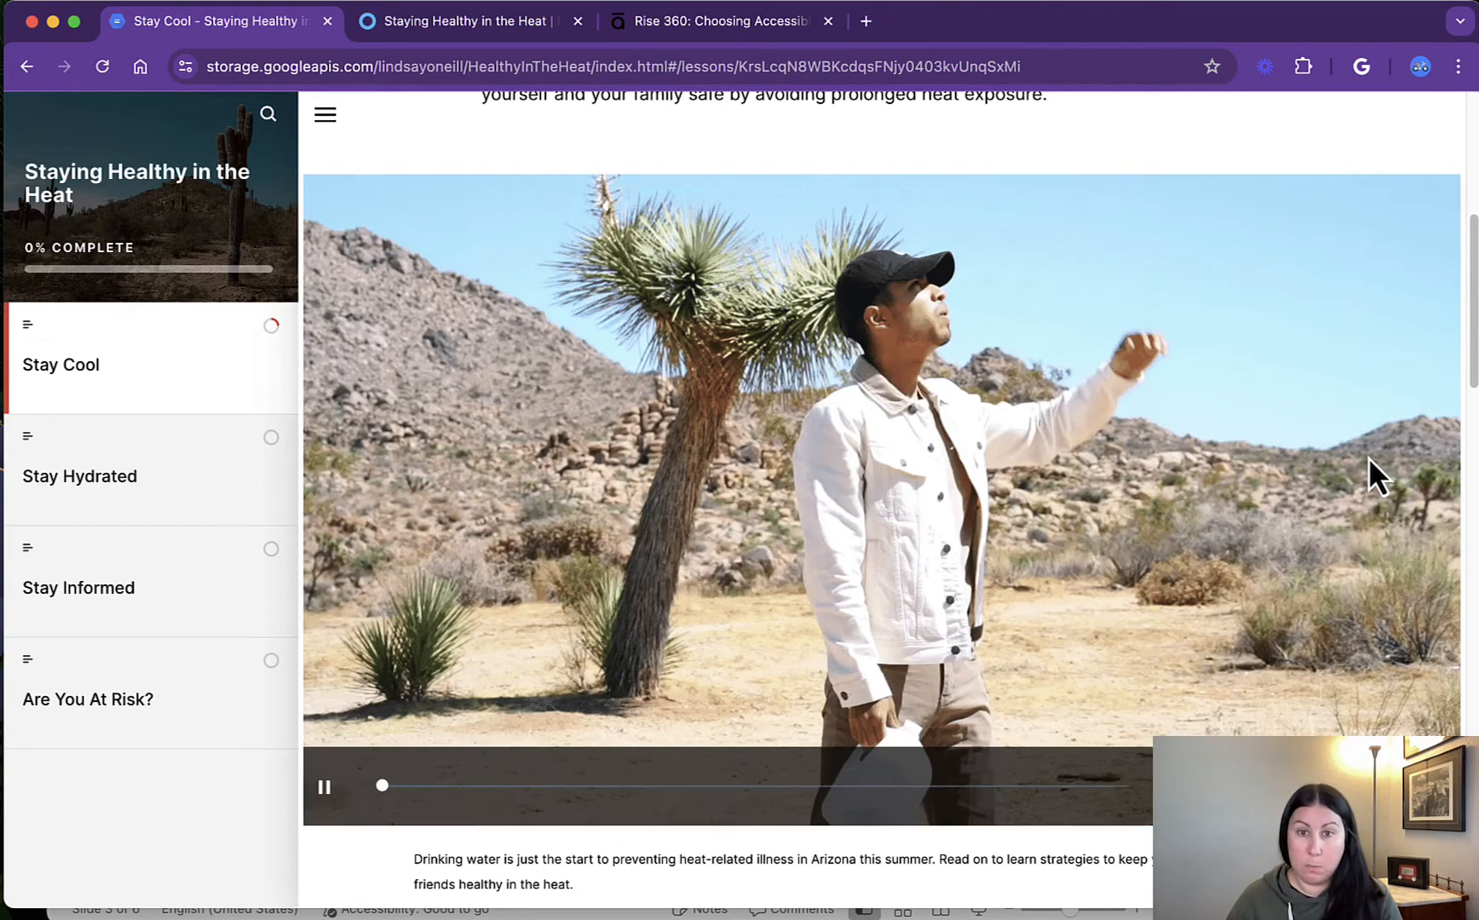
pyautogui.click(324, 785)
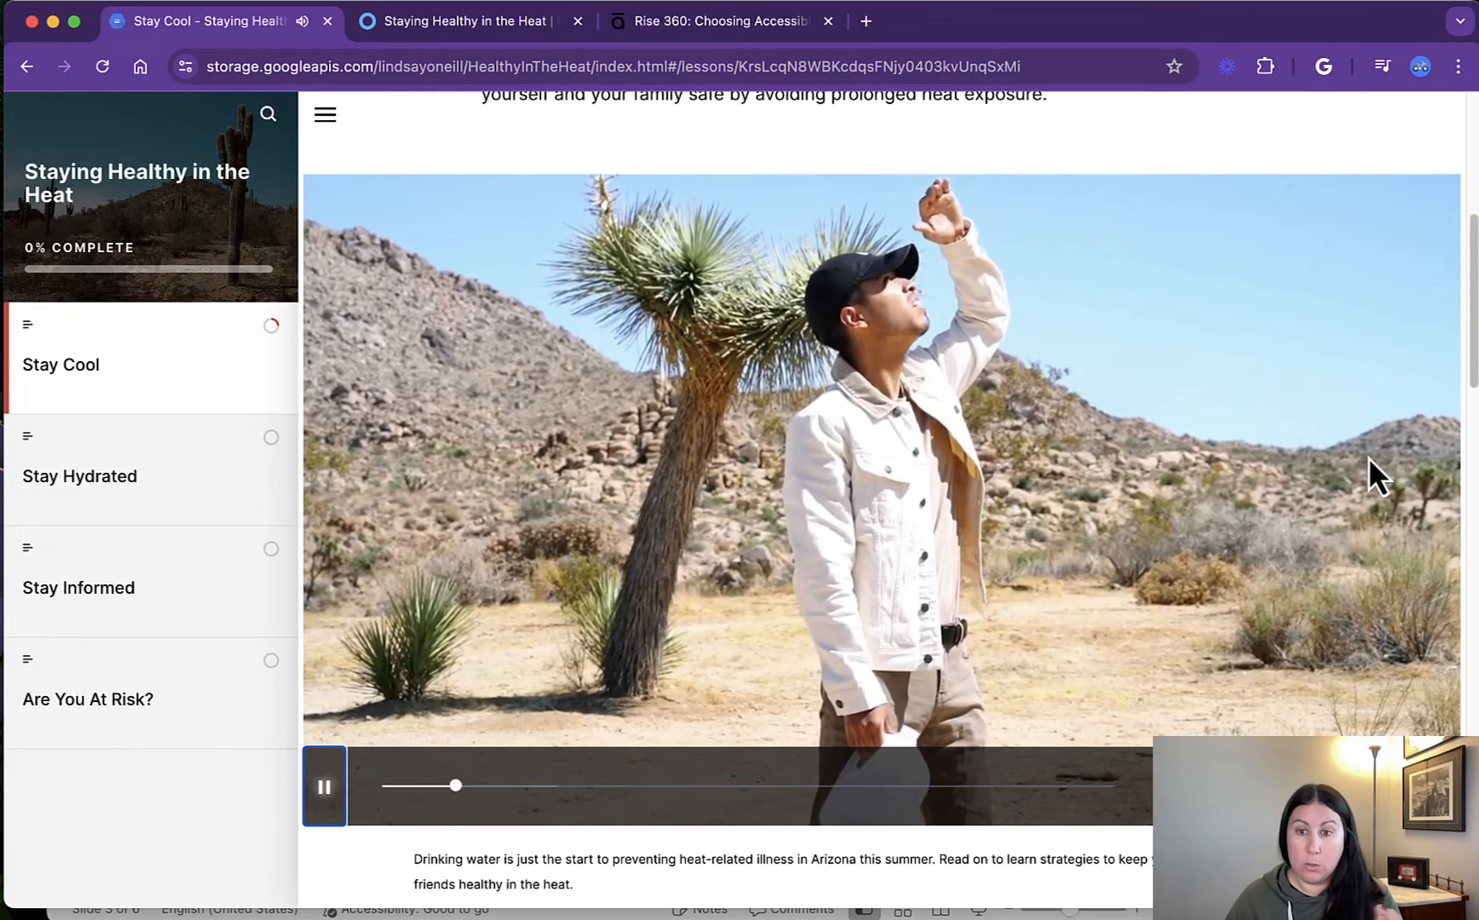
pyautogui.click(324, 785)
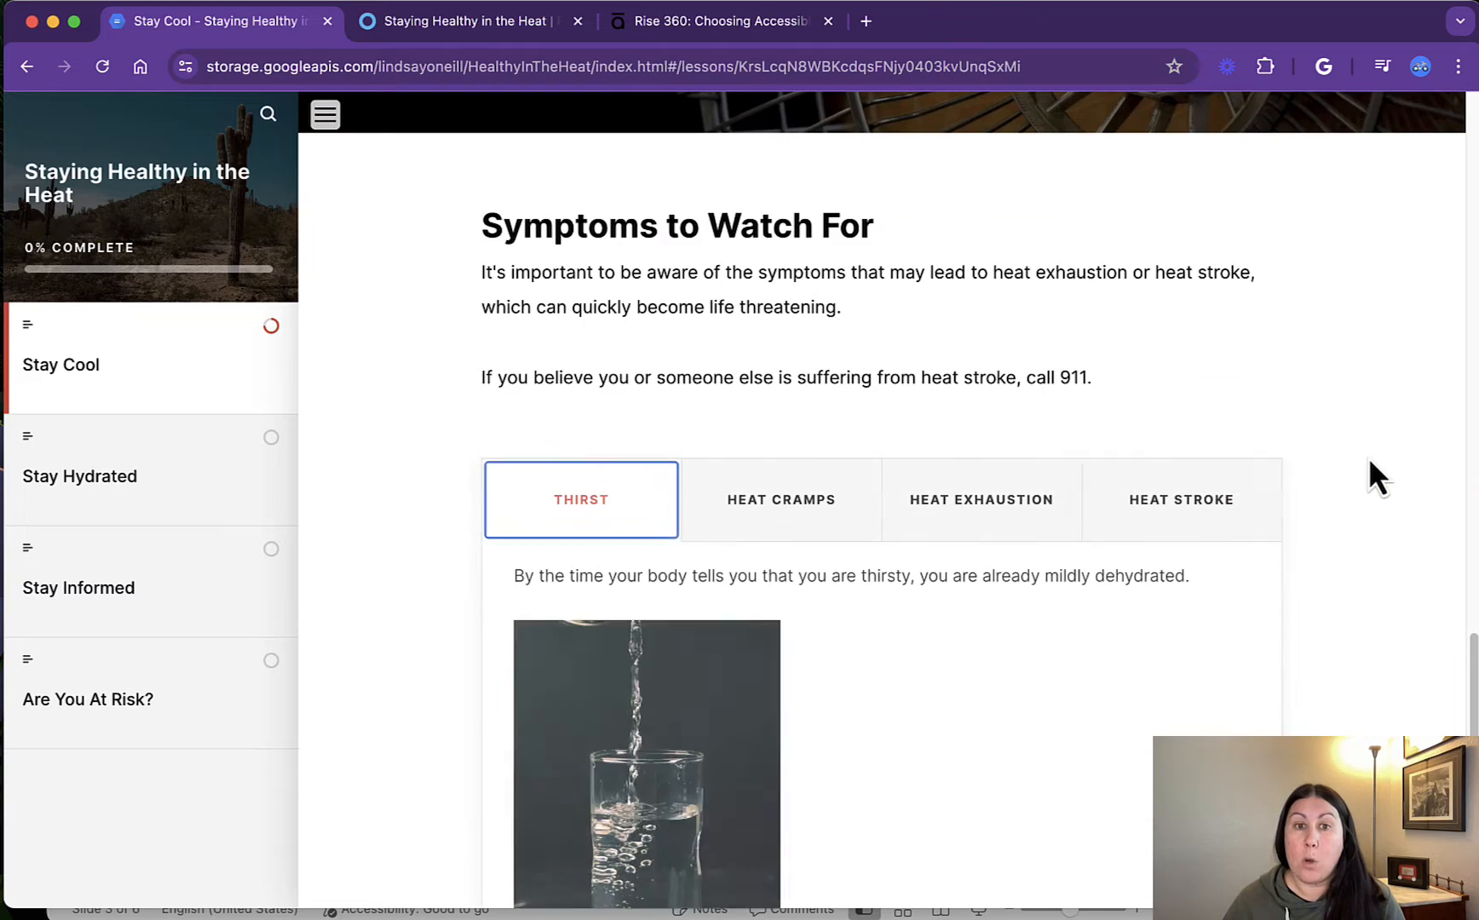
# - Flip between the Heat Cramps and Thirst symptom tabs to compare their details
pyautogui.click(780, 499)
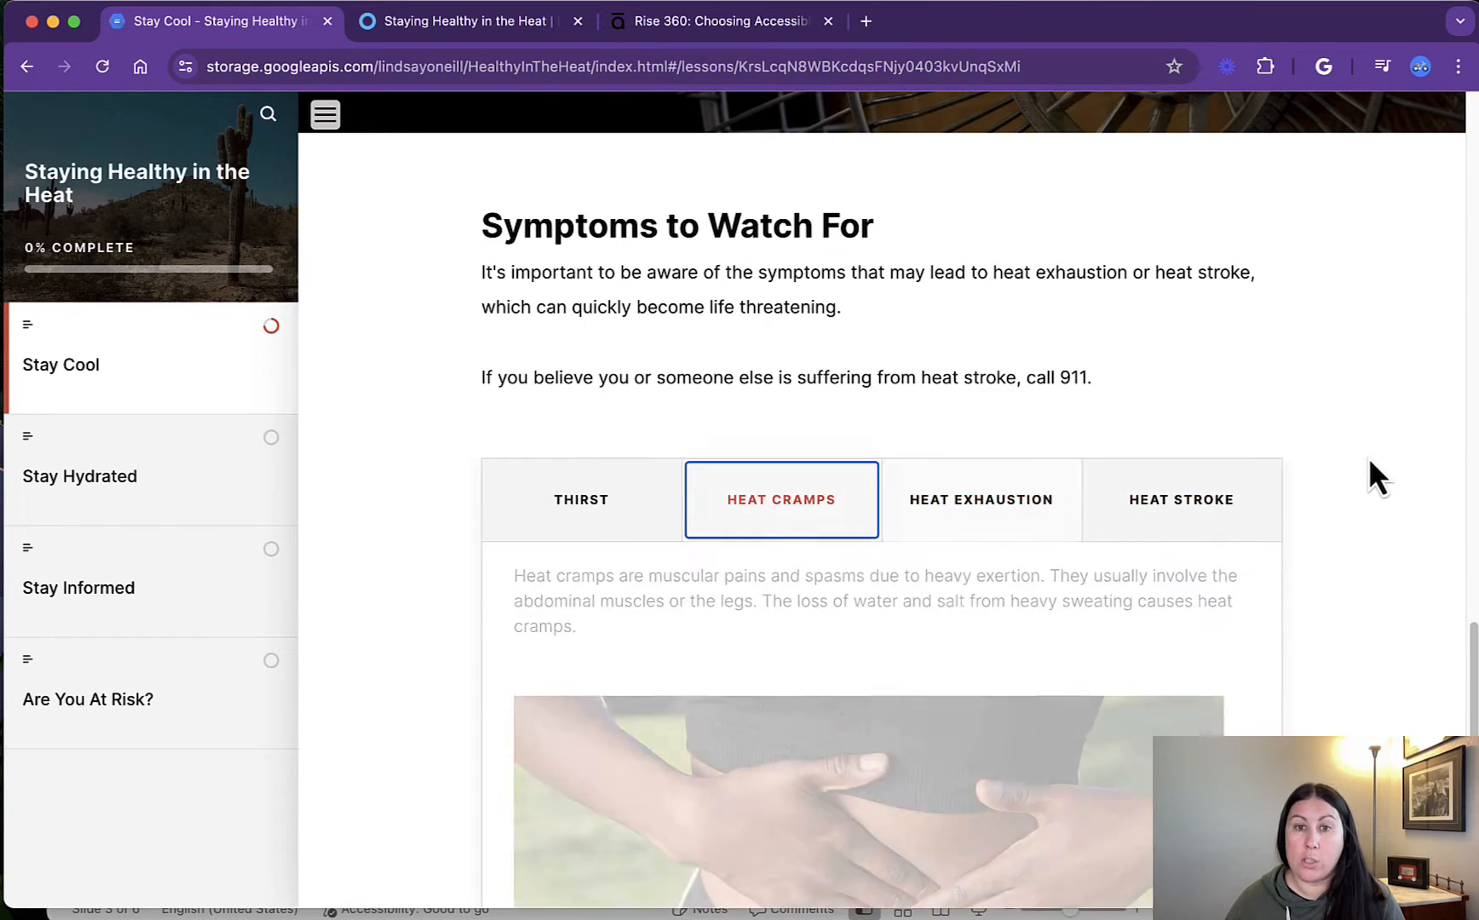
pyautogui.click(579, 500)
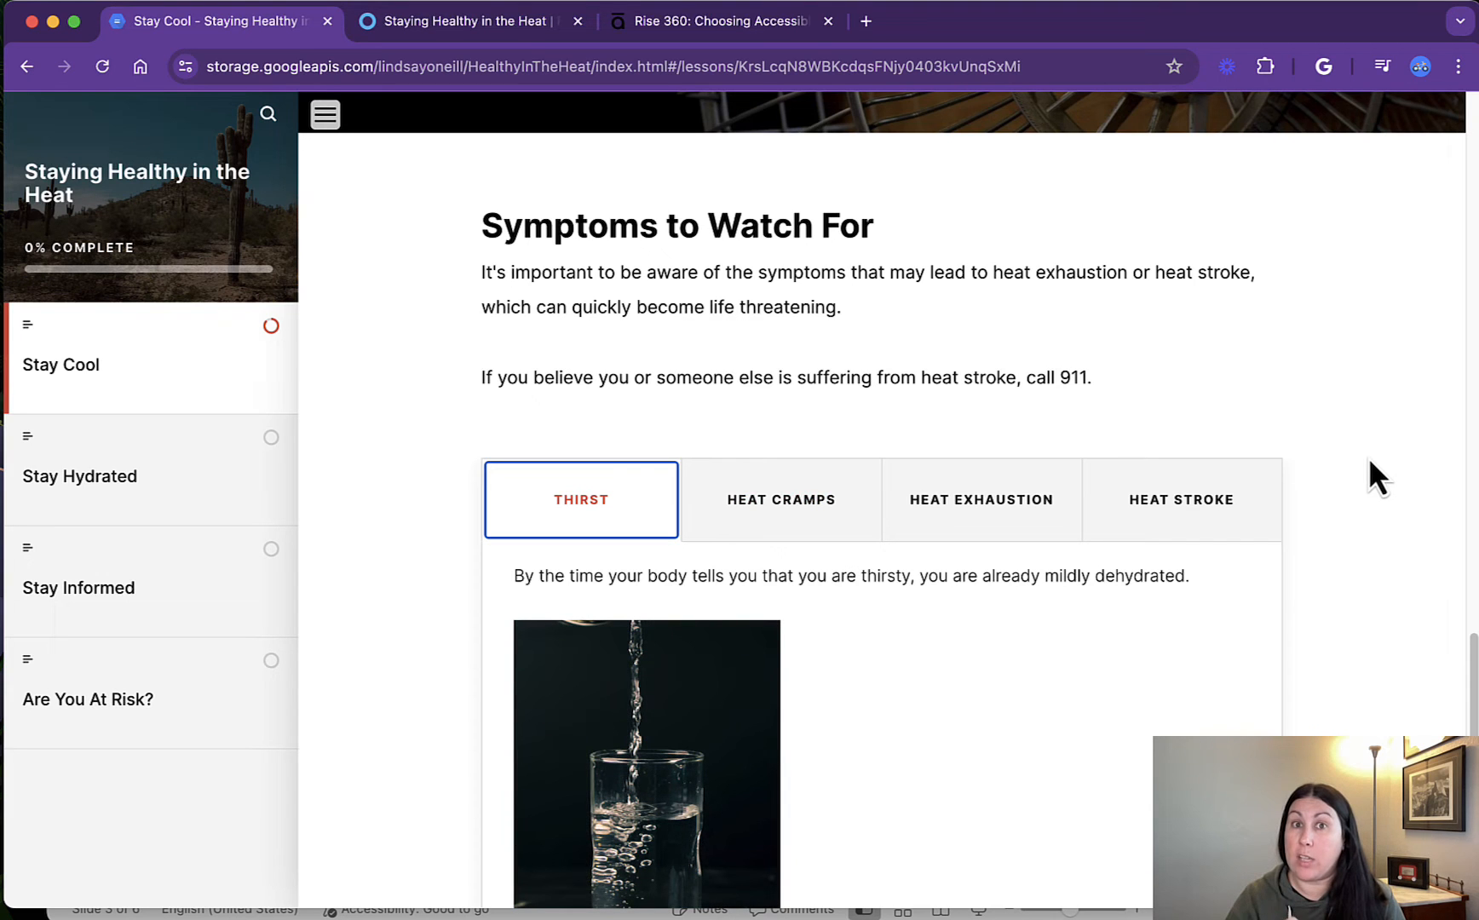
pyautogui.click(780, 499)
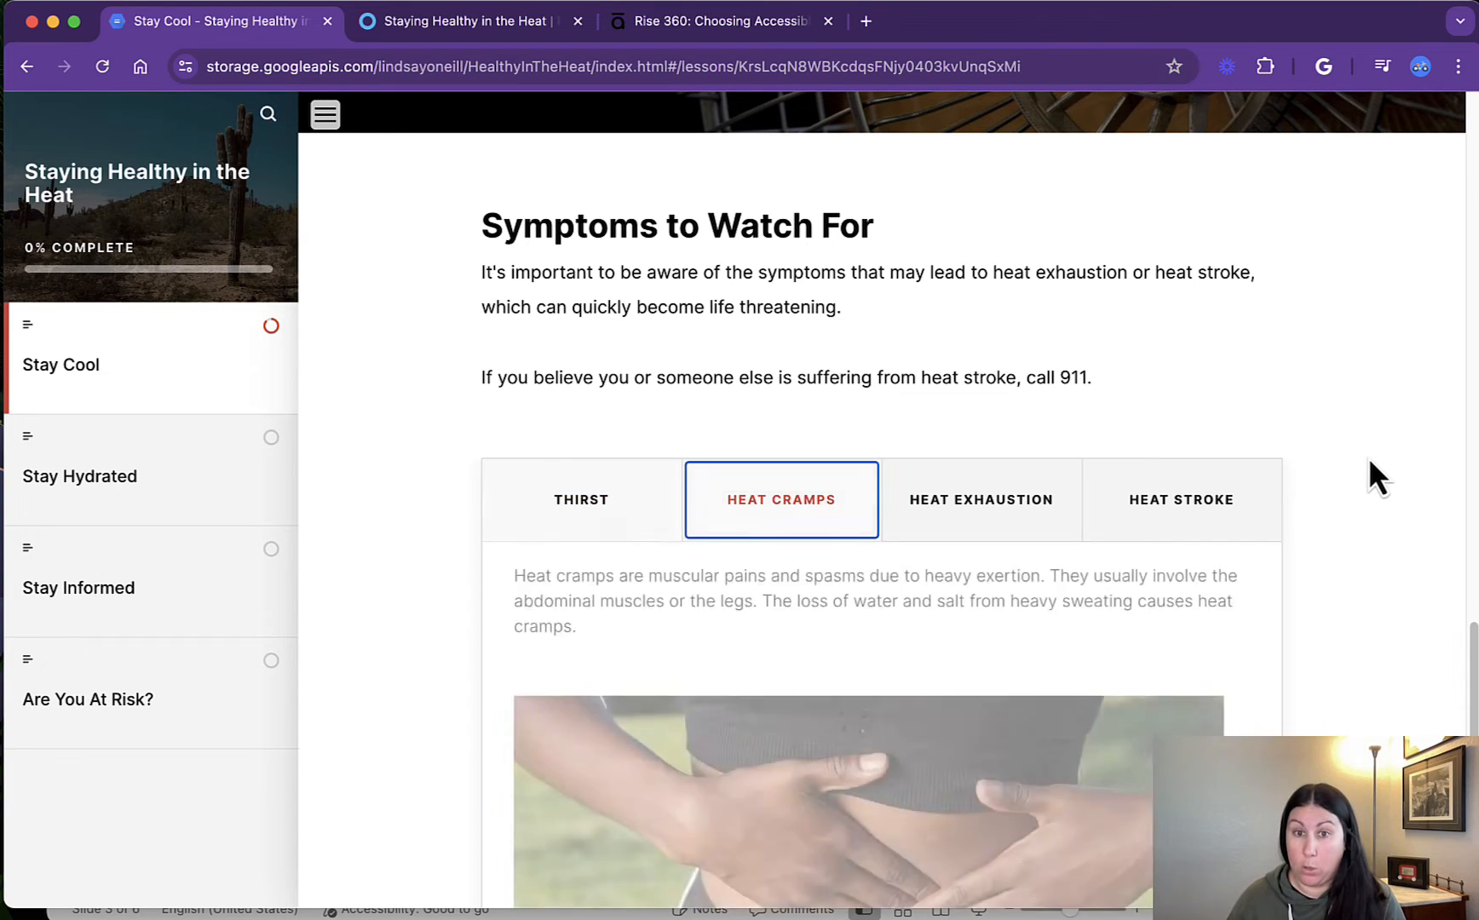
pyautogui.click(579, 499)
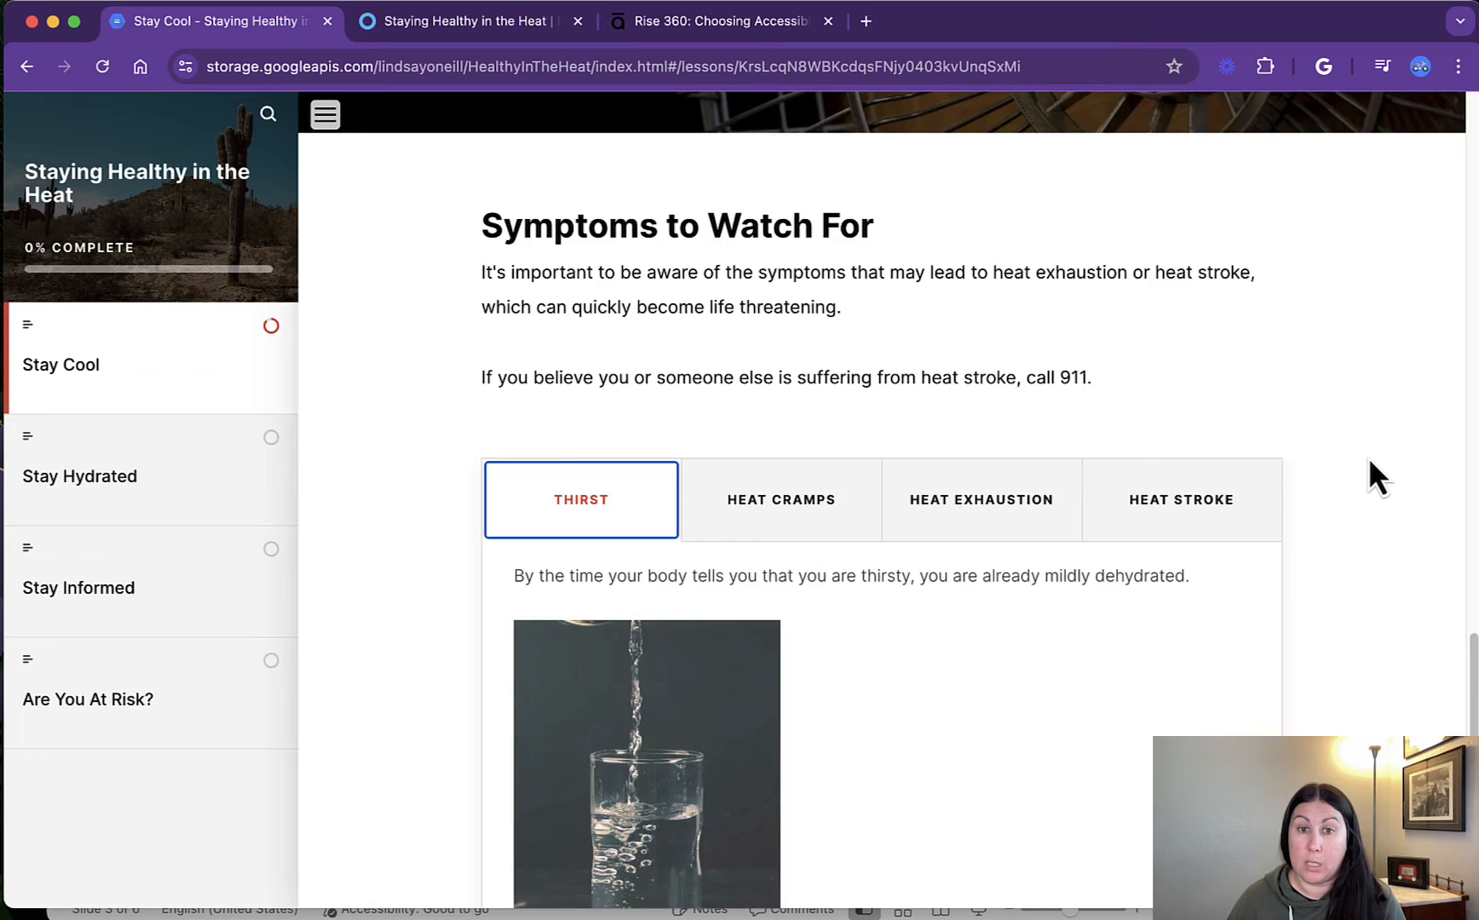
# - Finish Stay Cool with Continue and land on the Stay Hydrated lesson at 25% progress
pyautogui.scroll(-3)
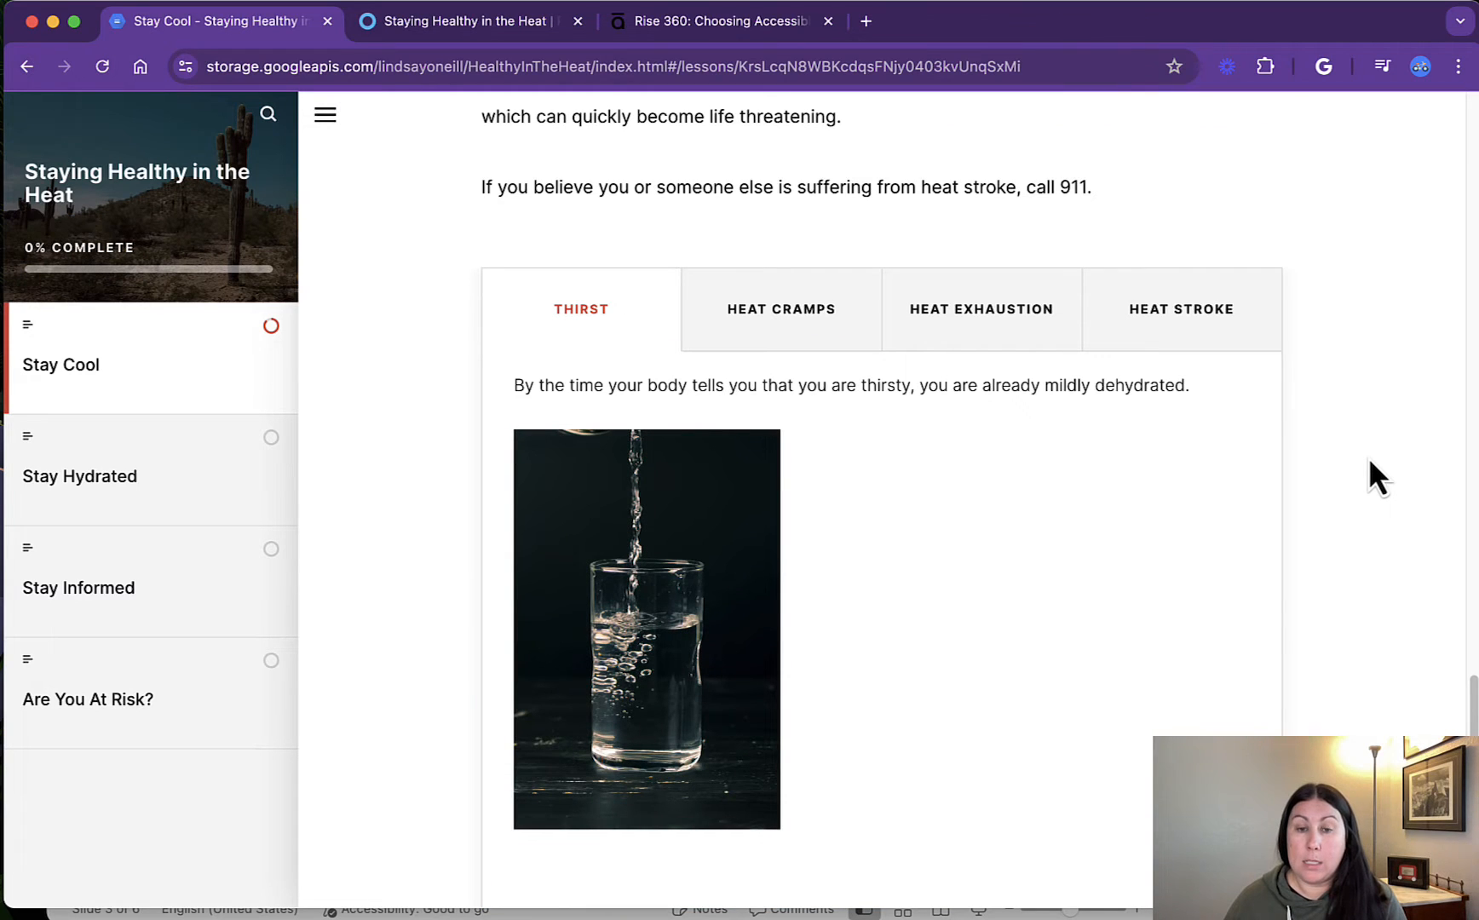
pyautogui.click(879, 102)
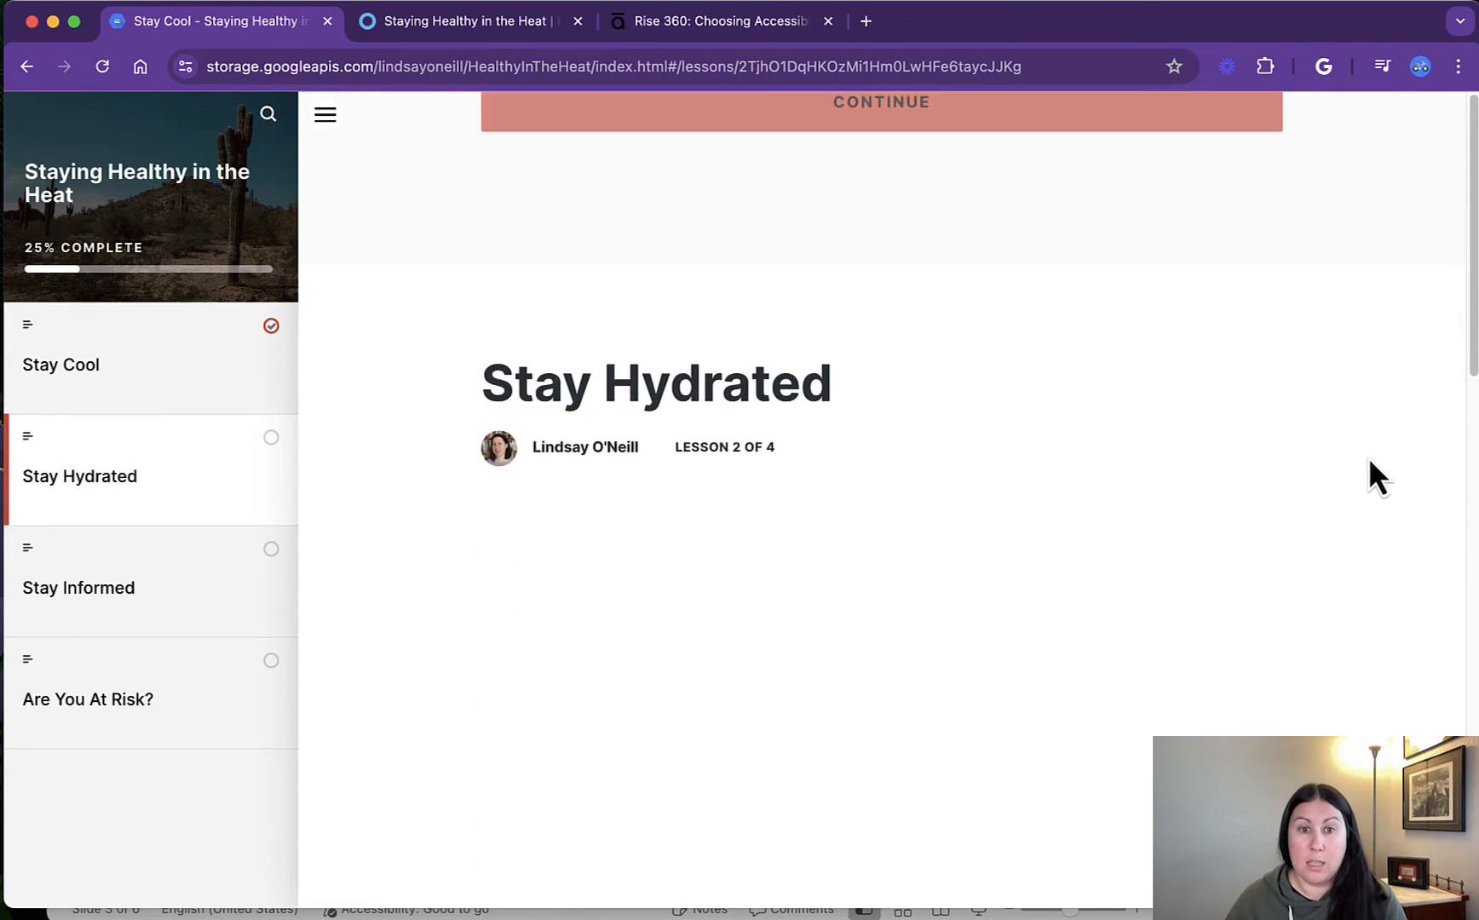
pyautogui.click(879, 102)
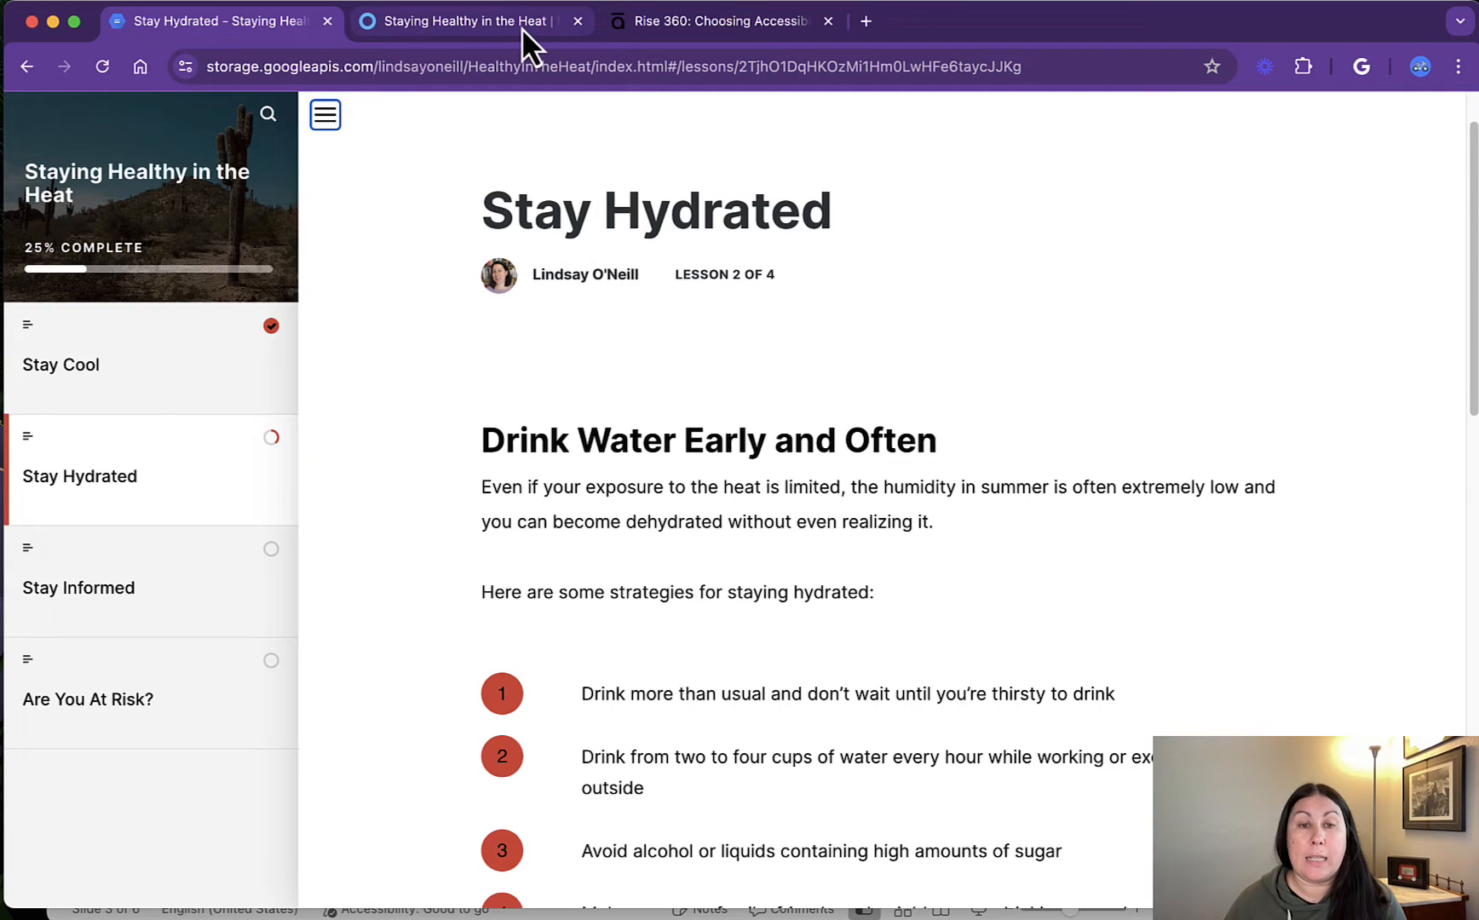
# - Return to the Rise authoring view and start editing the Stay Cool lesson content
pyautogui.click(462, 20)
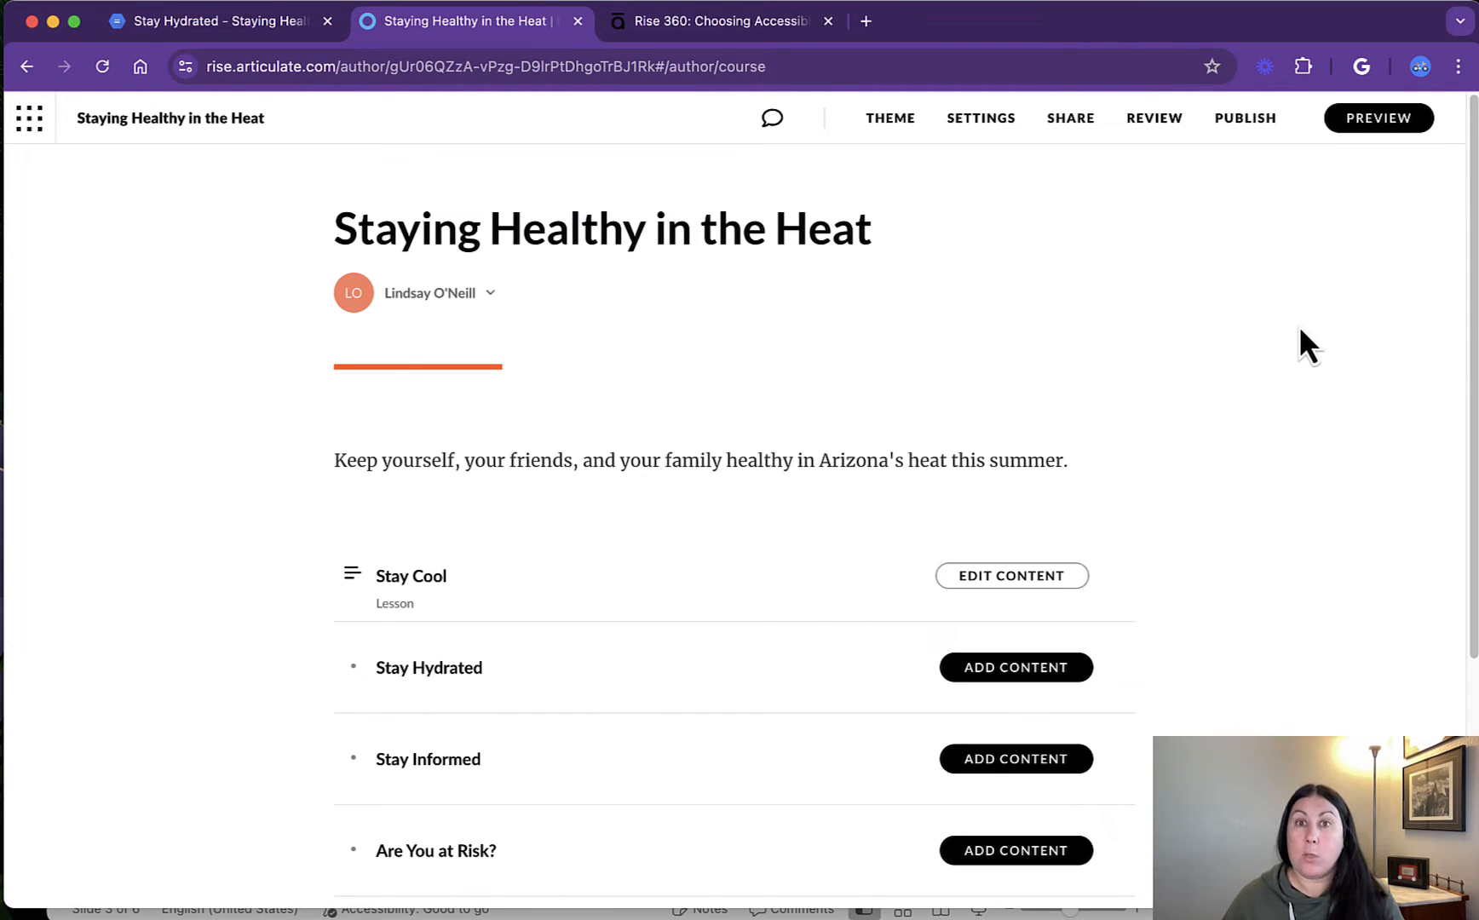
pyautogui.moveTo(1155, 239)
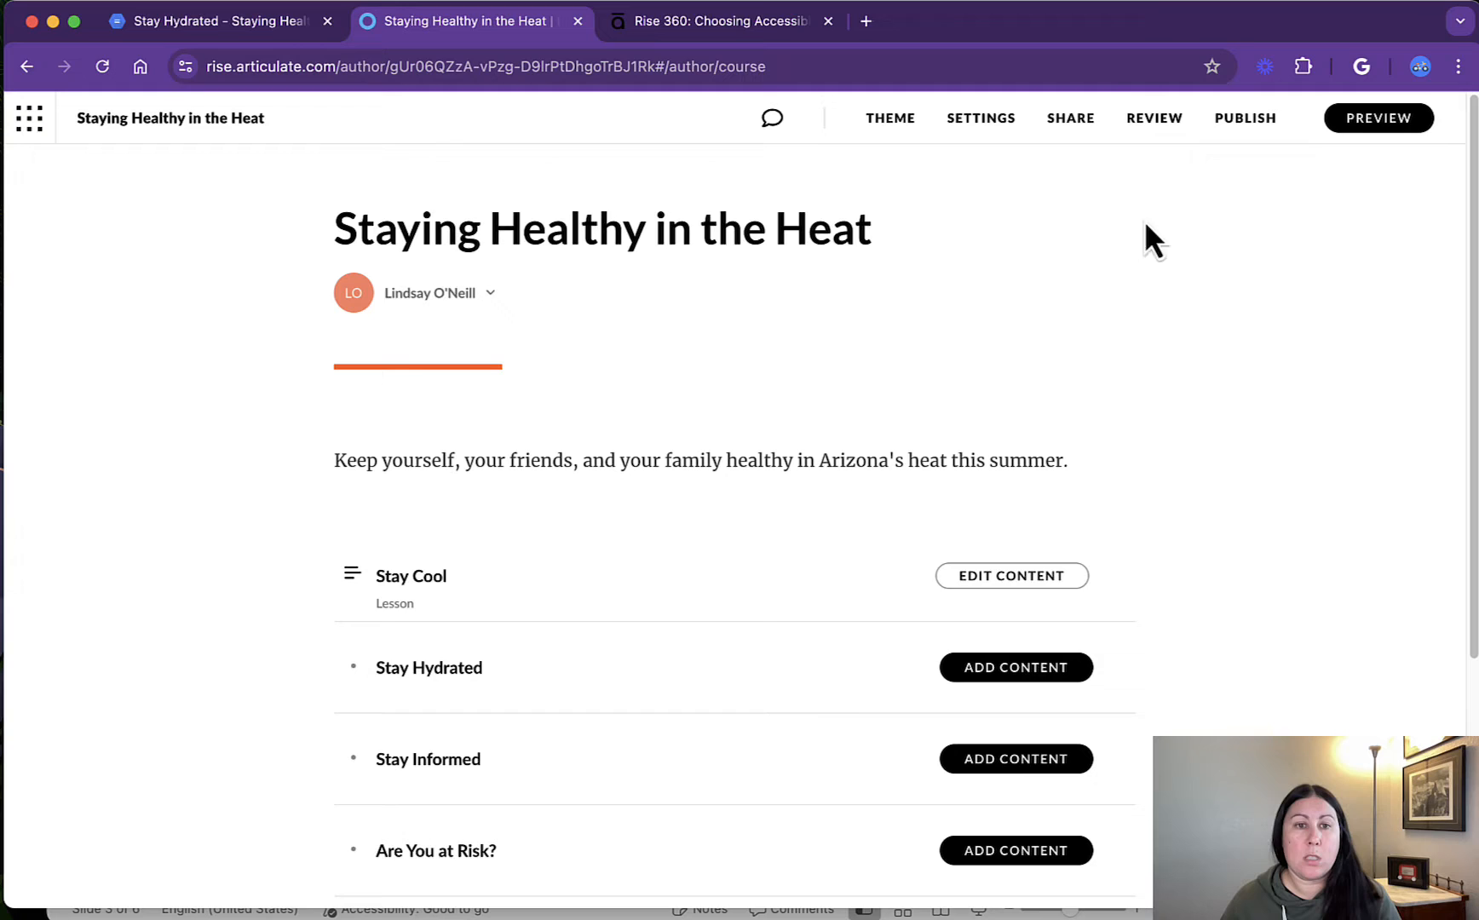
pyautogui.moveTo(1157, 484)
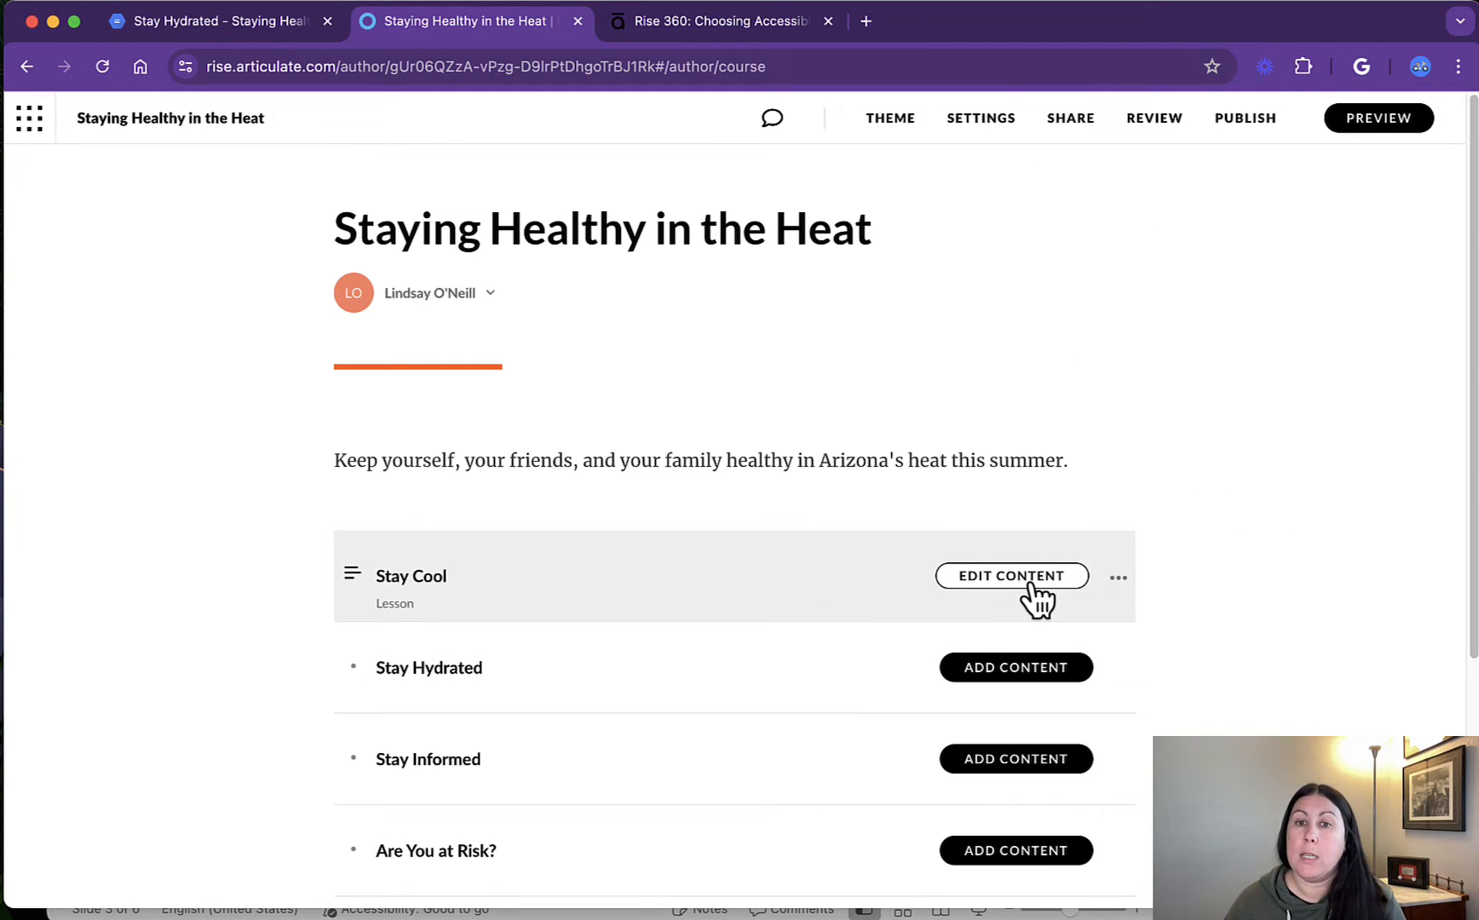
pyautogui.click(1010, 575)
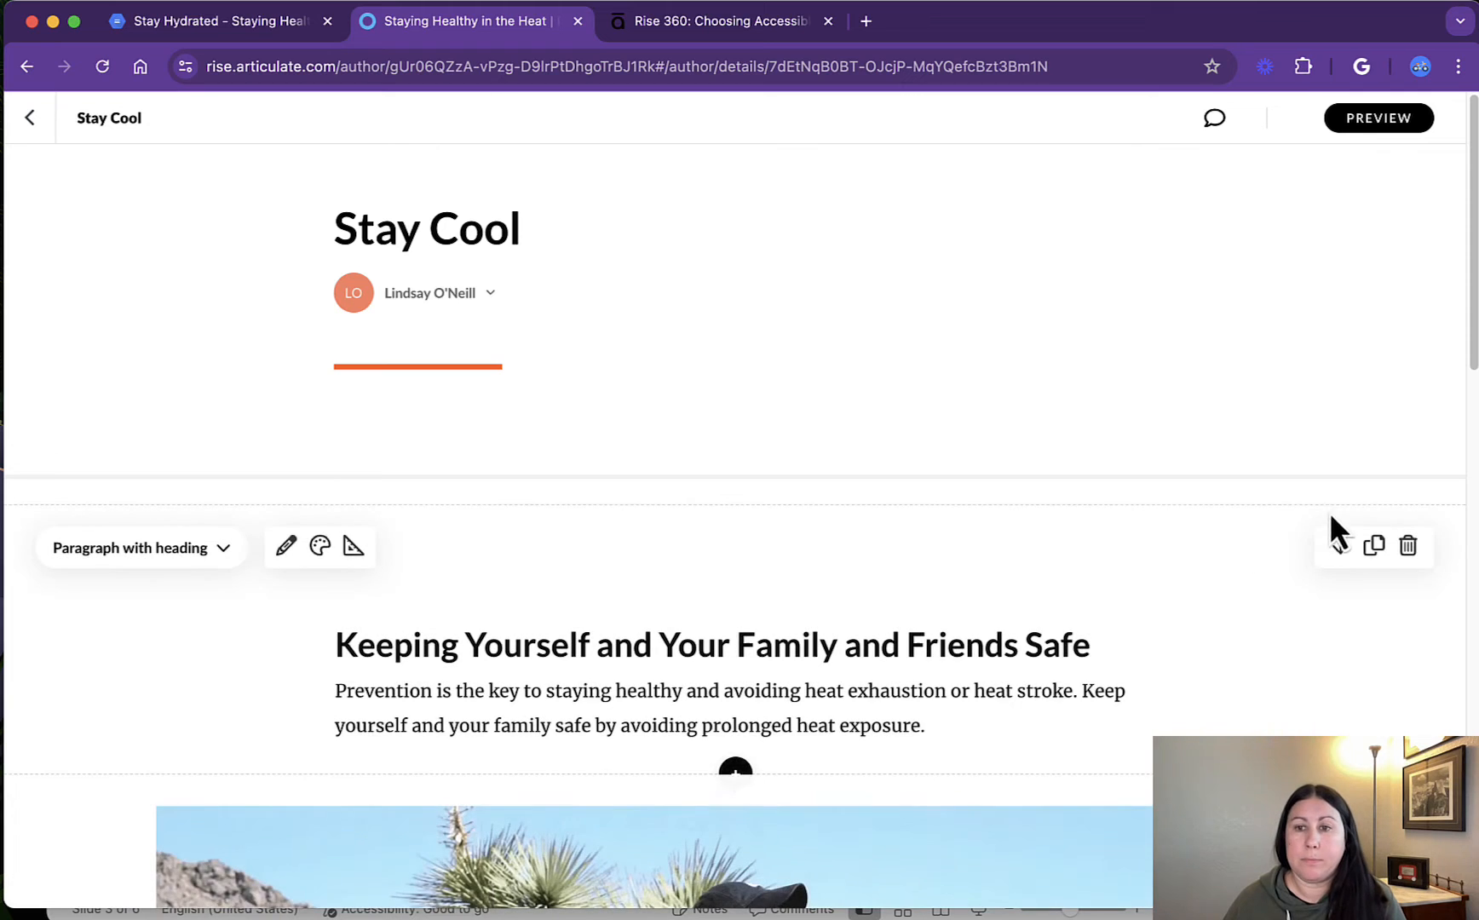
# - Reach the video block and bring up its content settings showing desertheat.mp4
pyautogui.scroll(-3)
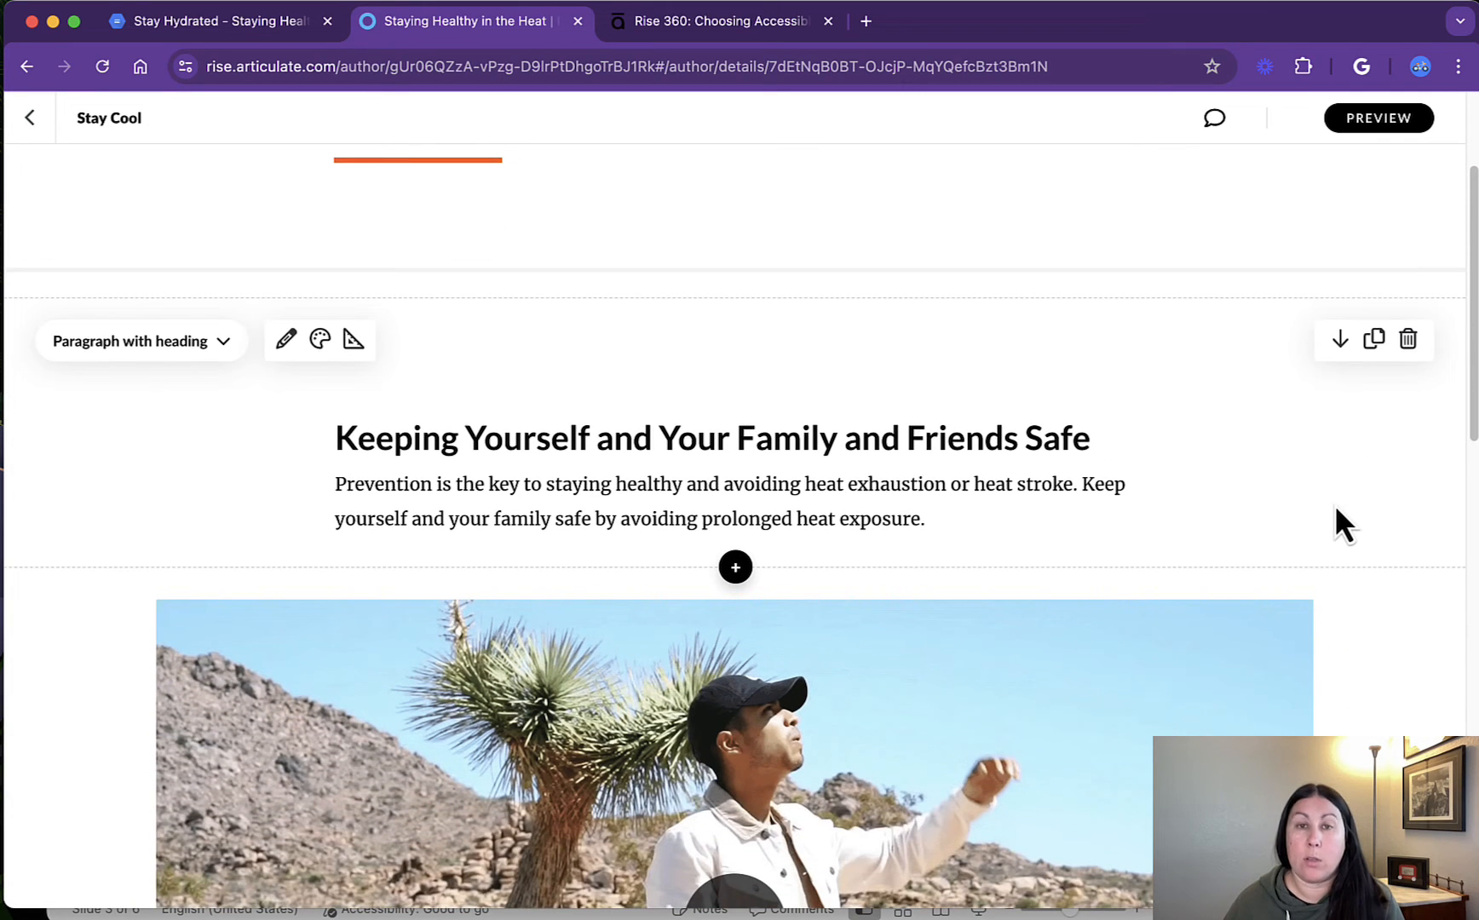
pyautogui.moveTo(1216, 530)
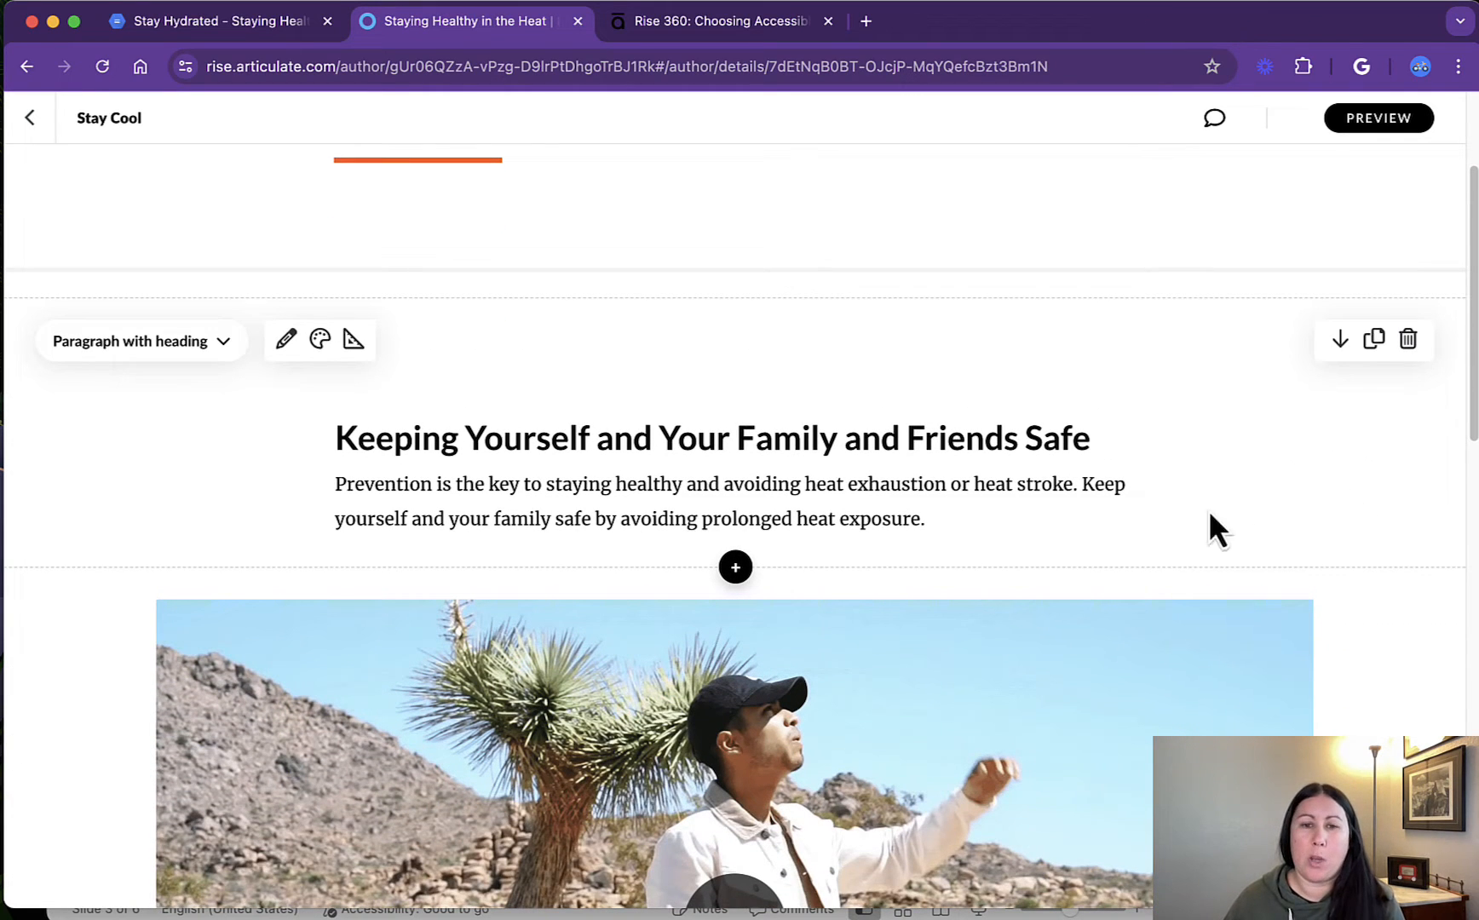
pyautogui.scroll(-3)
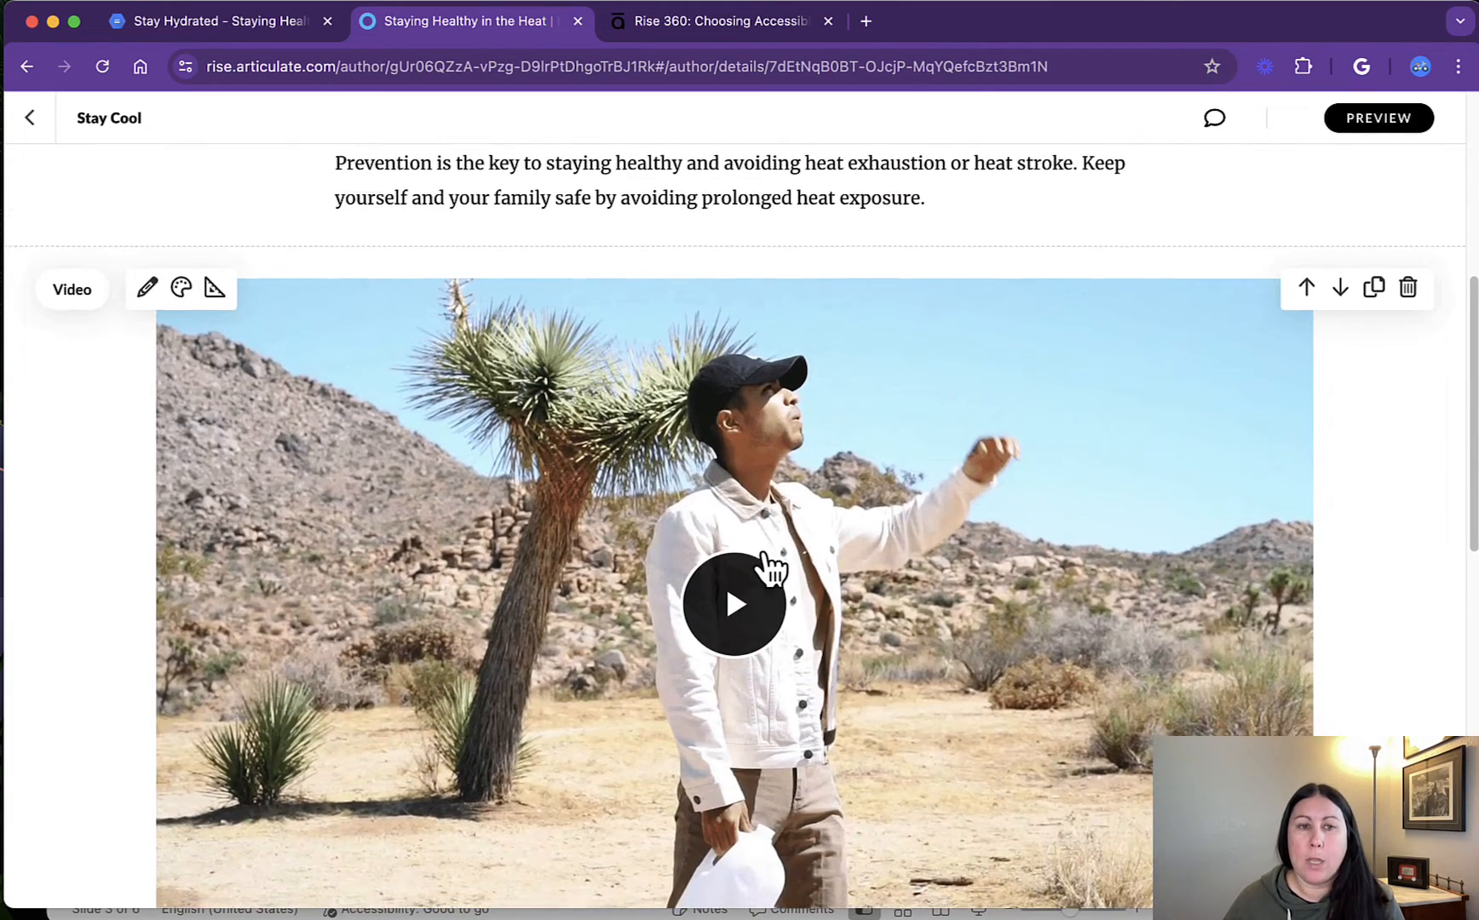
pyautogui.scroll(-3)
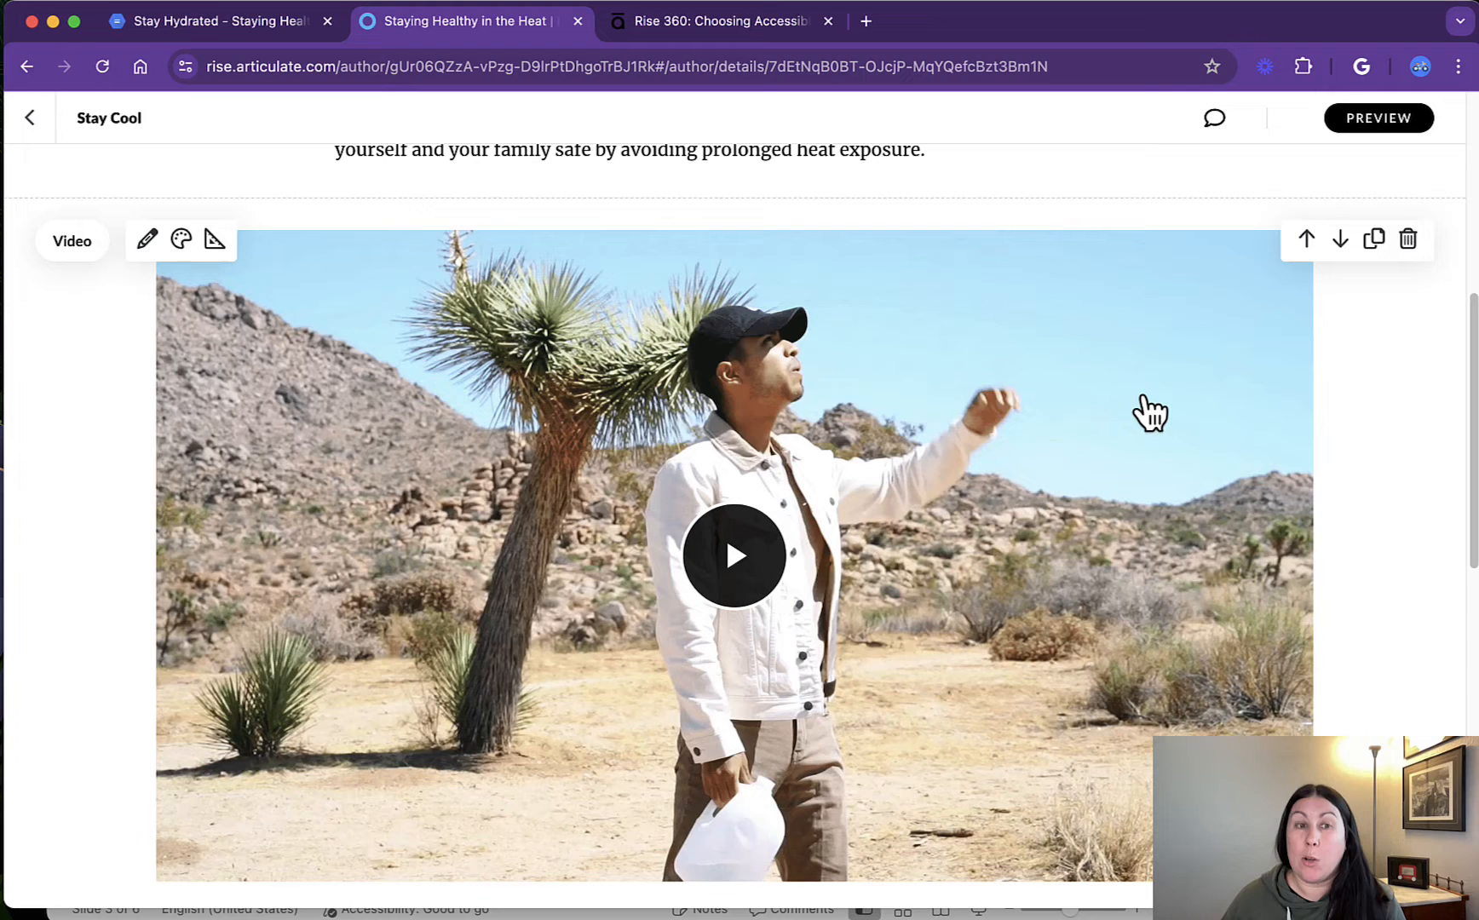
pyautogui.moveTo(206, 243)
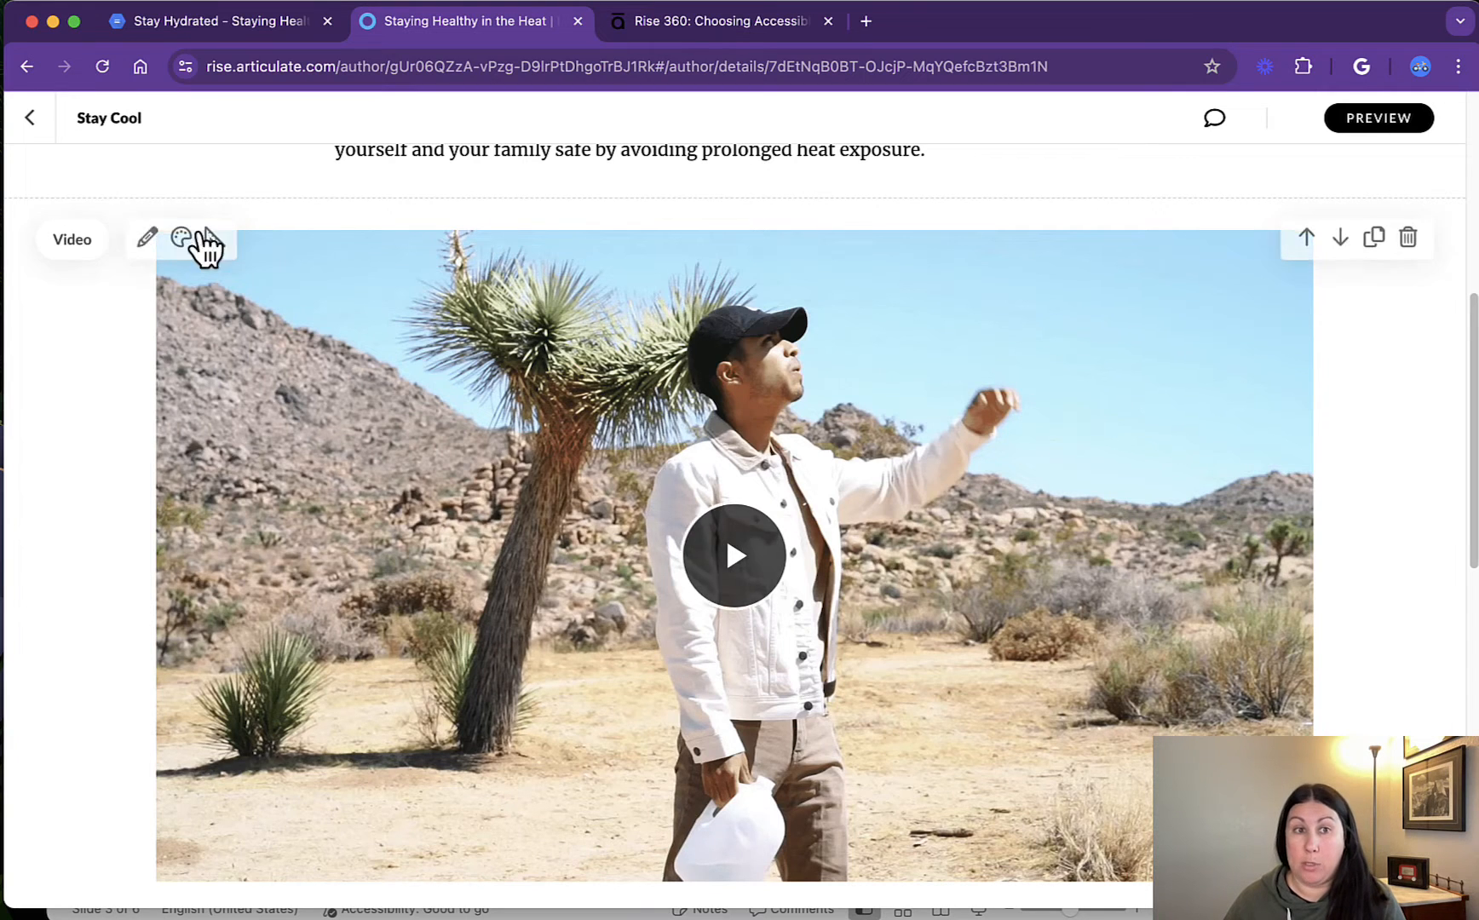
pyautogui.moveTo(149, 239)
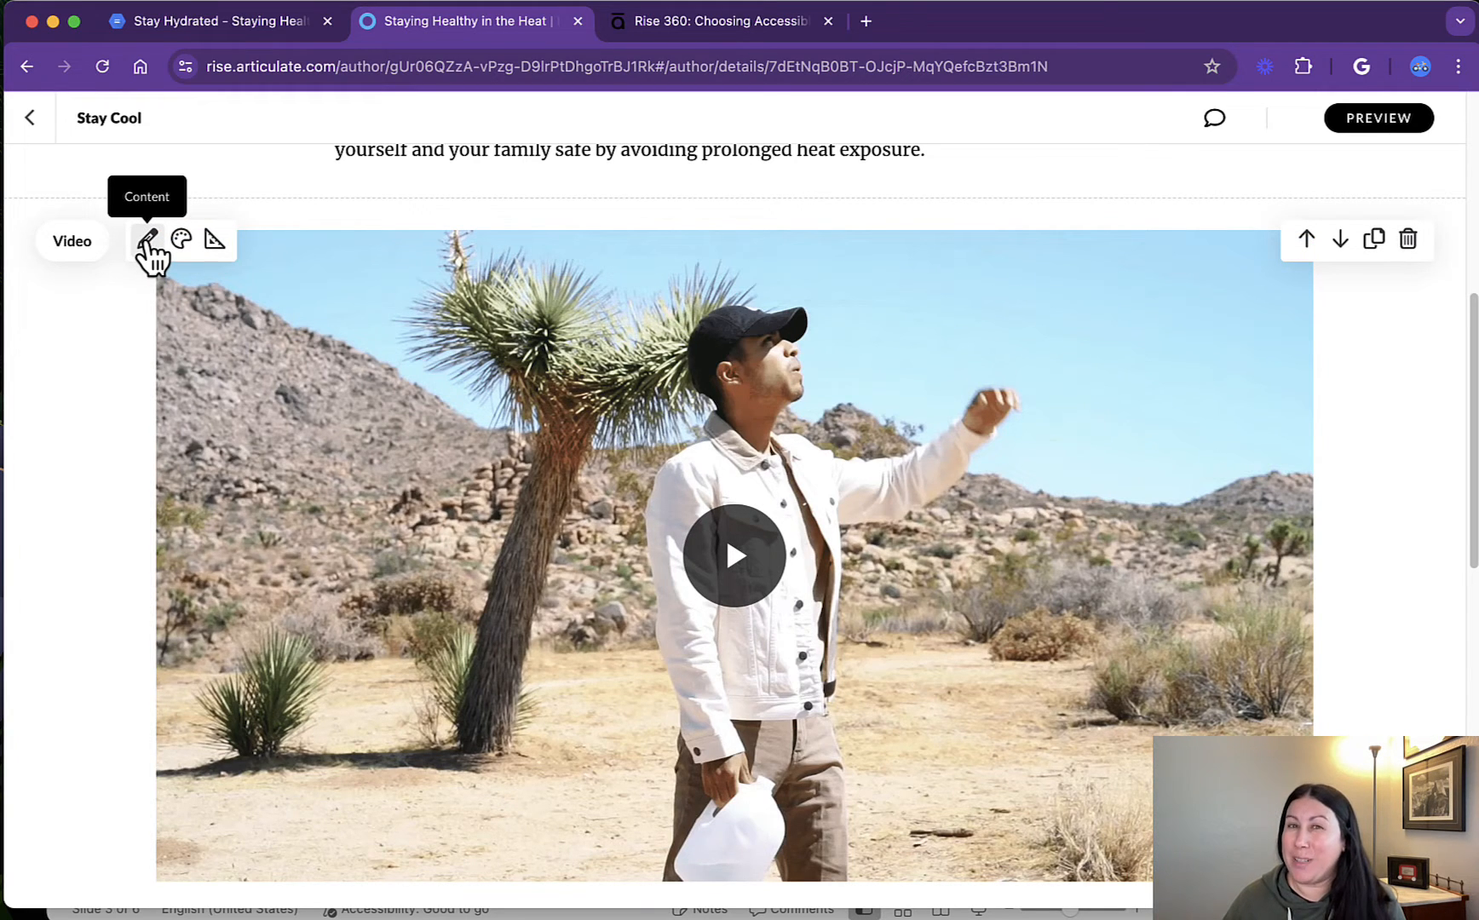
pyautogui.click(146, 239)
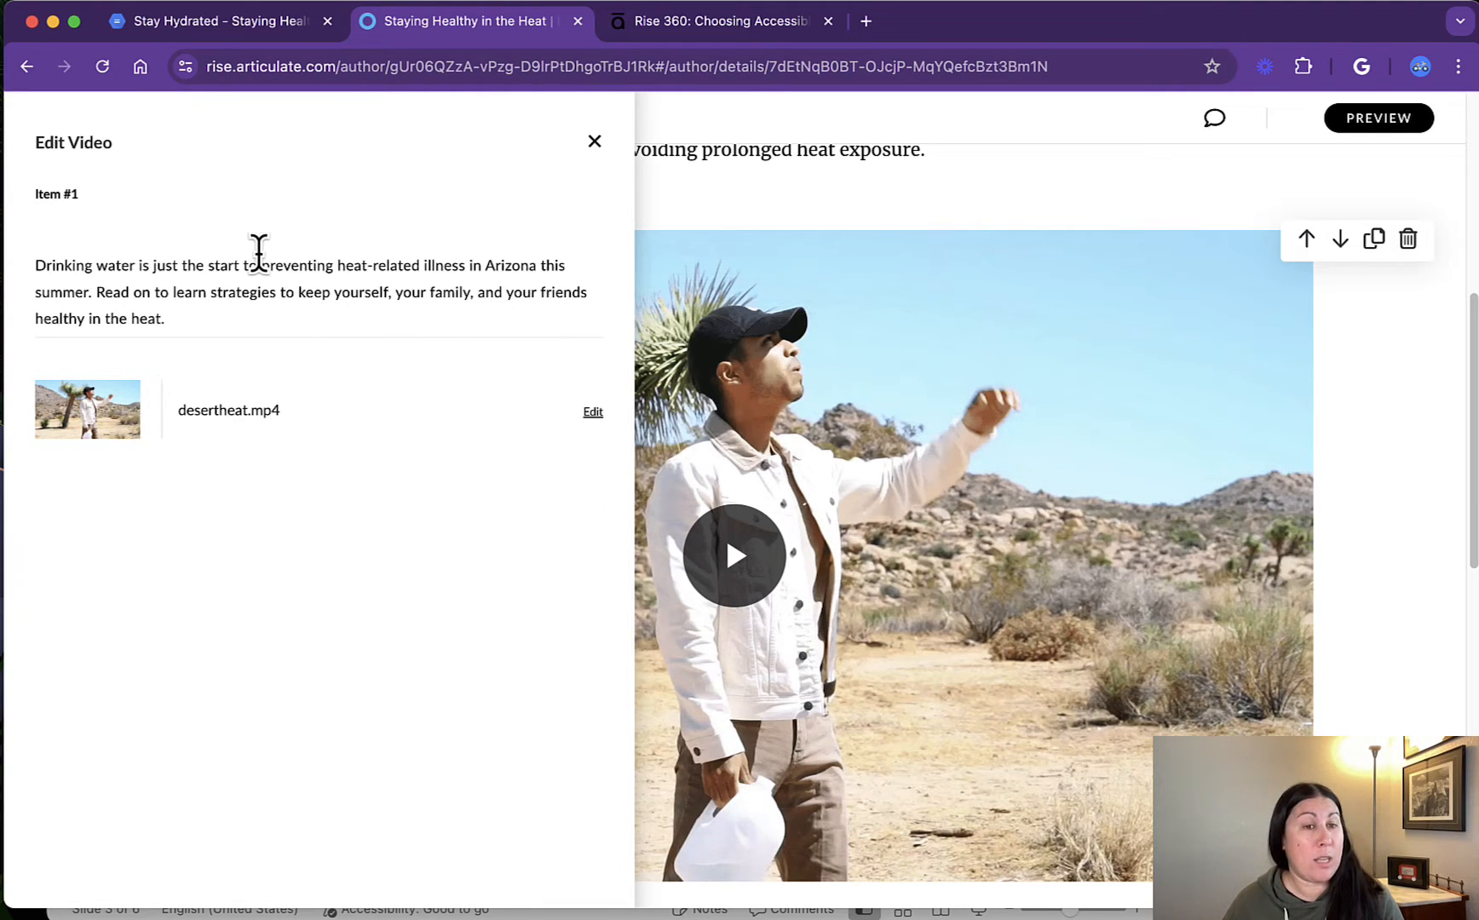
# - Under Manage Captions for desertheat.mp4, choose English as the caption language
pyautogui.click(593, 410)
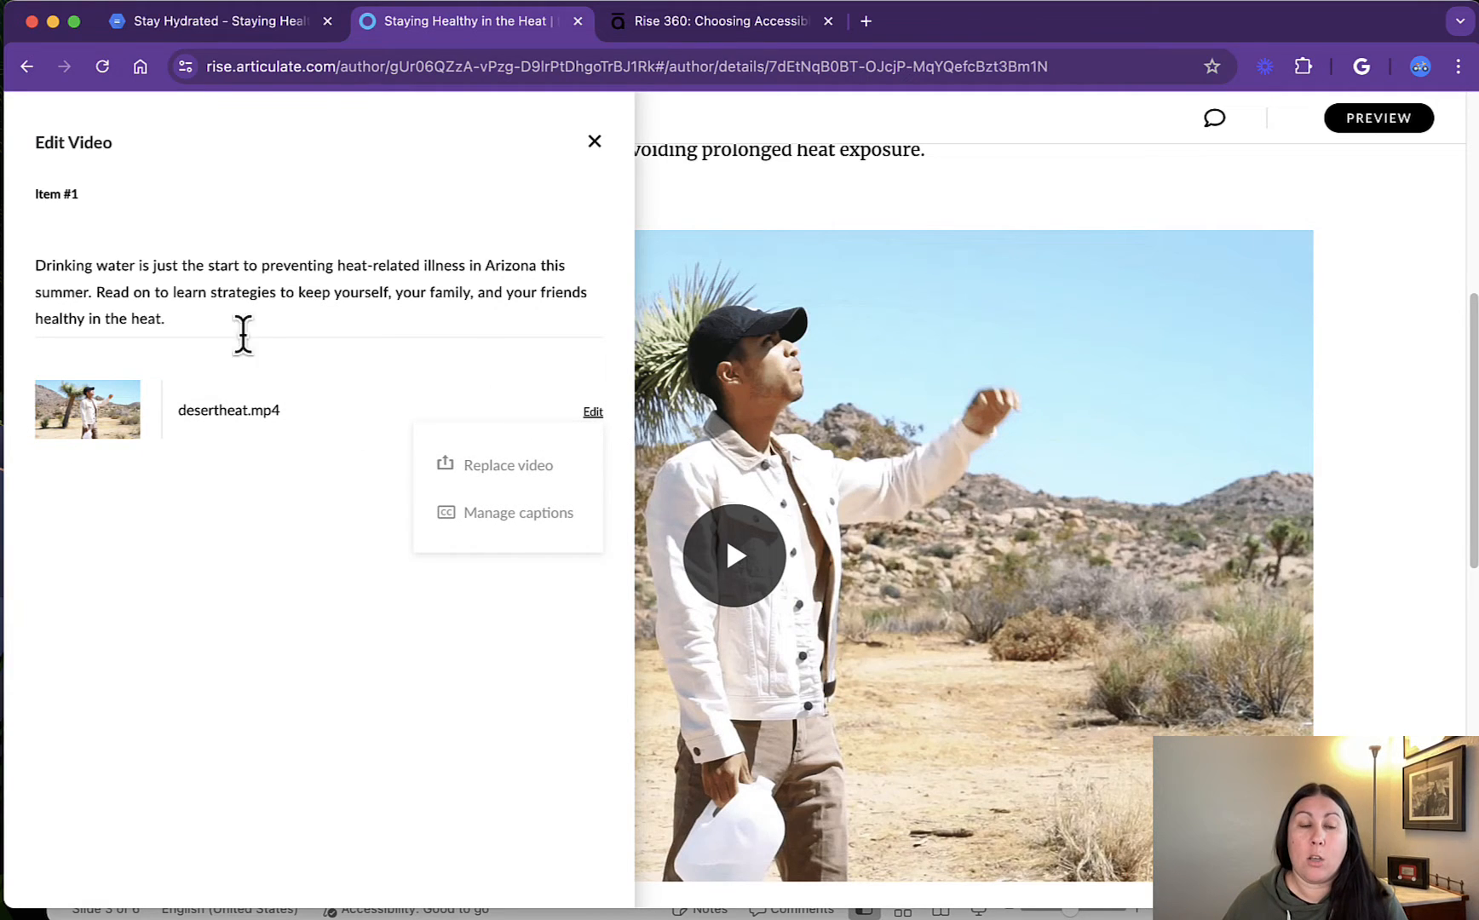
pyautogui.moveTo(508, 513)
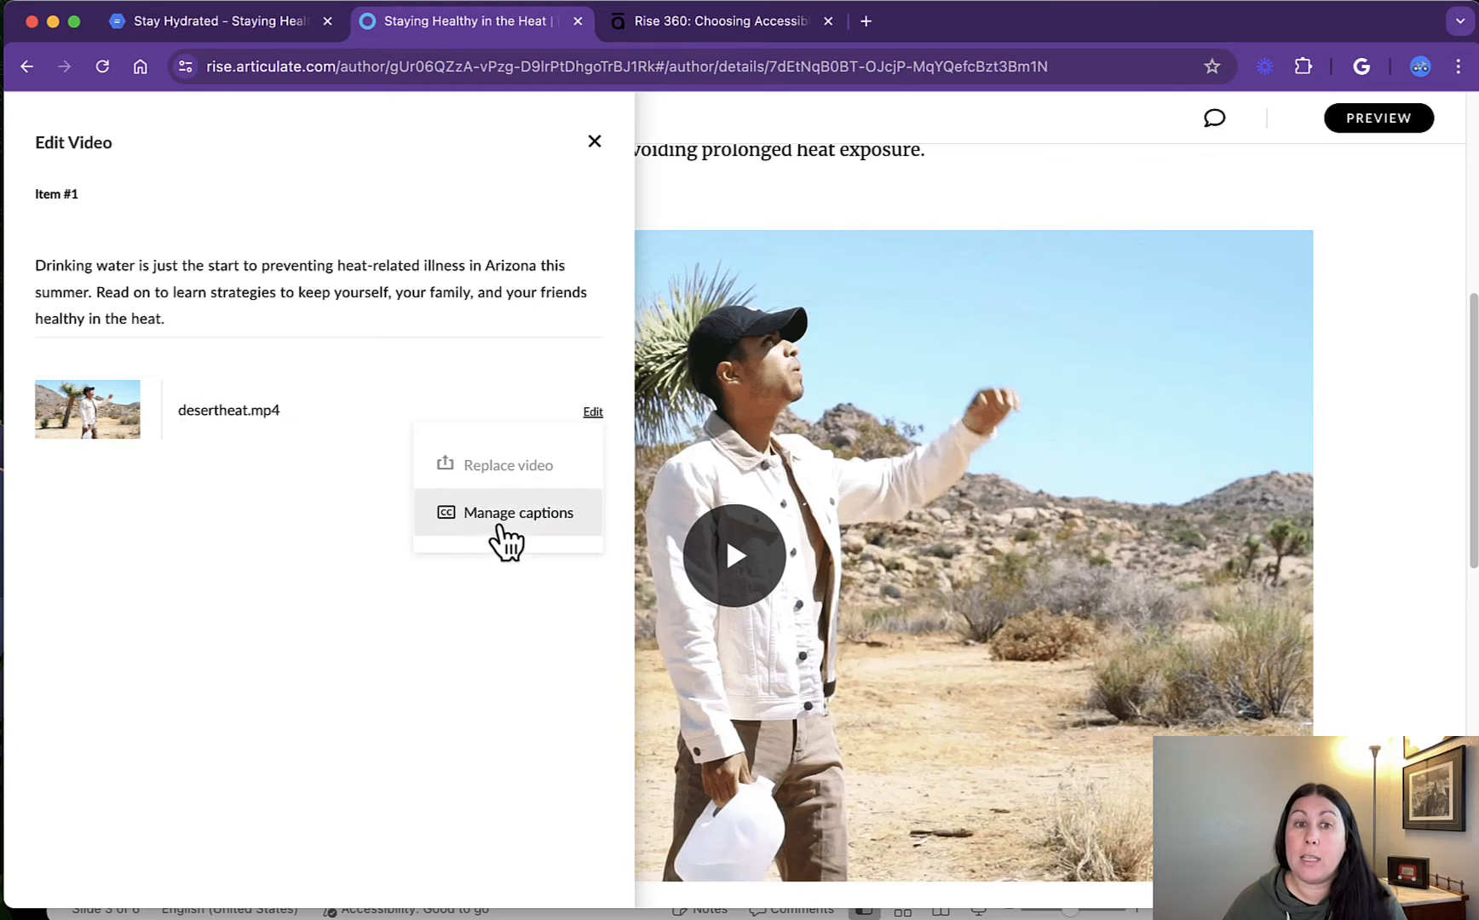
pyautogui.click(516, 513)
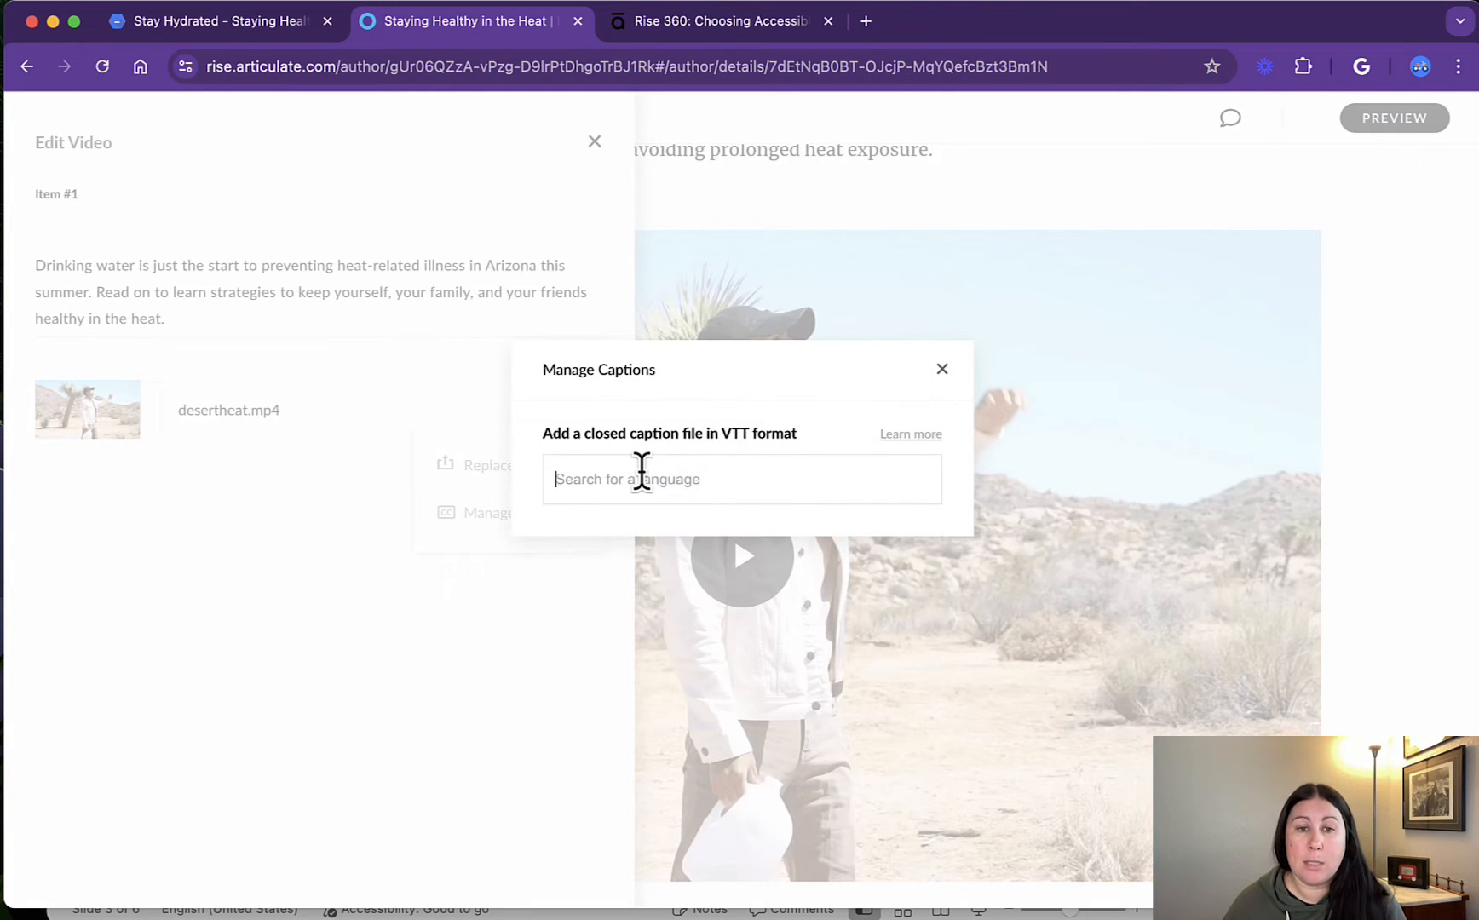
pyautogui.write('Engli')
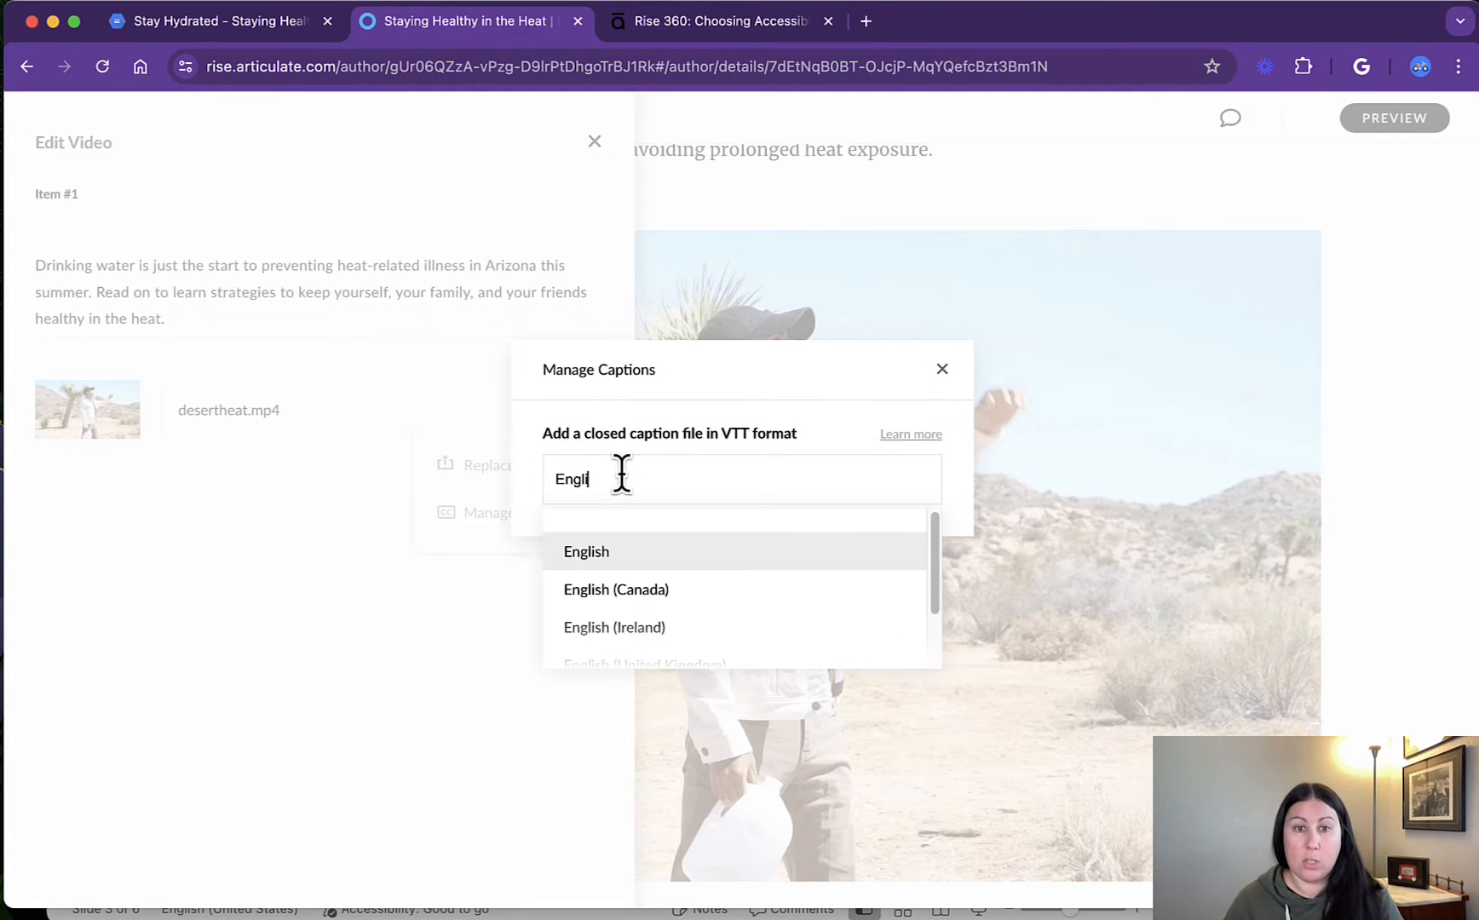
pyautogui.click(587, 551)
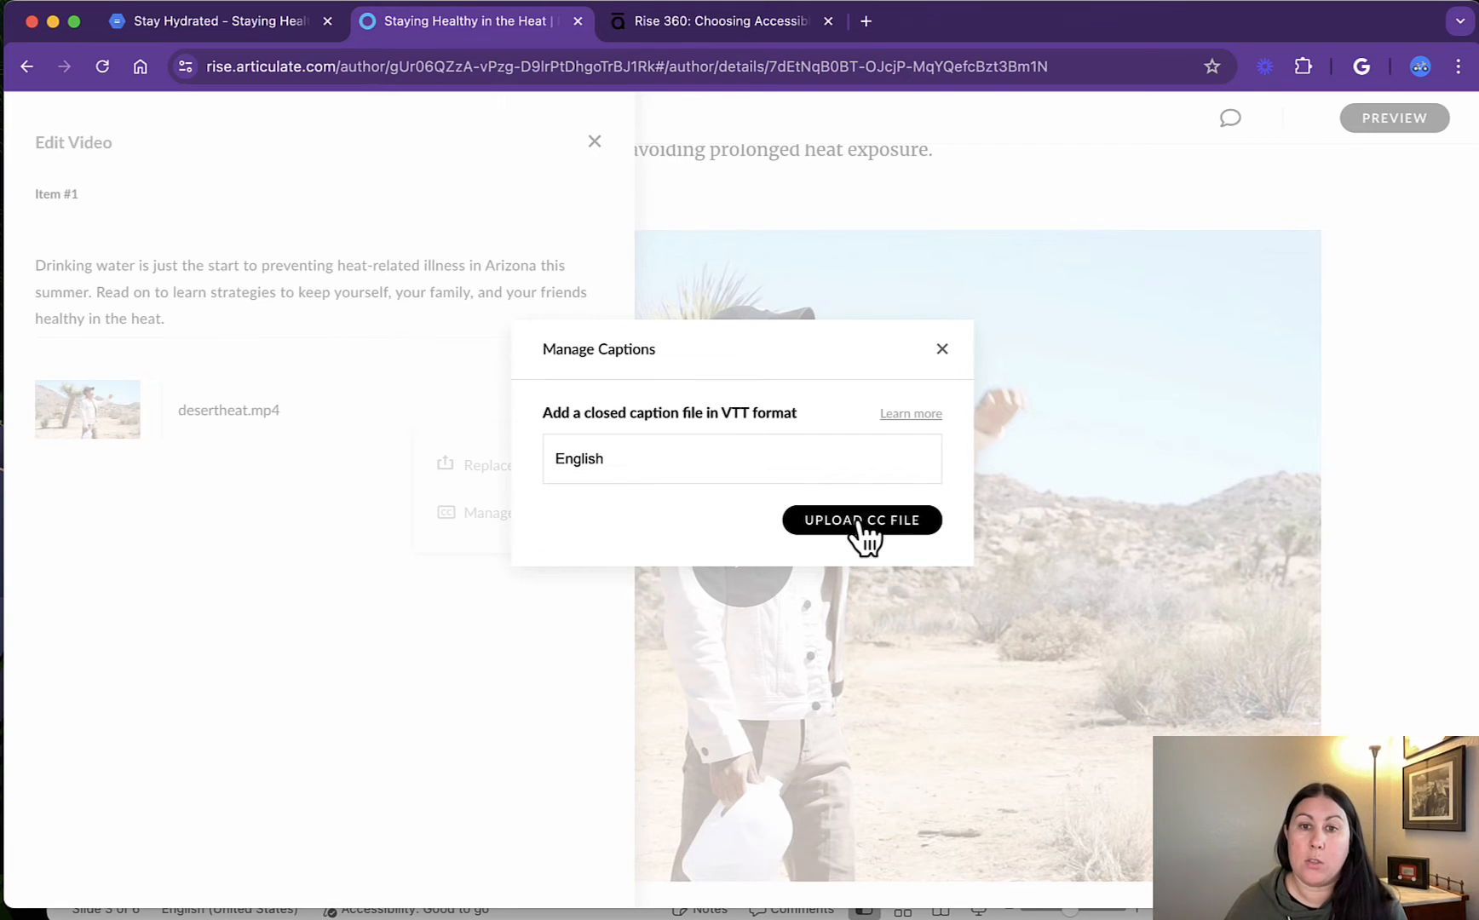
# - Upload desertheatcaptions.vtt as the English caption file
pyautogui.click(861, 520)
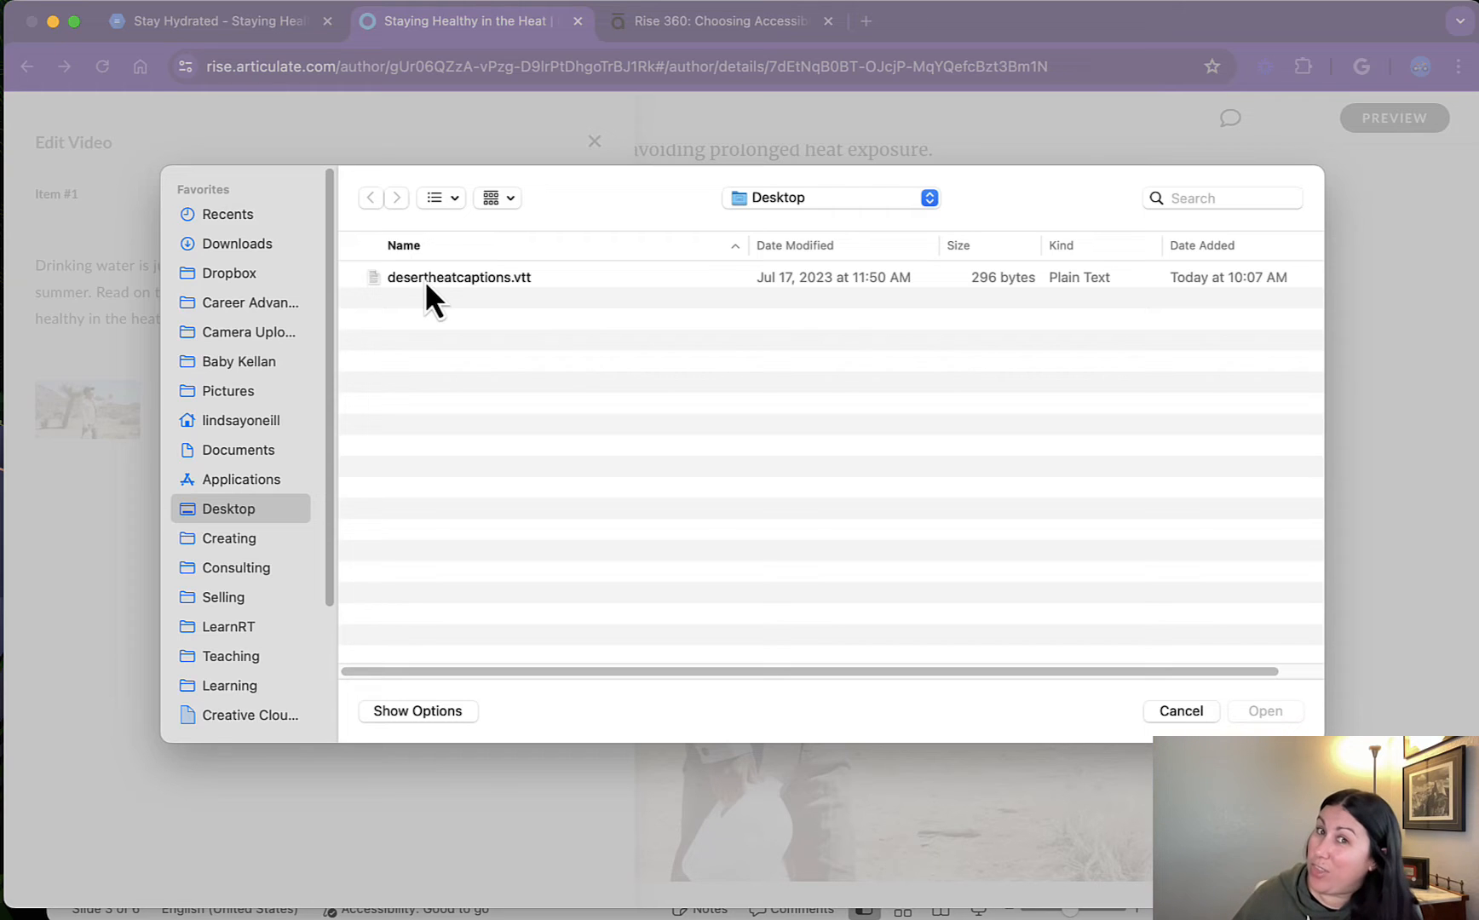
pyautogui.moveTo(518, 317)
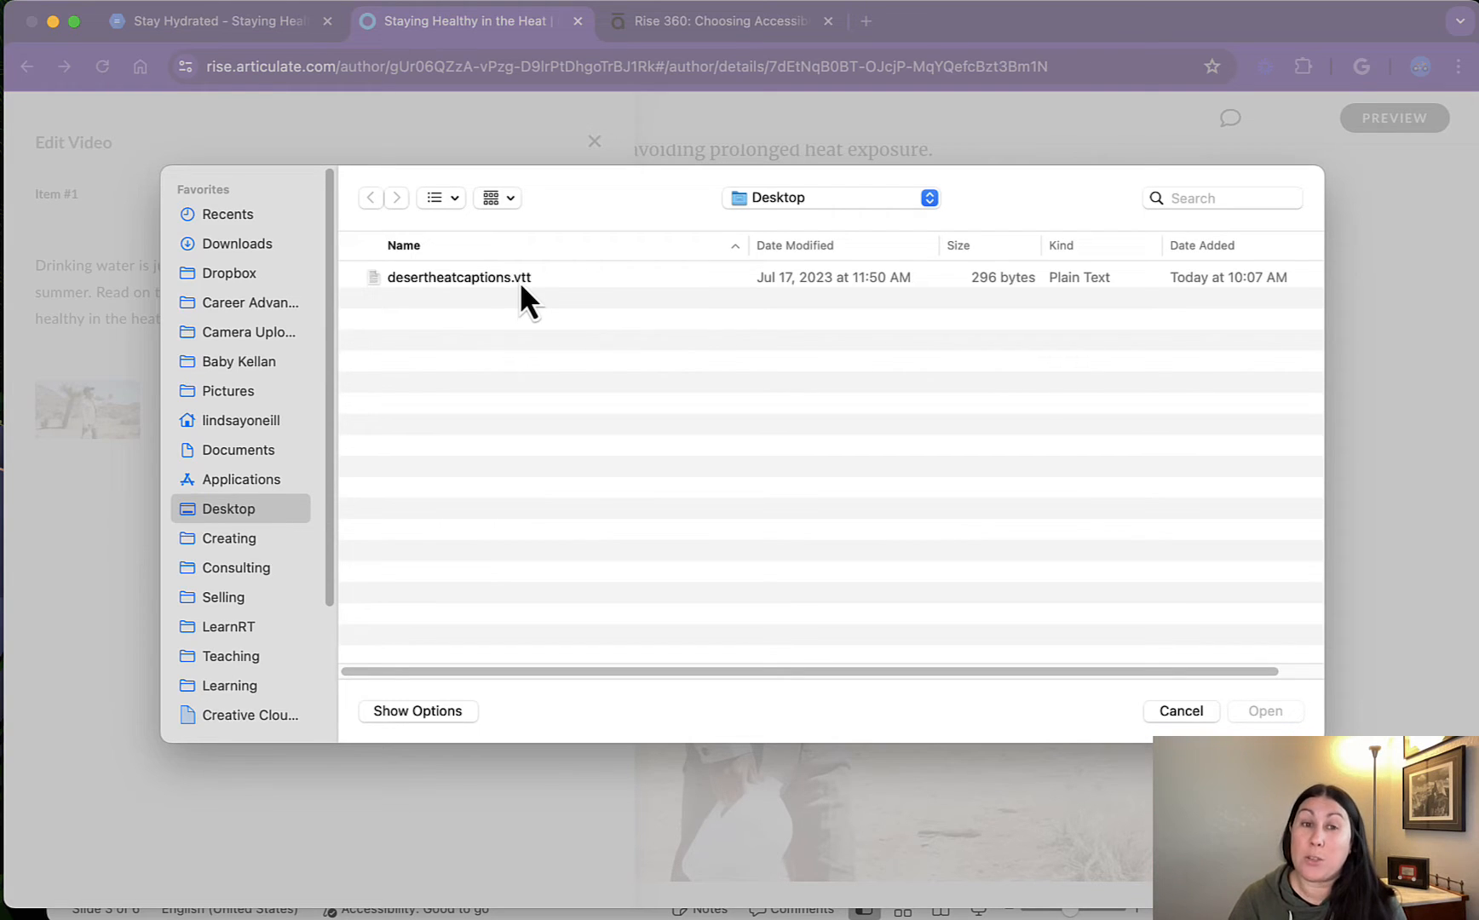
pyautogui.click(460, 276)
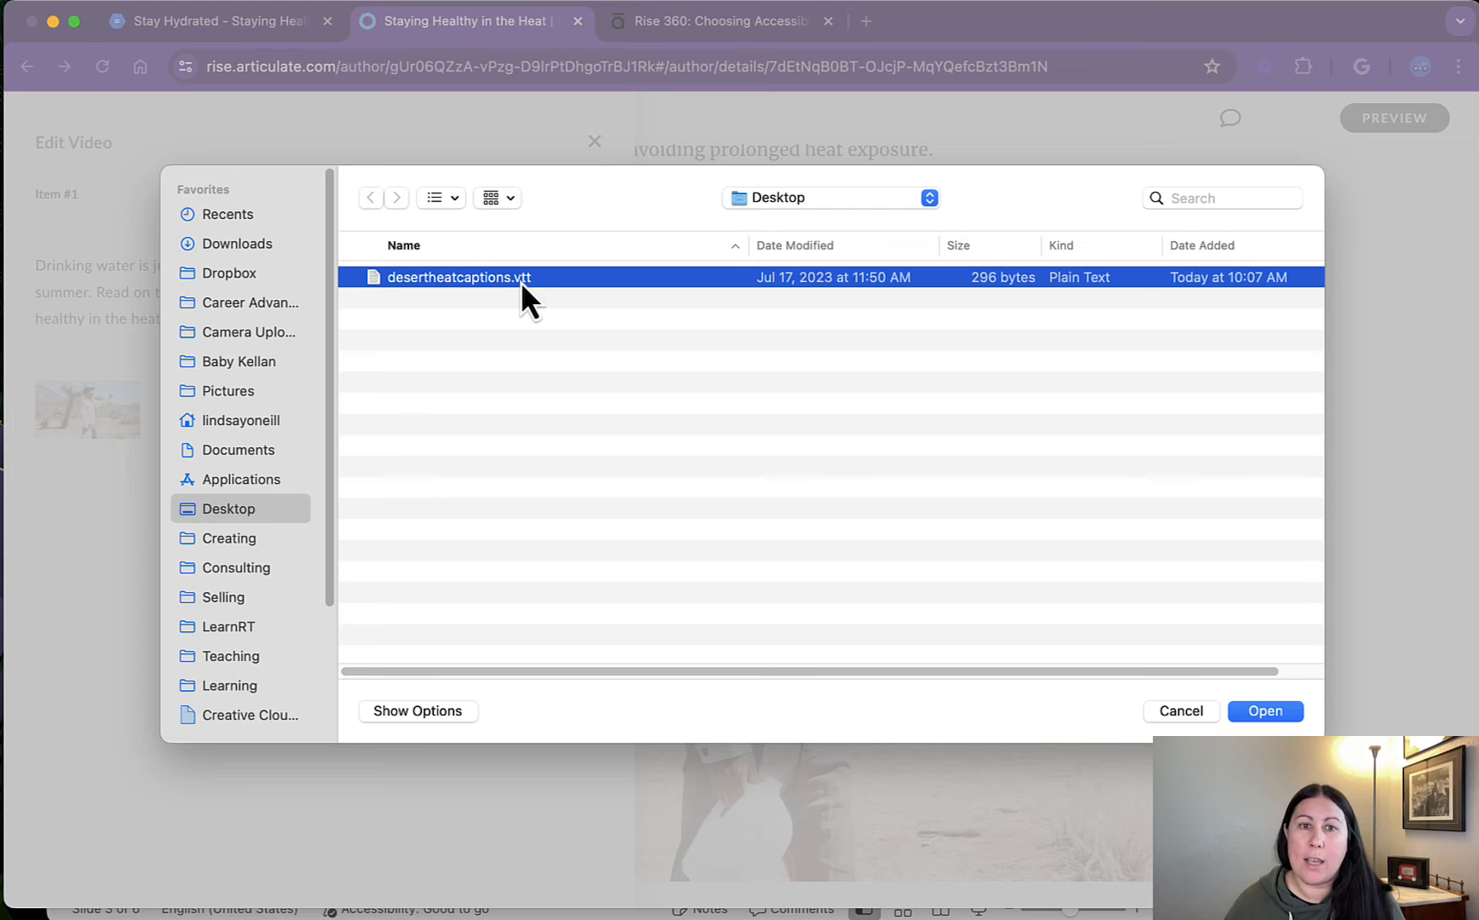
pyautogui.click(1265, 710)
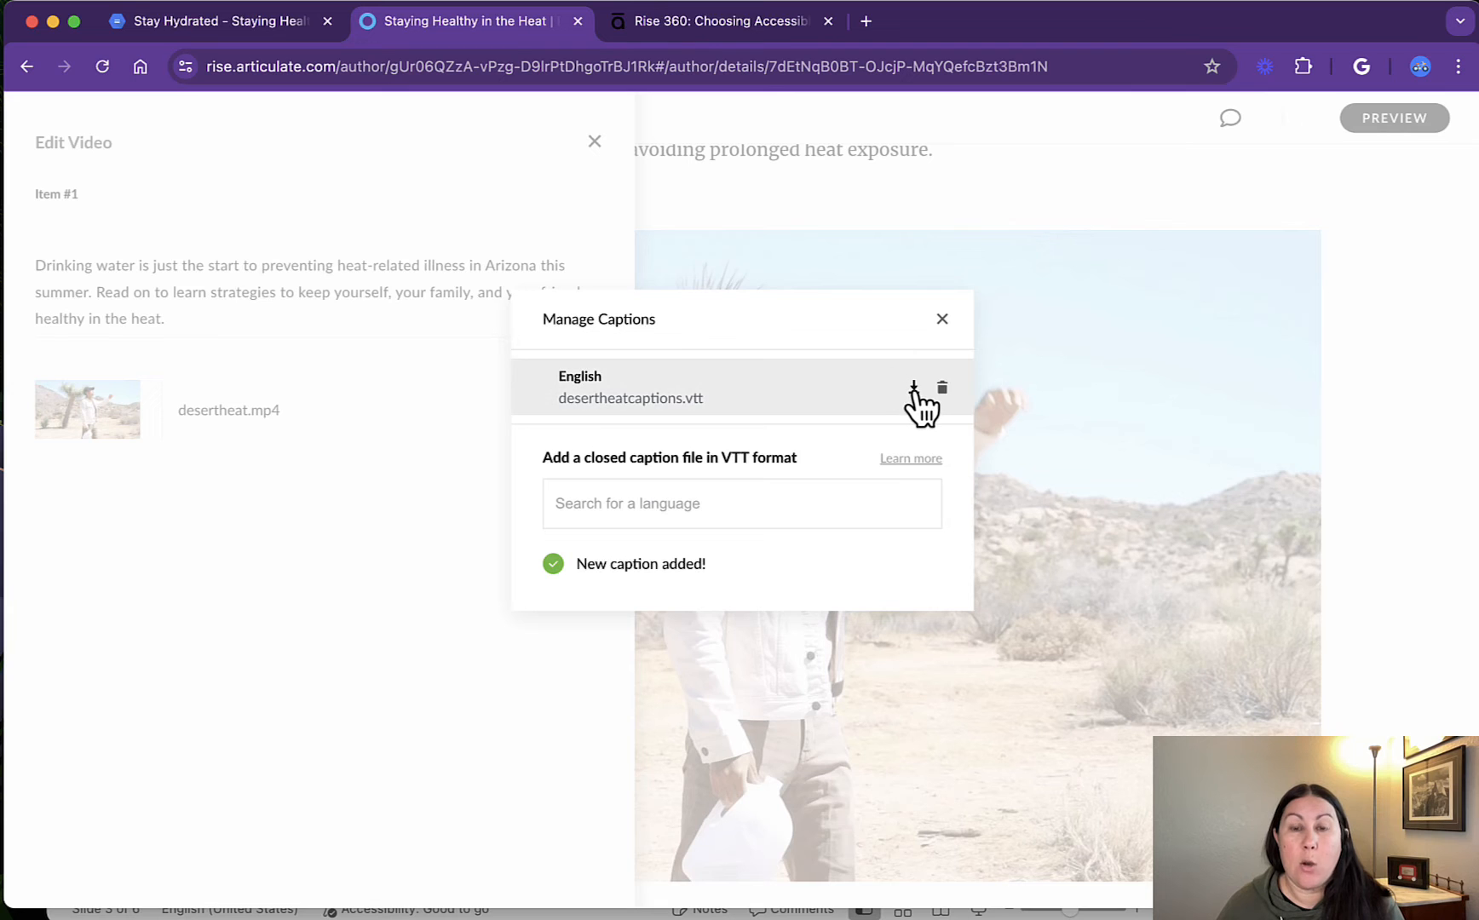
pyautogui.moveTo(702, 496)
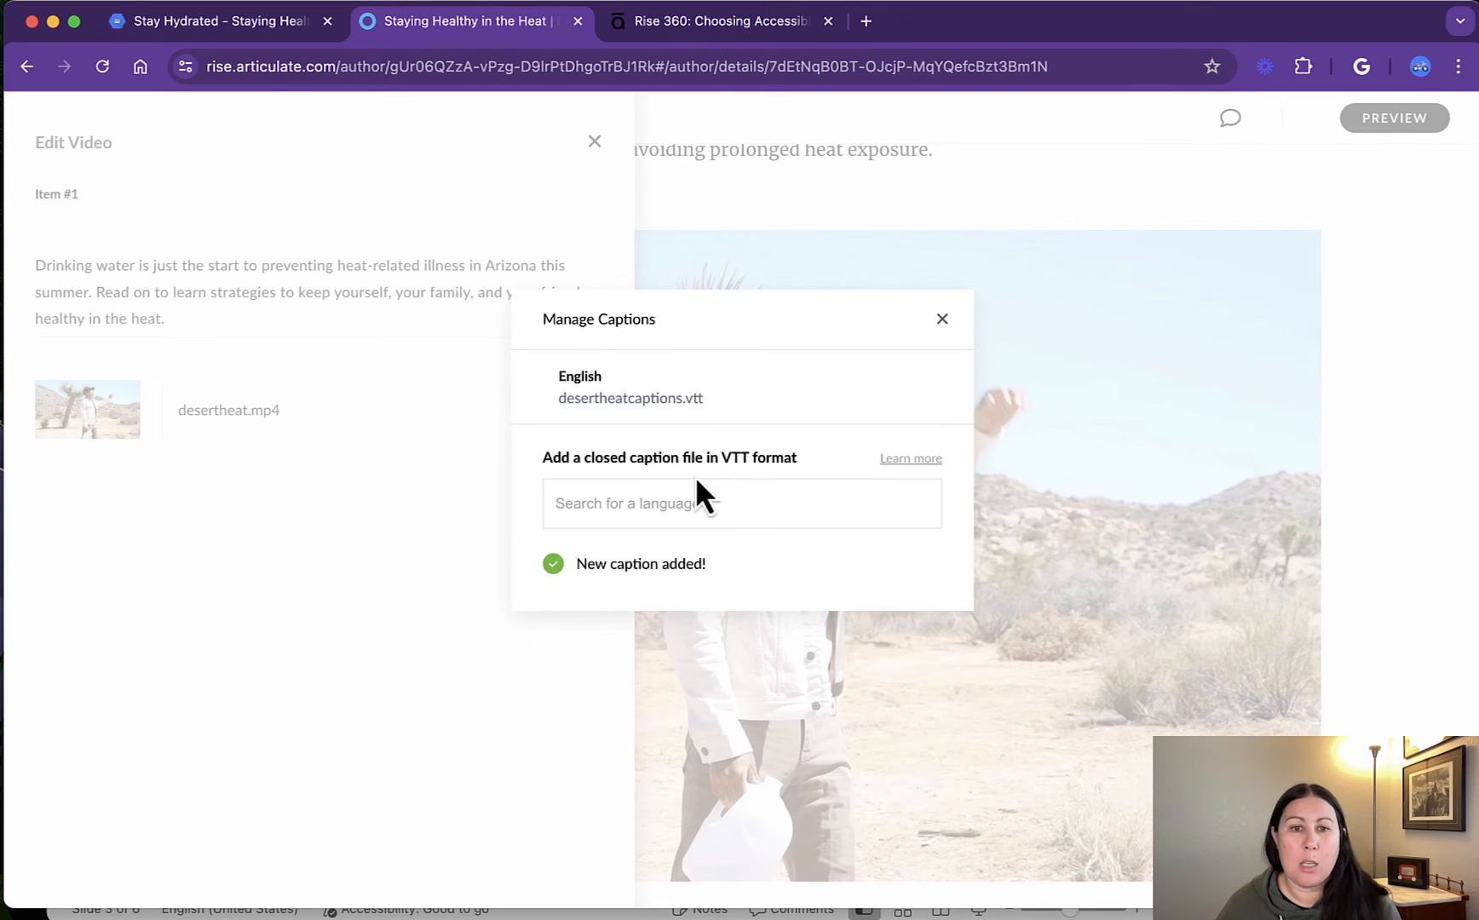
# - Close the caption and video settings, then play and pause the video to confirm captions show
pyautogui.click(940, 319)
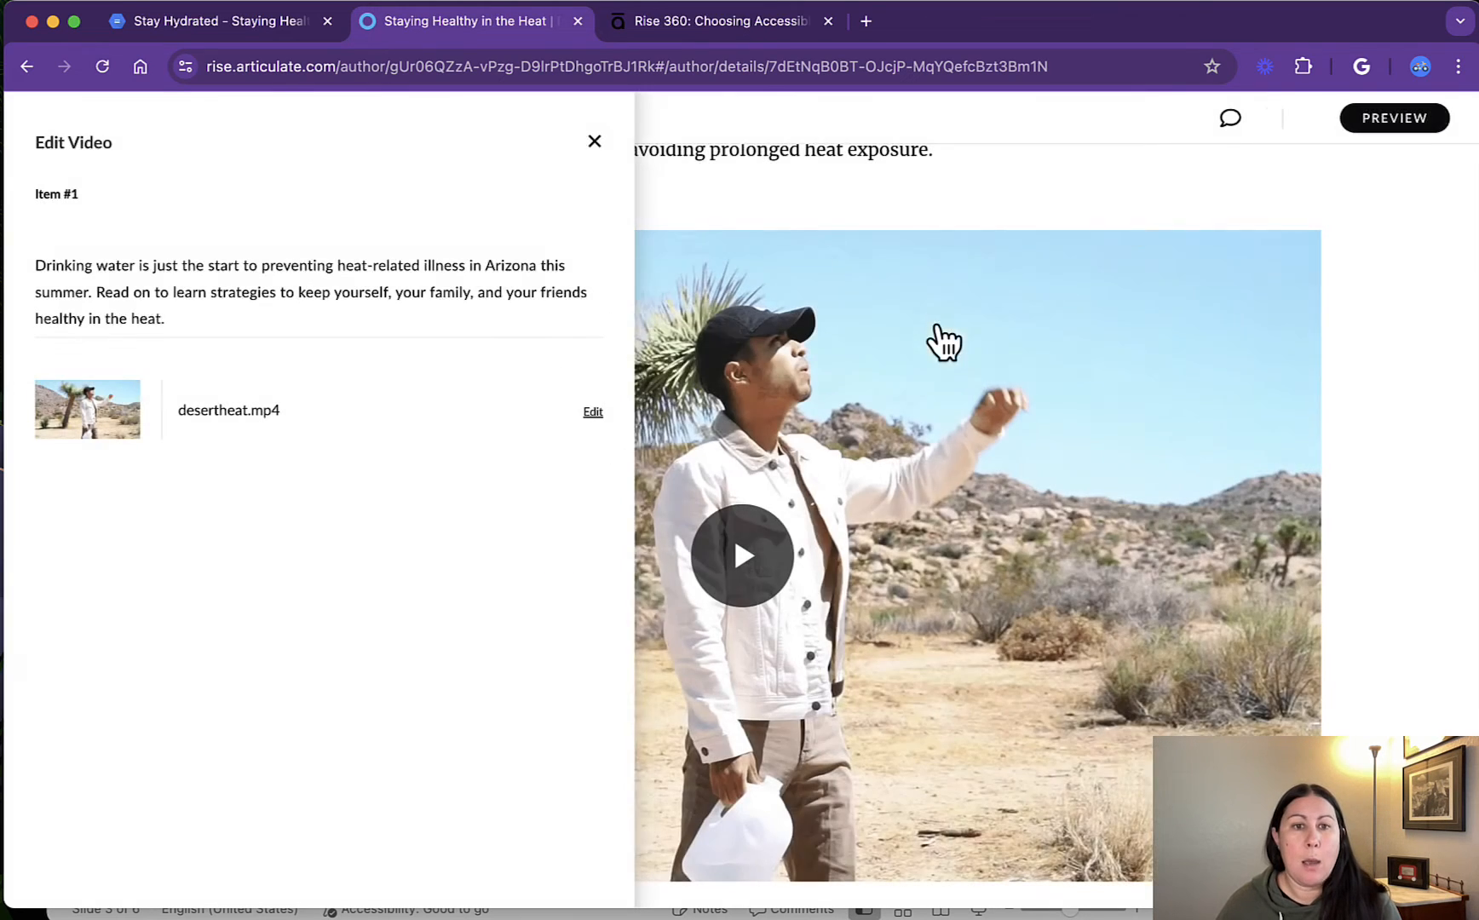
pyautogui.click(595, 142)
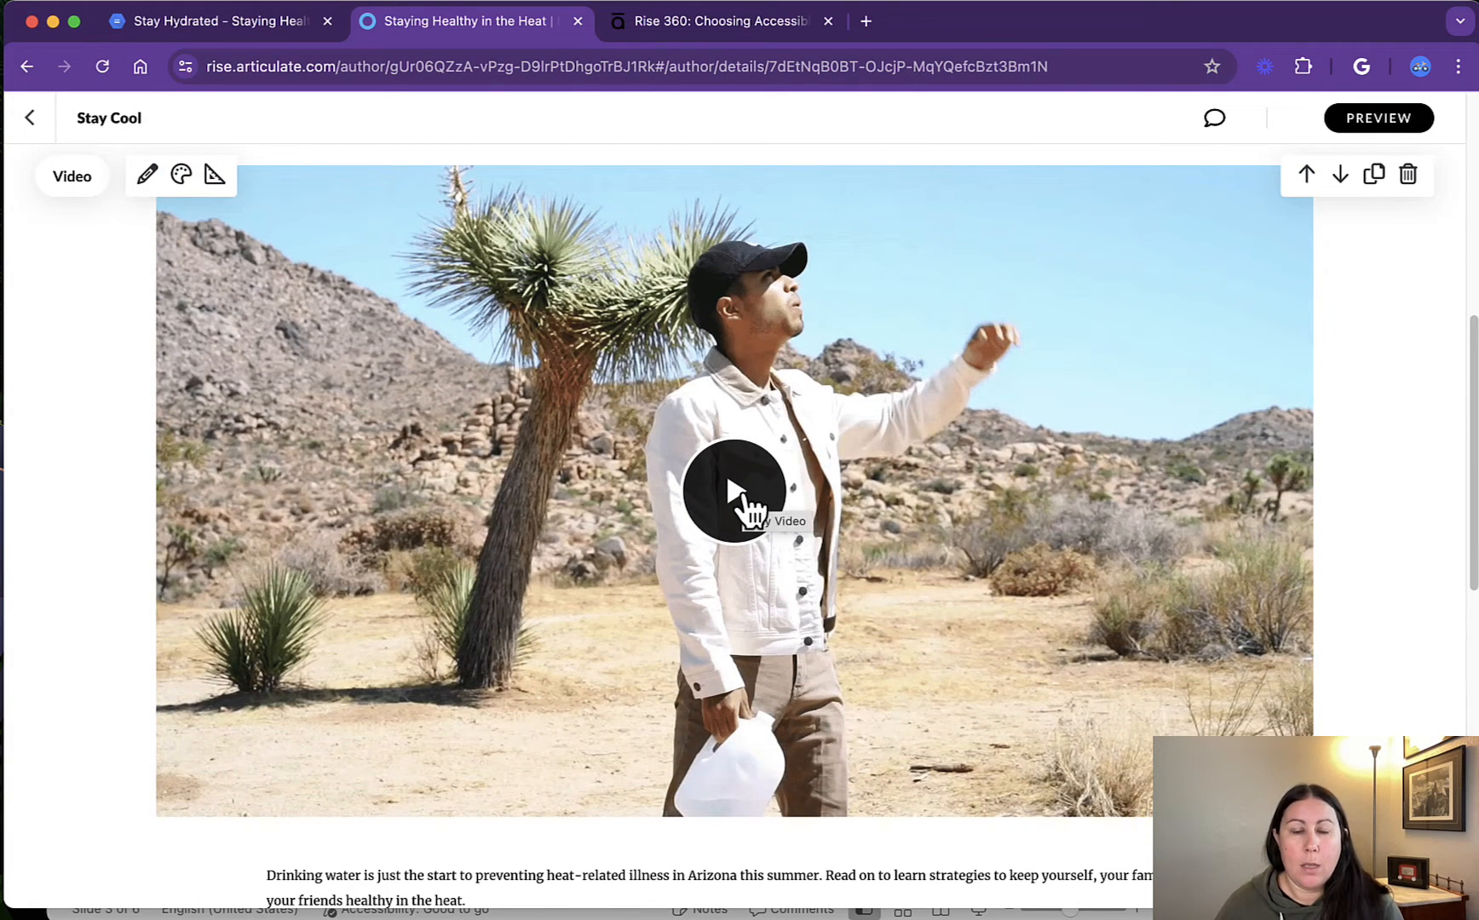
pyautogui.click(734, 491)
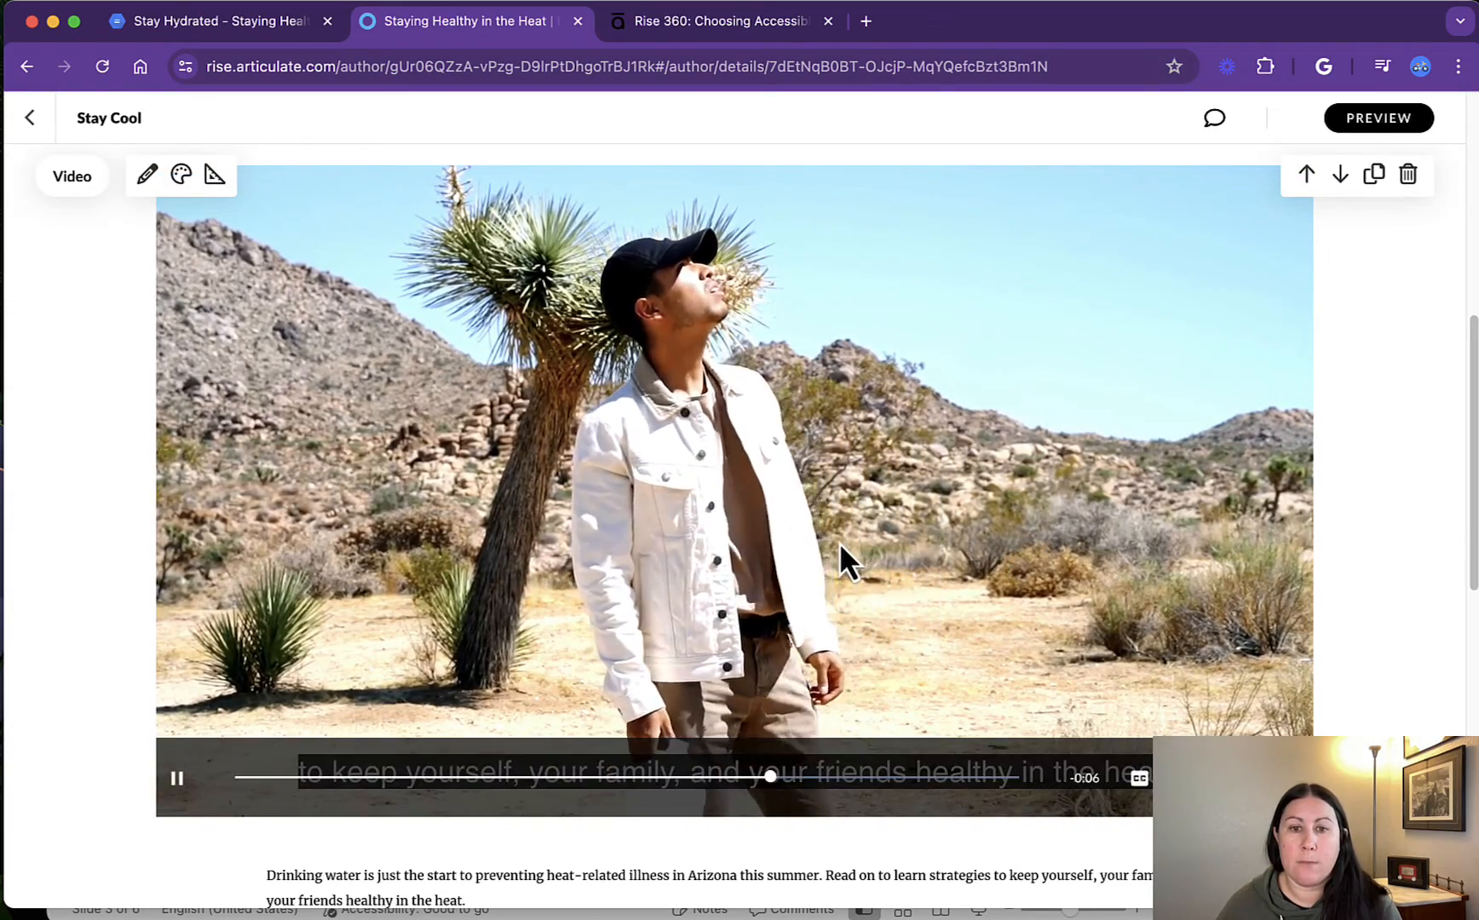
pyautogui.click(175, 775)
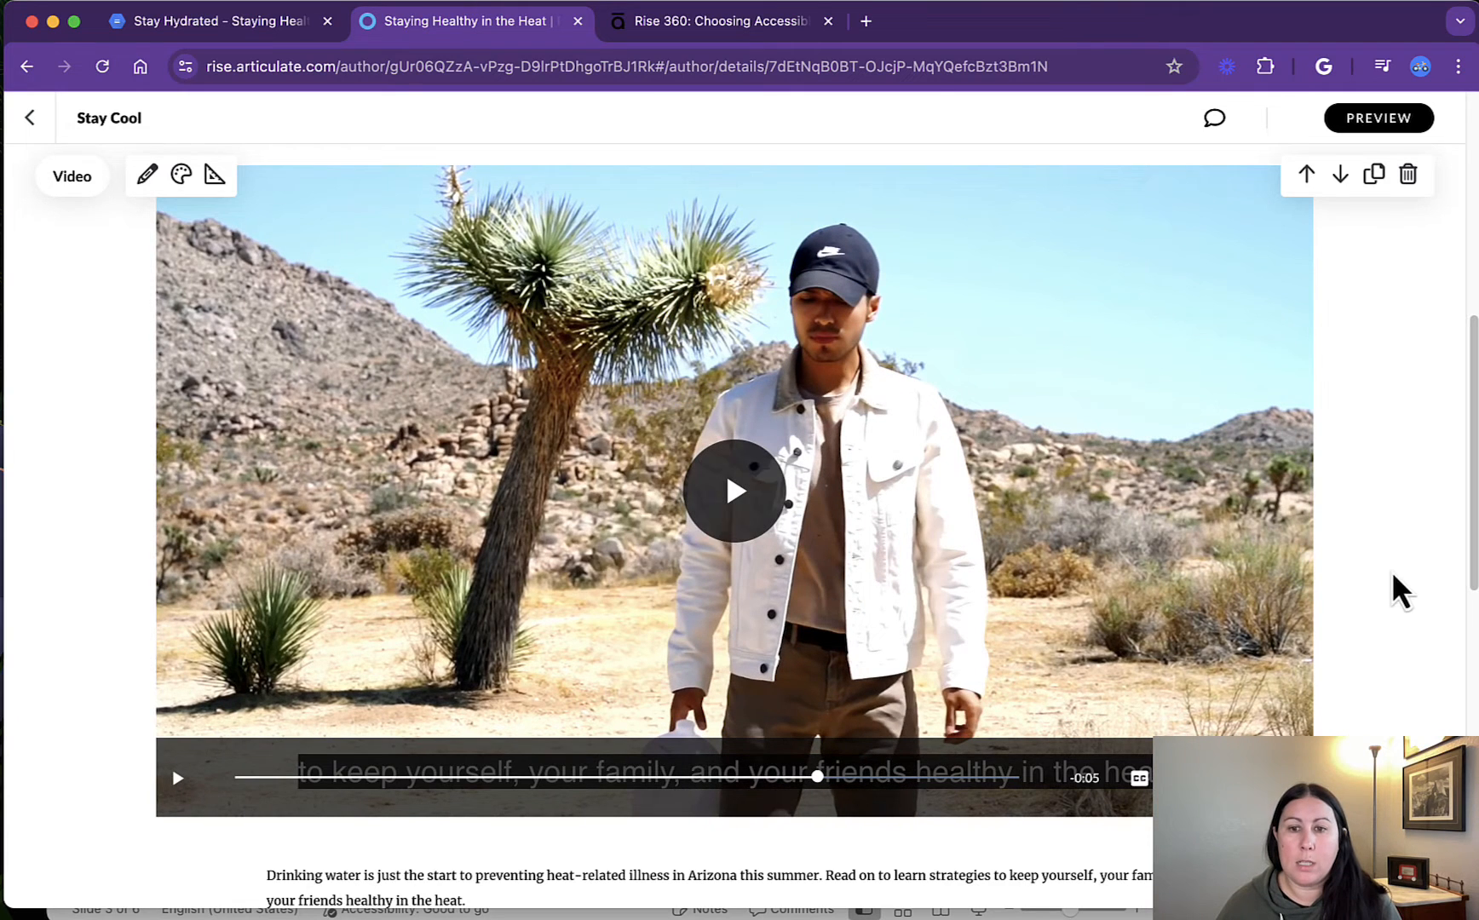
pyautogui.moveTo(1443, 603)
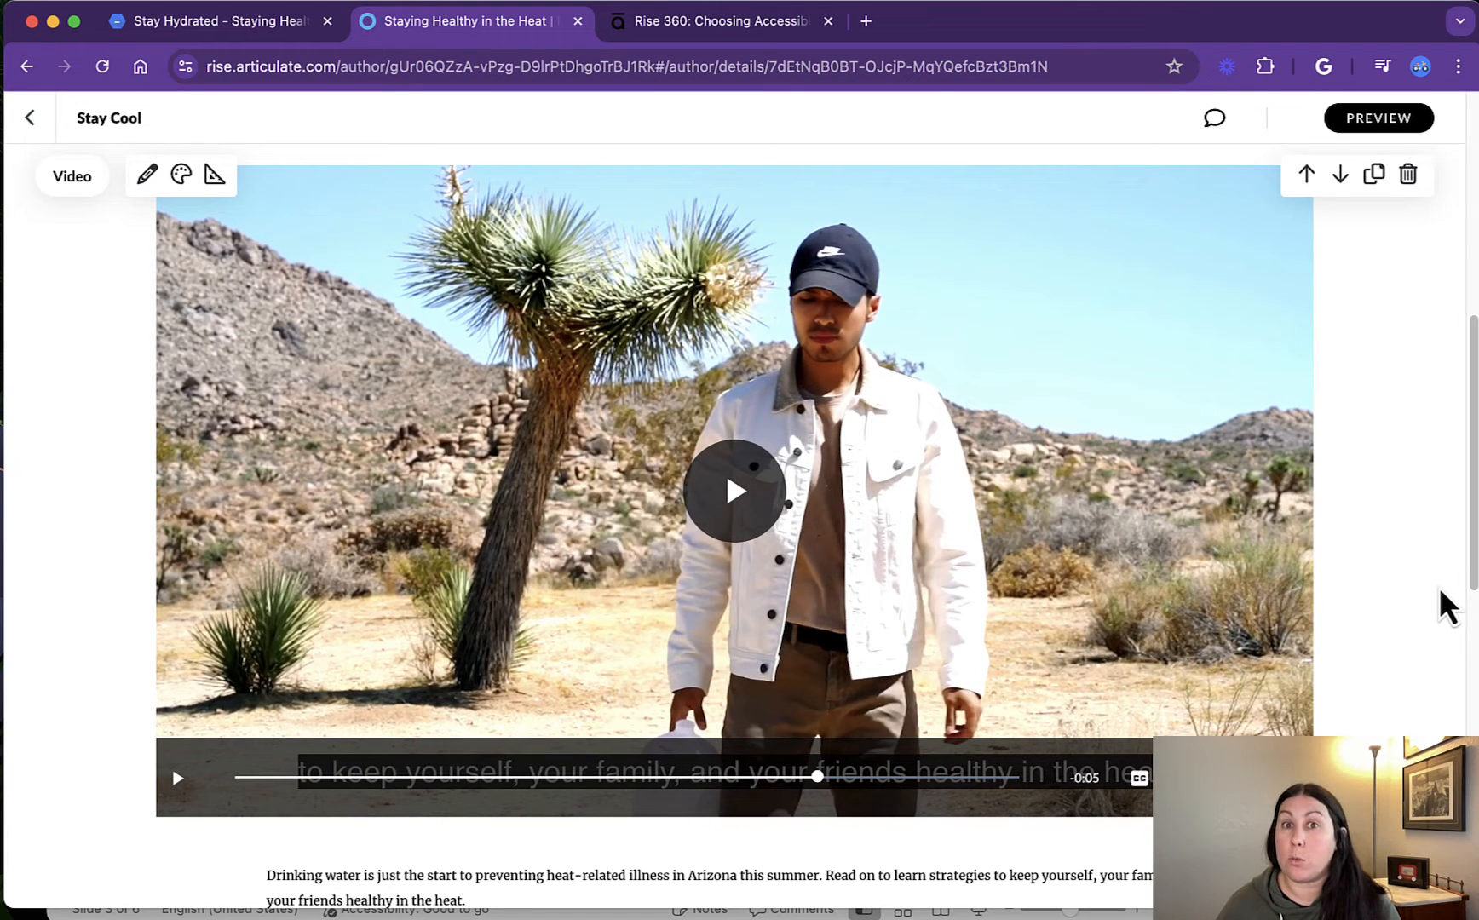
# - Move down past the video to the numbered strategies list
pyautogui.scroll(-3)
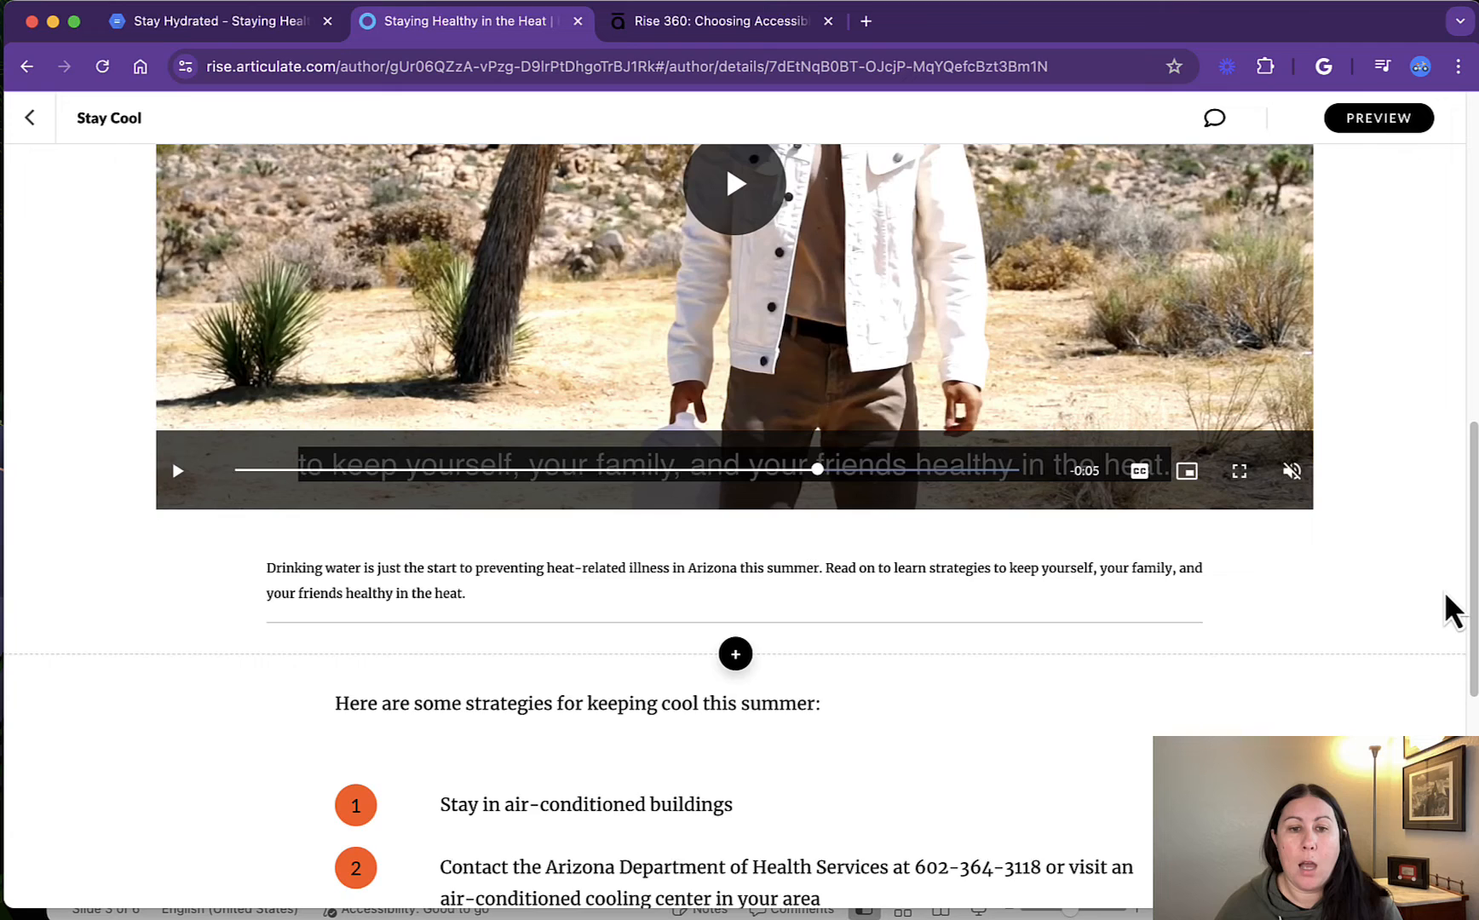
pyautogui.scroll(-3)
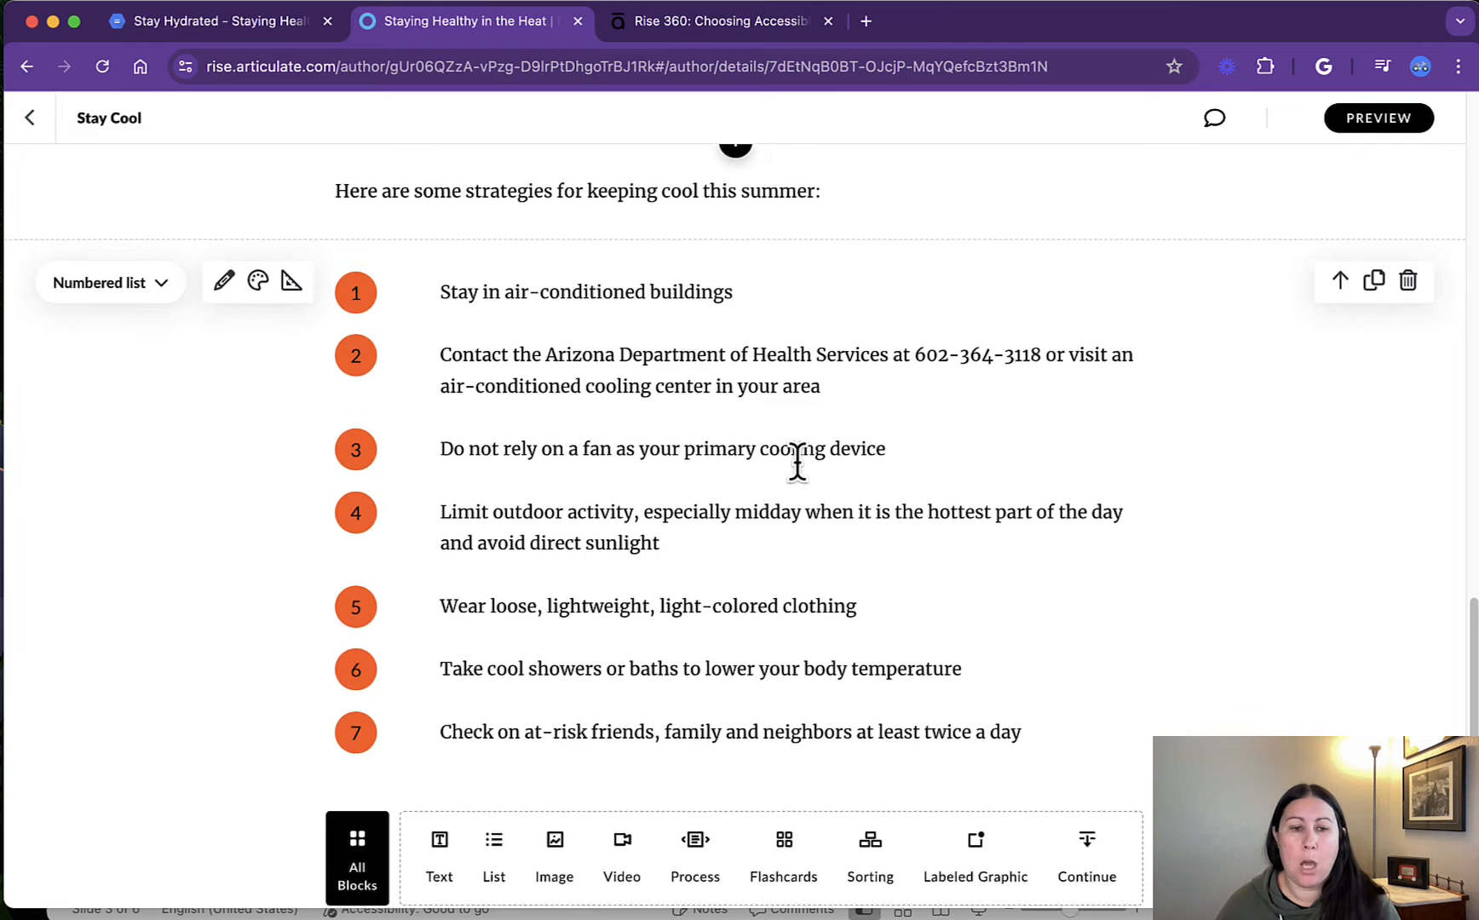
pyautogui.scroll(-3)
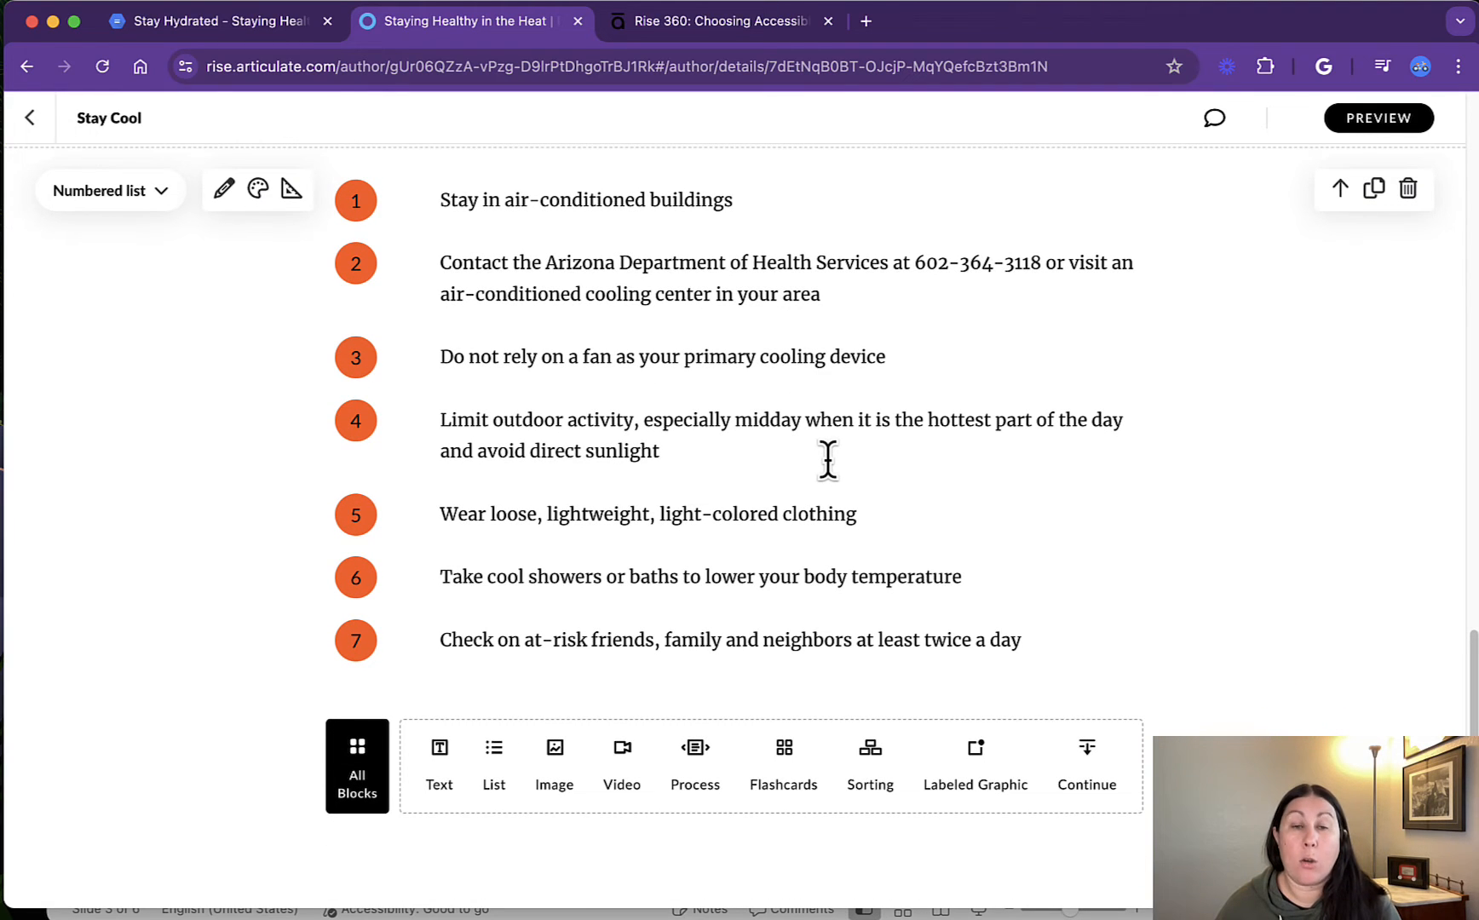
pyautogui.moveTo(777, 513)
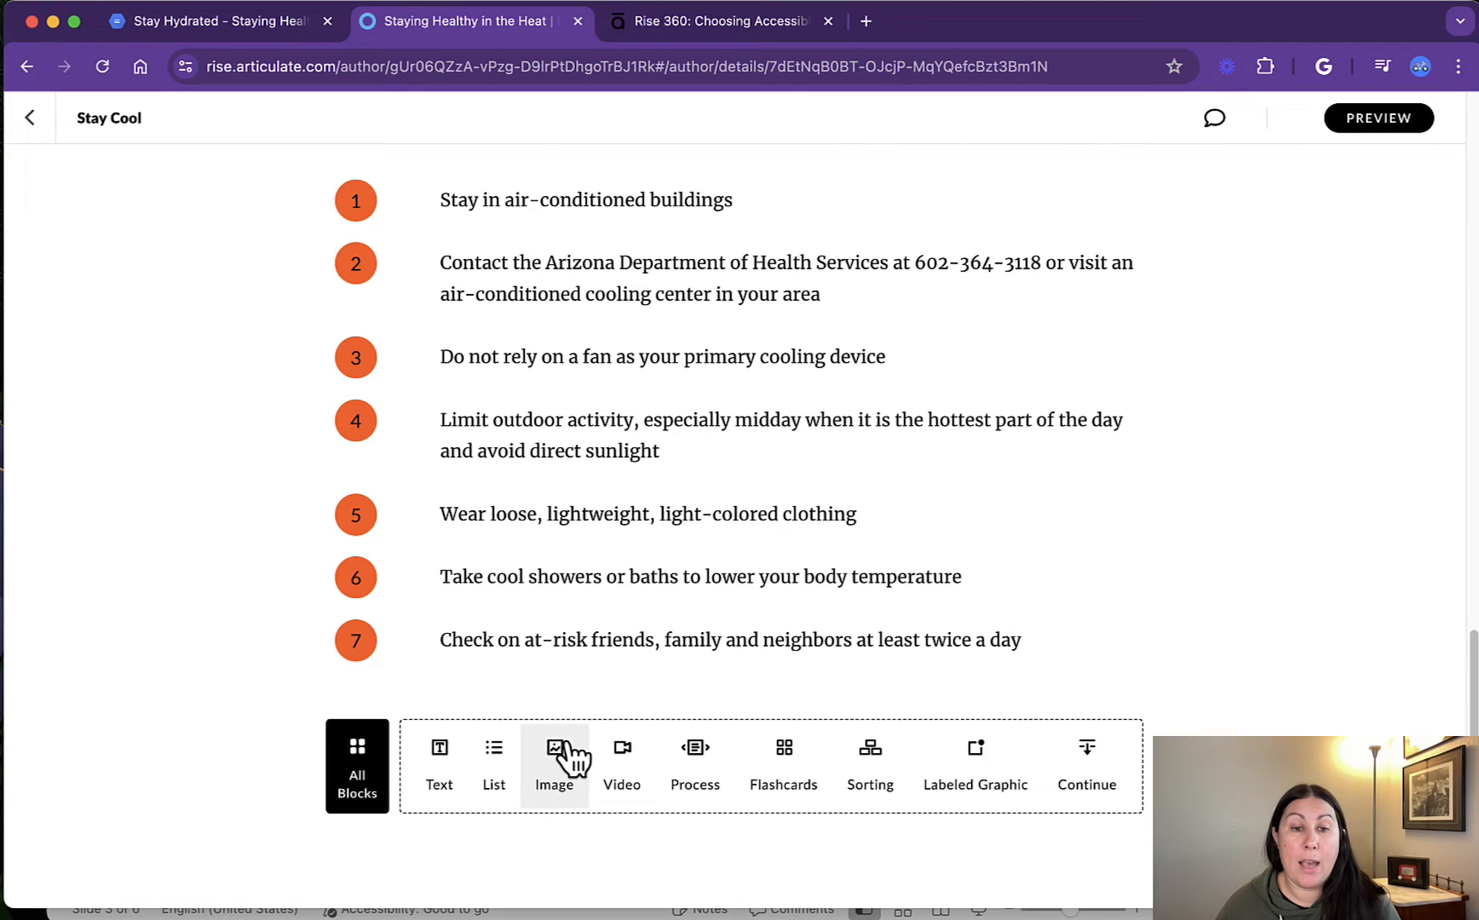
# - Add an image block after the list and replace its bike placeholder with a dark fan photo from the content library
pyautogui.click(553, 760)
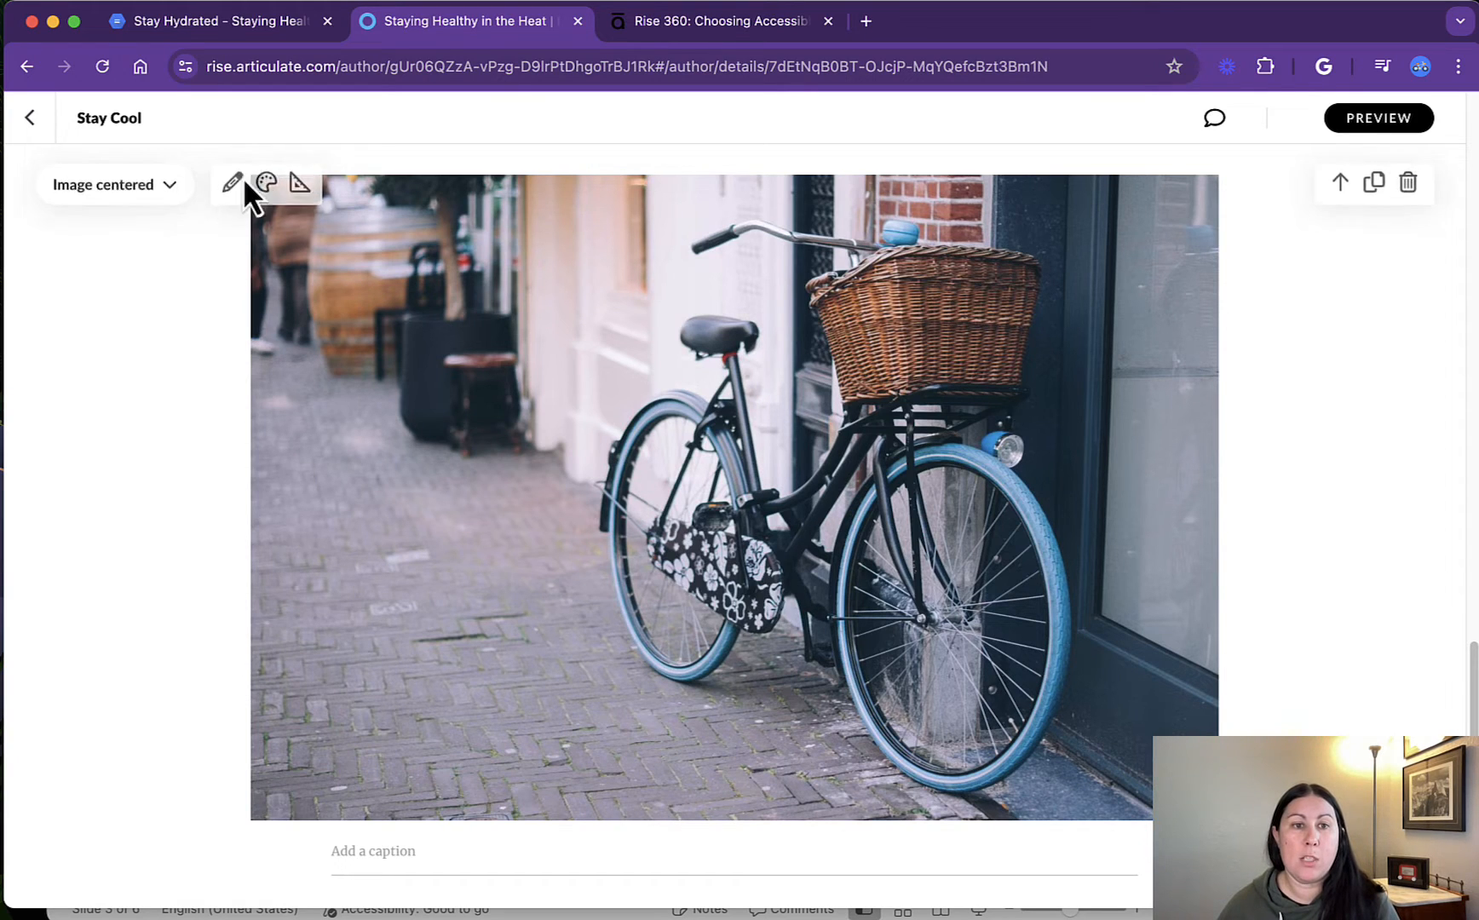
pyautogui.click(232, 184)
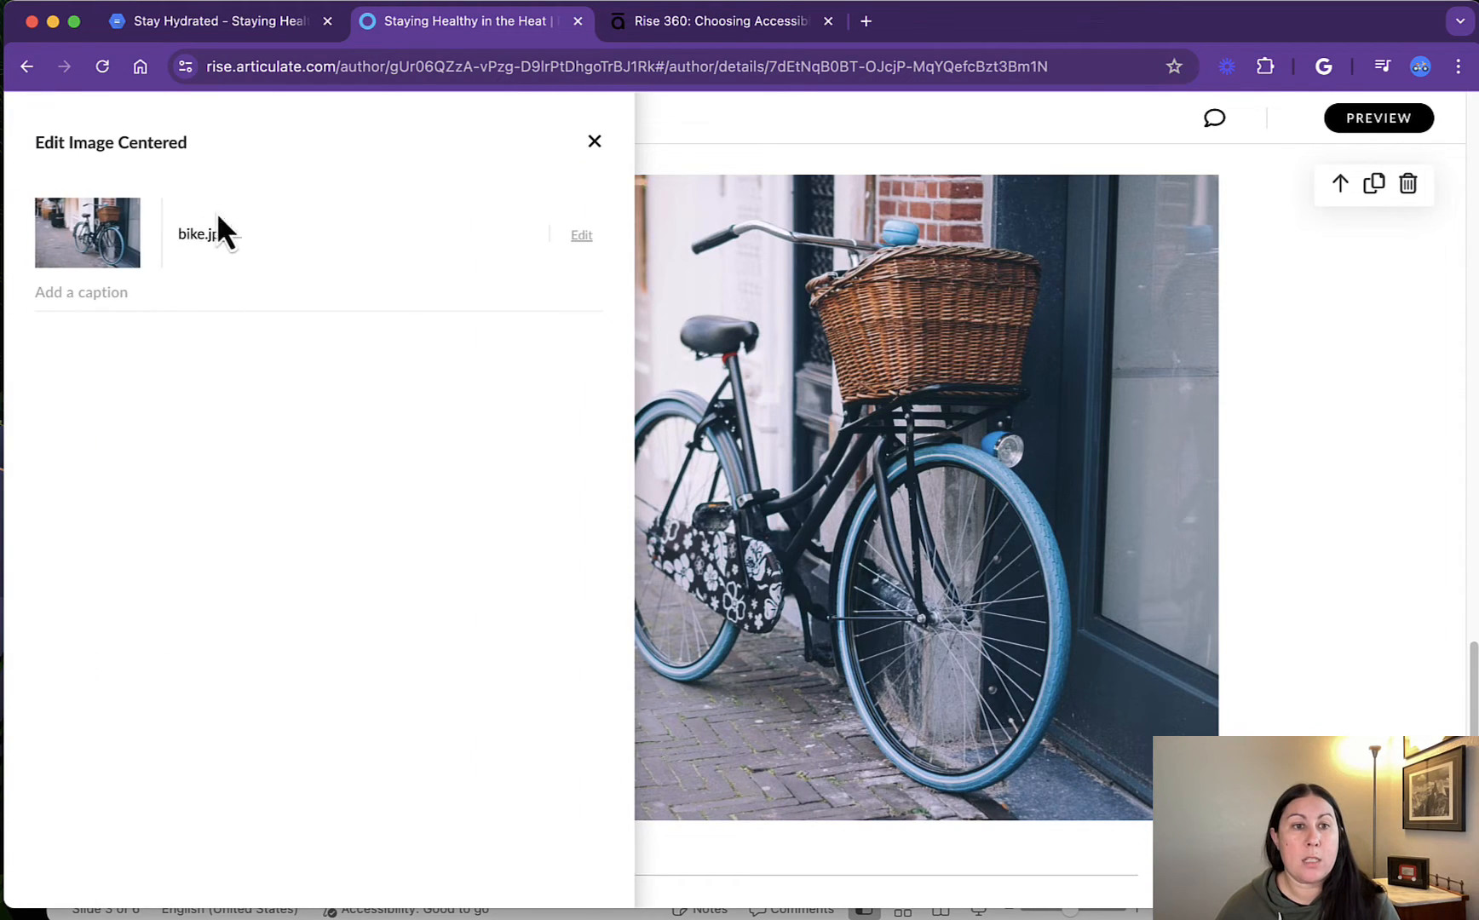
pyautogui.click(581, 235)
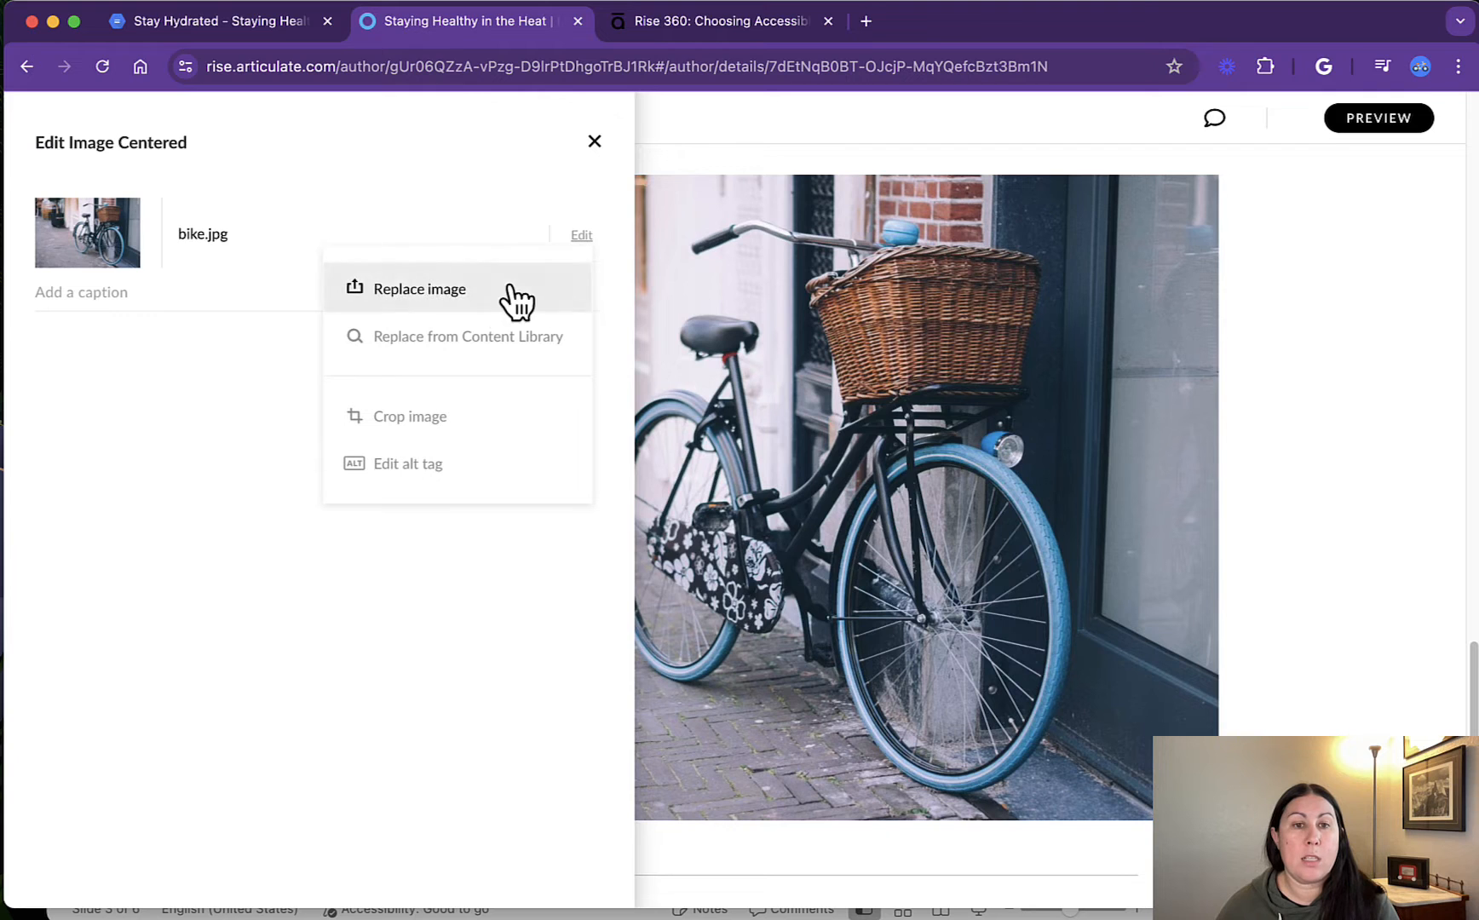
pyautogui.click(467, 335)
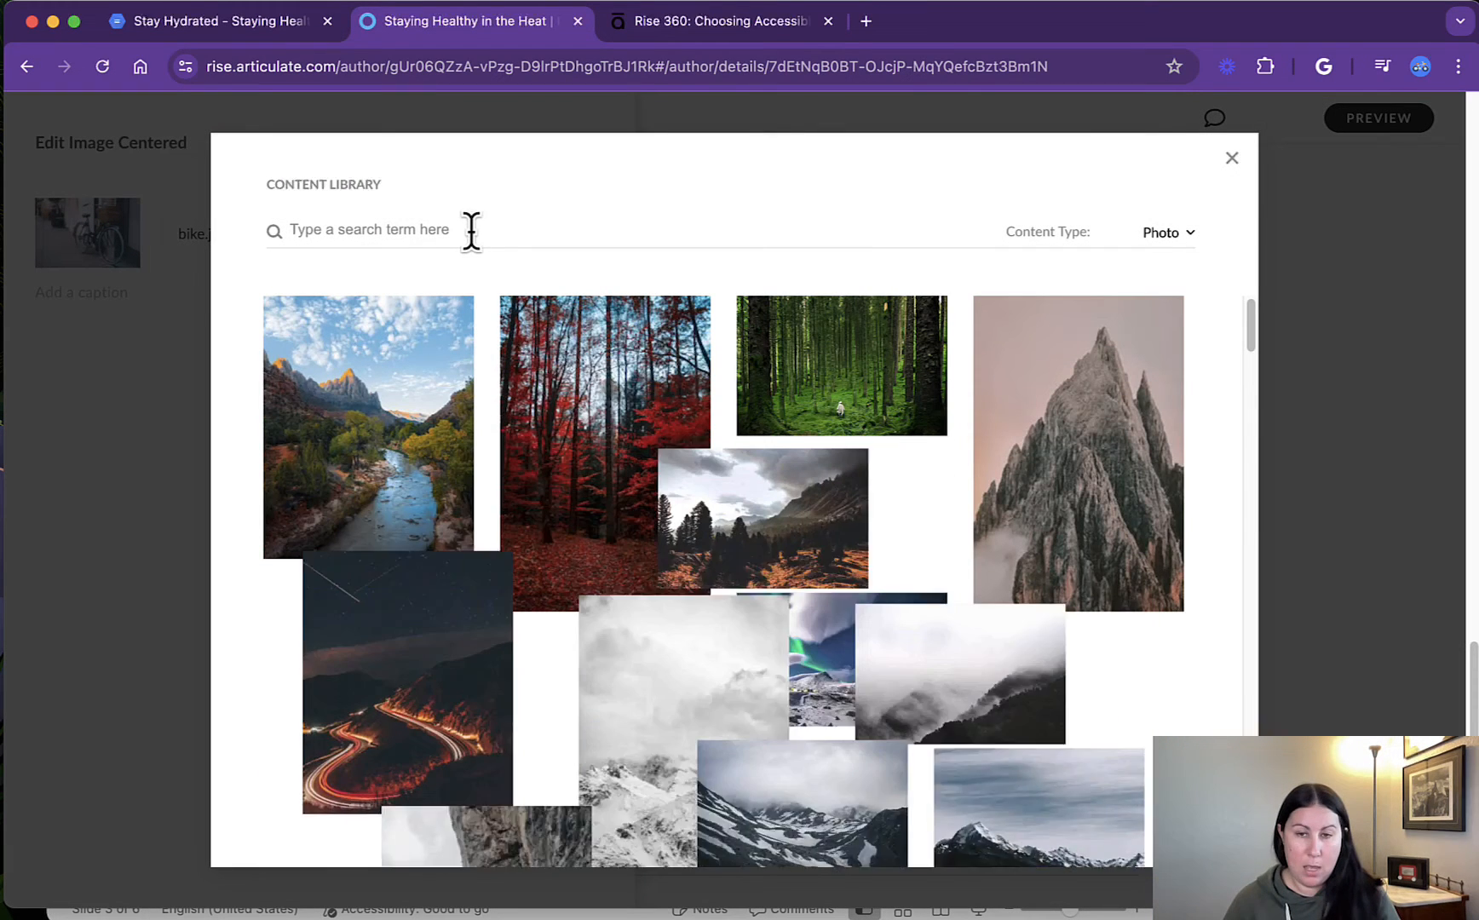
pyautogui.write('fan')
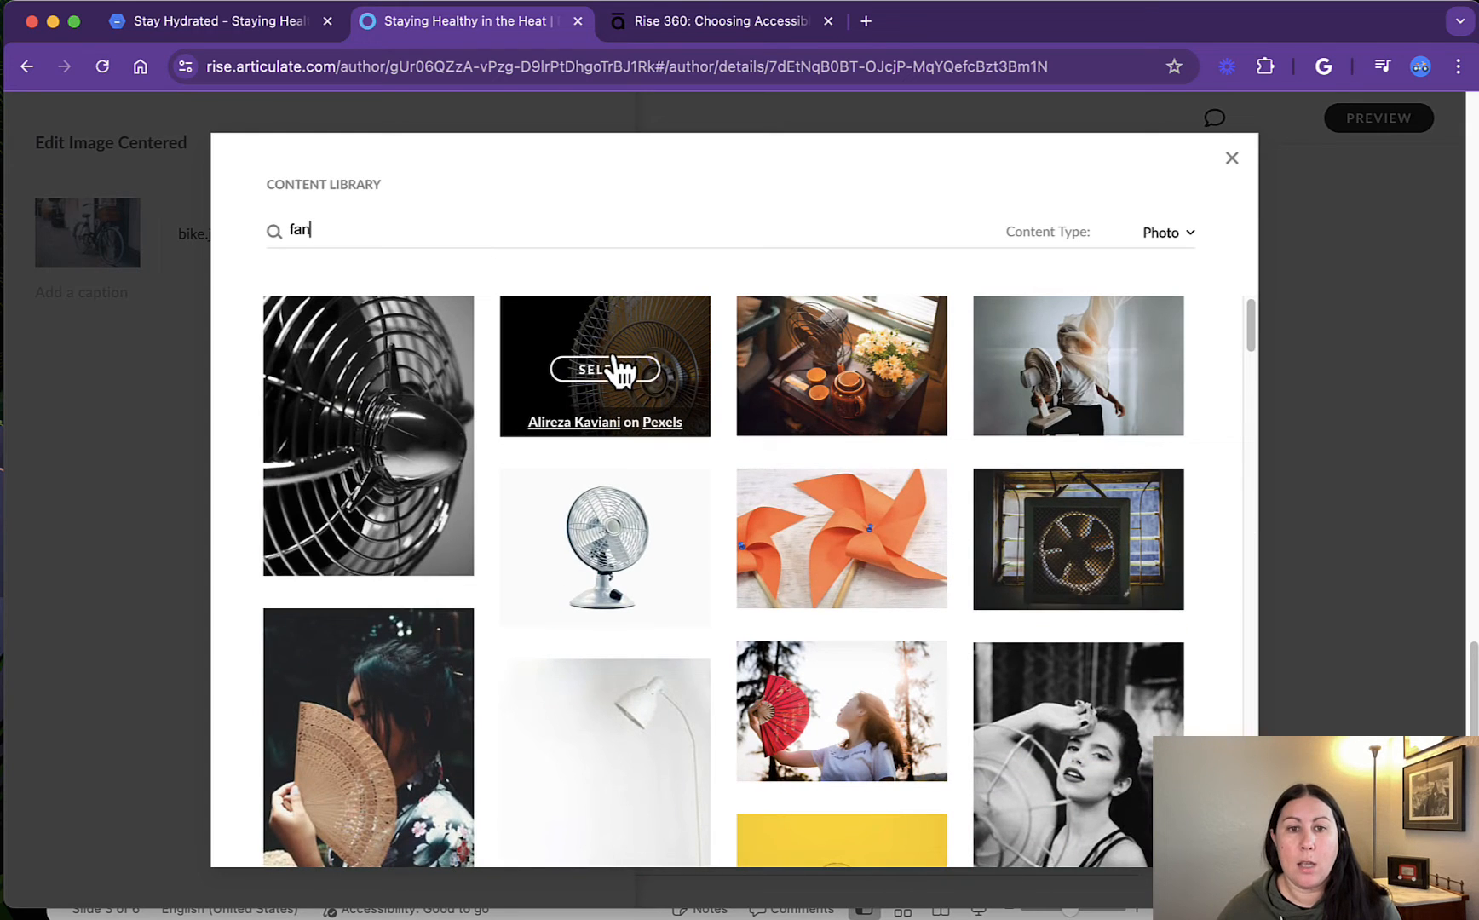
pyautogui.click(605, 370)
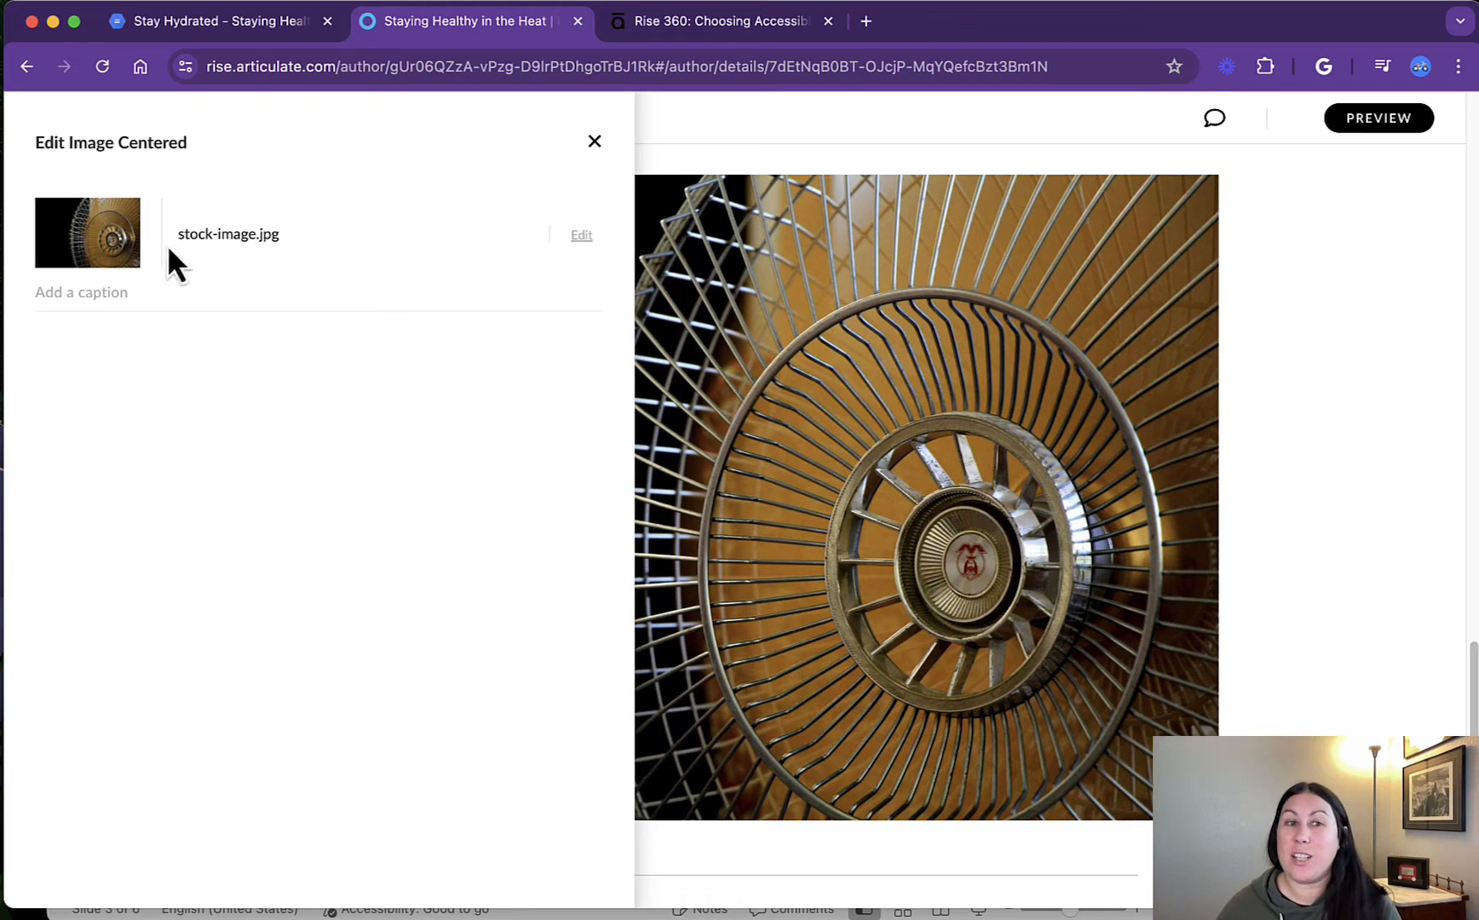
pyautogui.moveTo(203, 300)
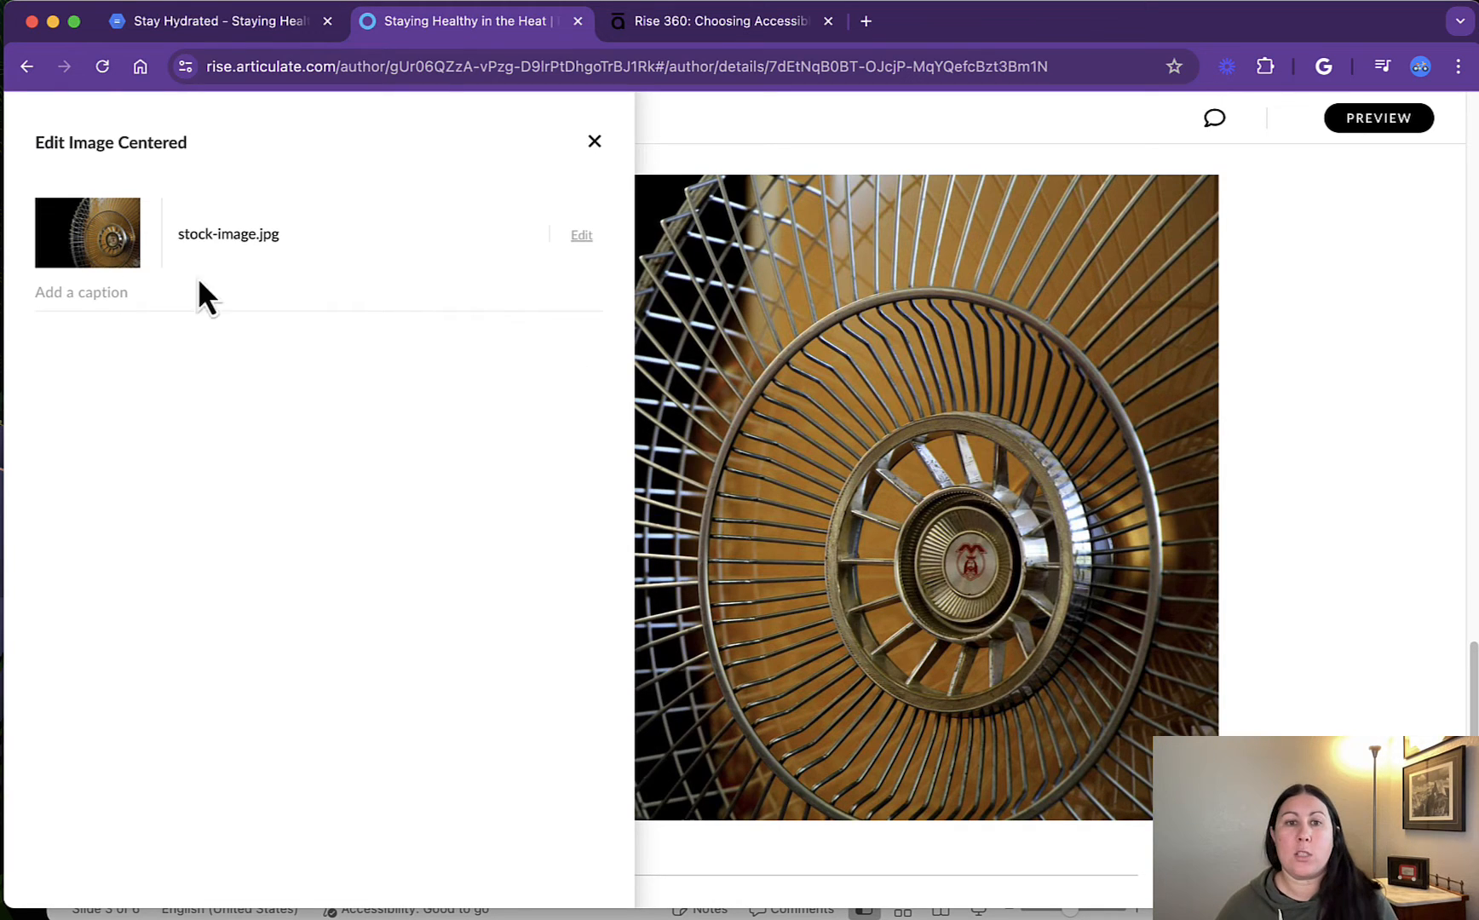
# - Give the fan image the alt text "A nice, cool fan"
pyautogui.click(581, 233)
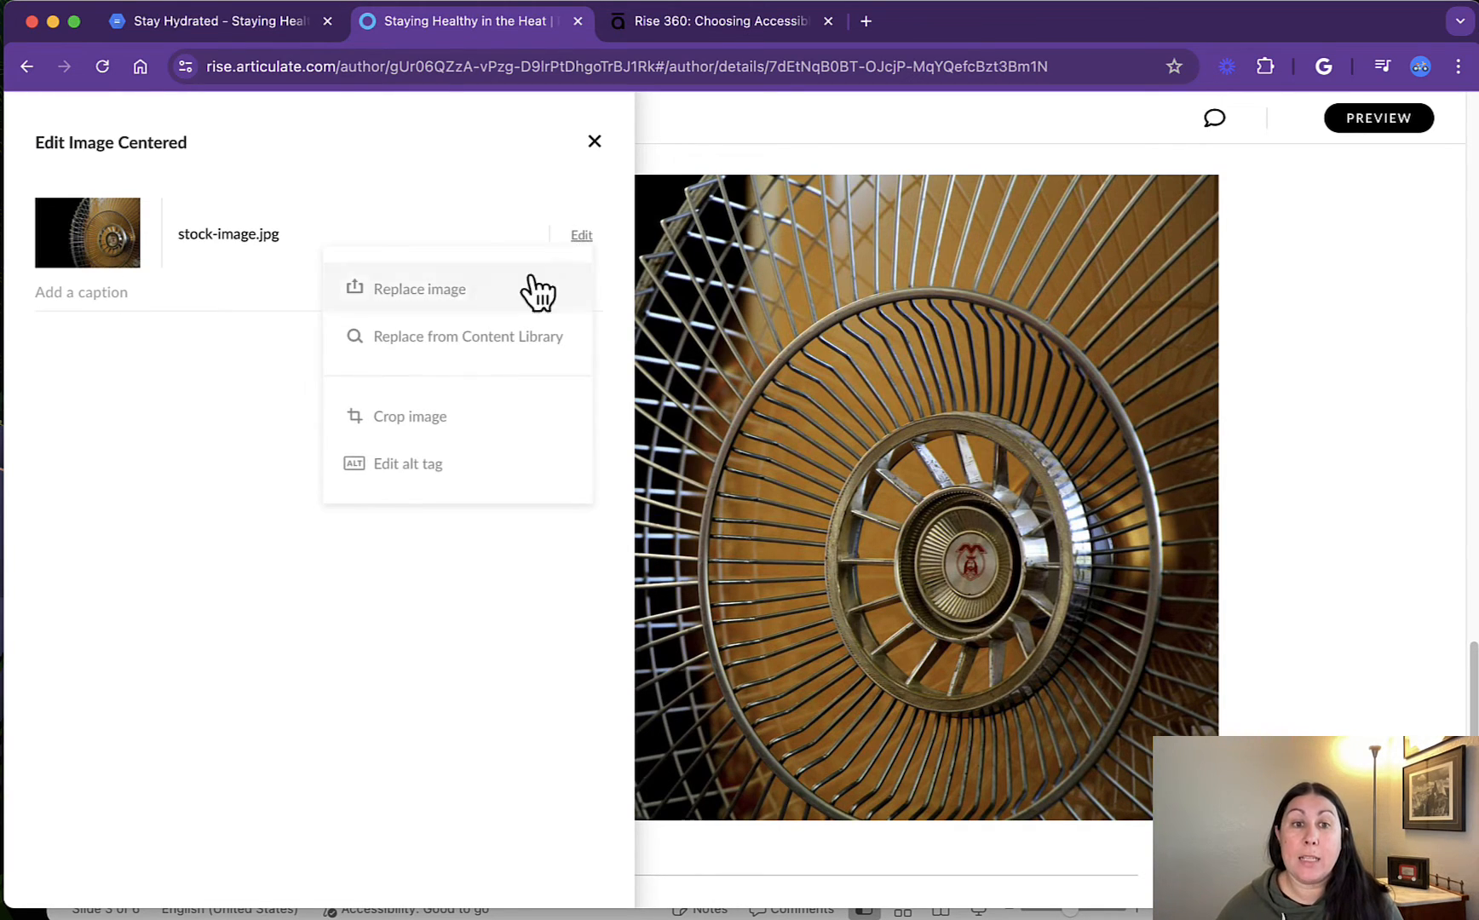
pyautogui.moveTo(480, 485)
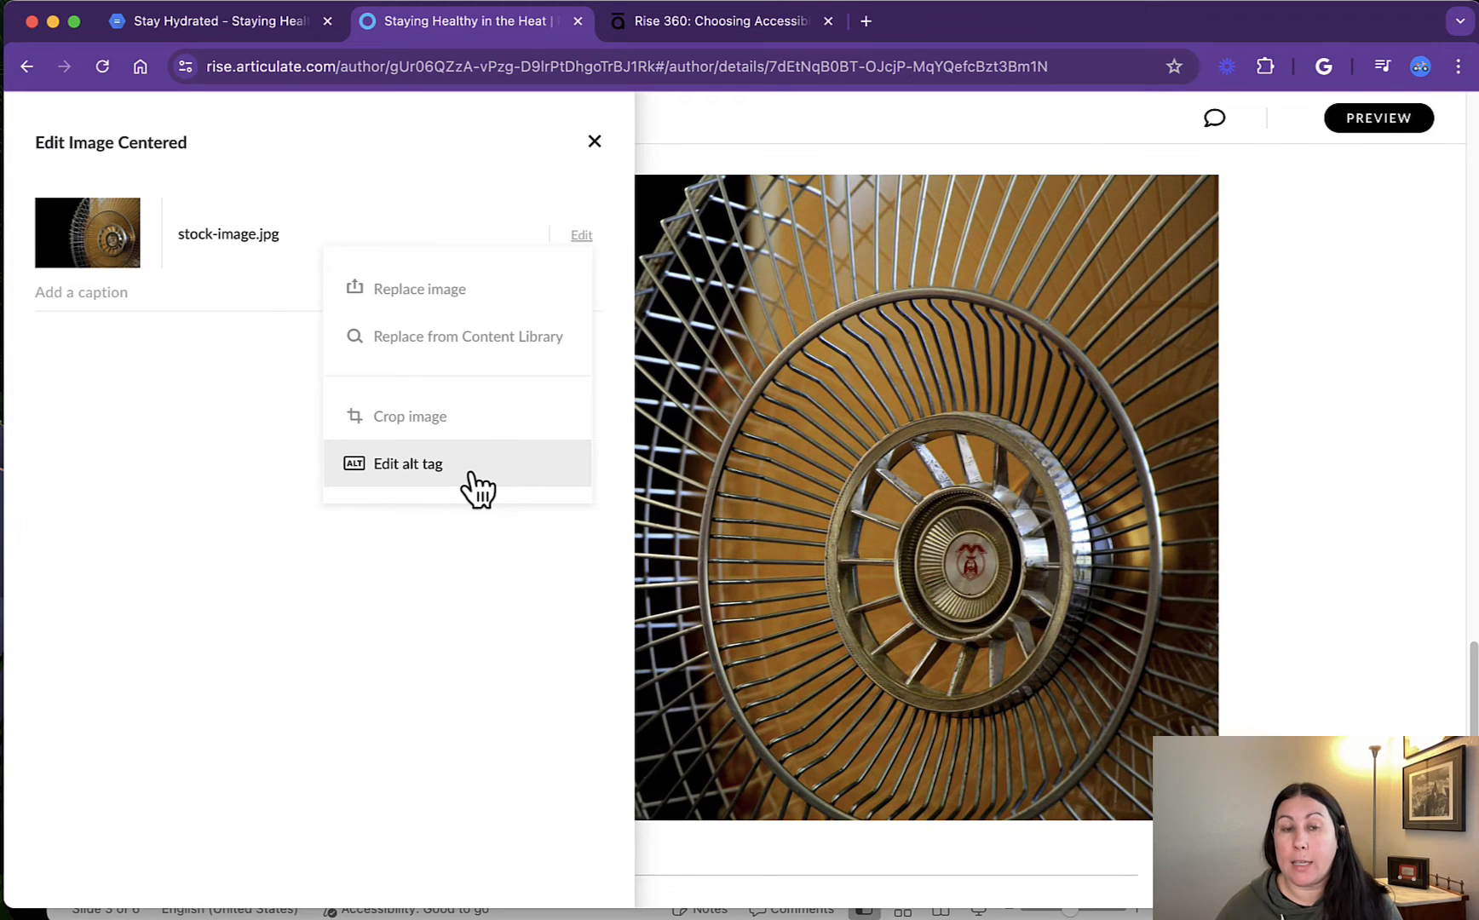
pyautogui.click(407, 463)
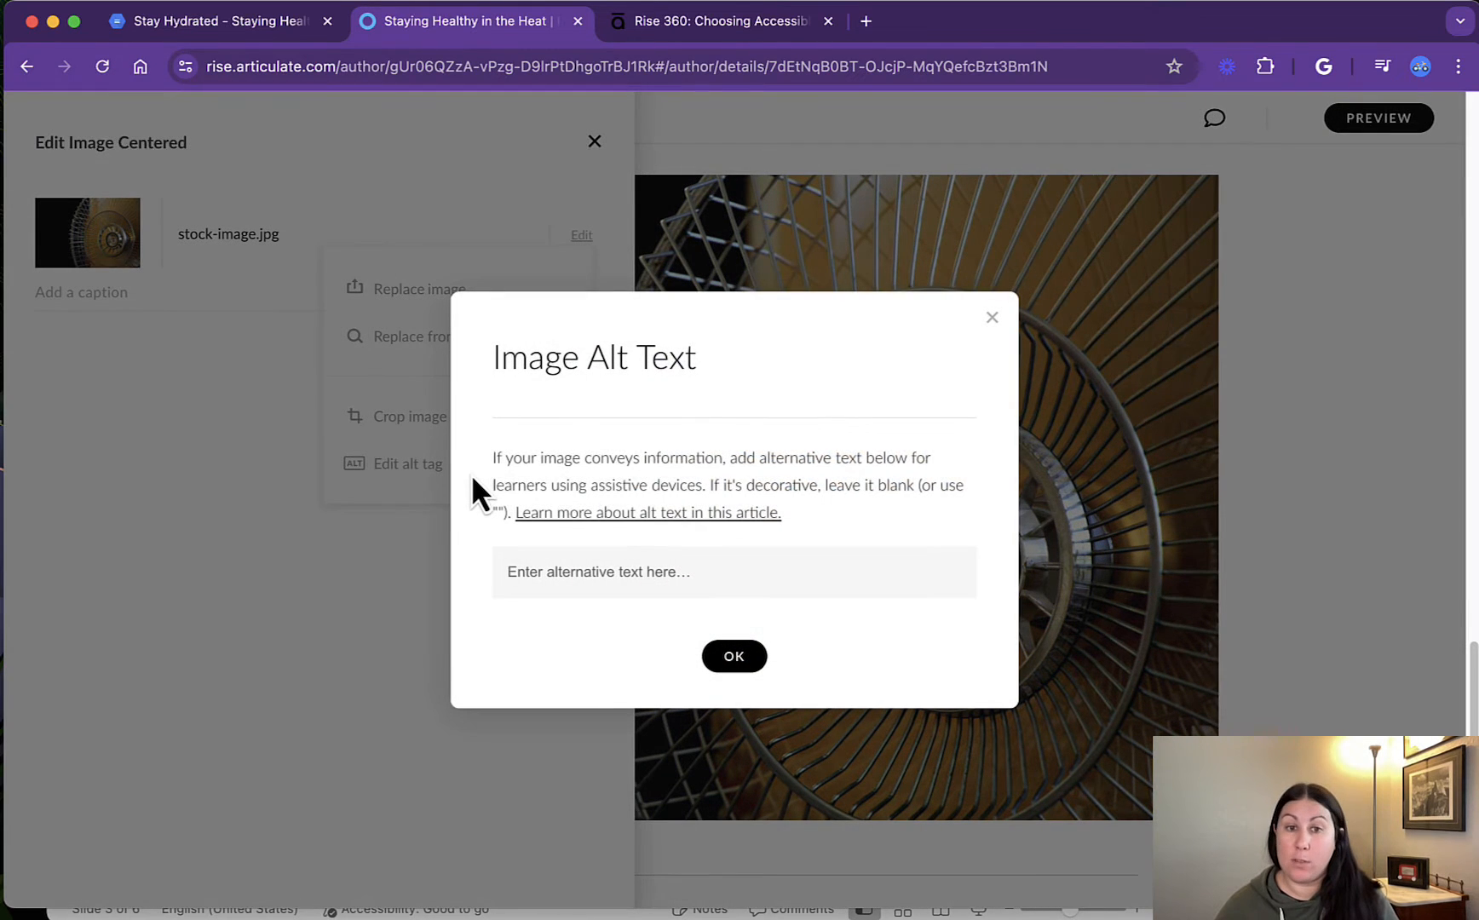
pyautogui.moveTo(613, 547)
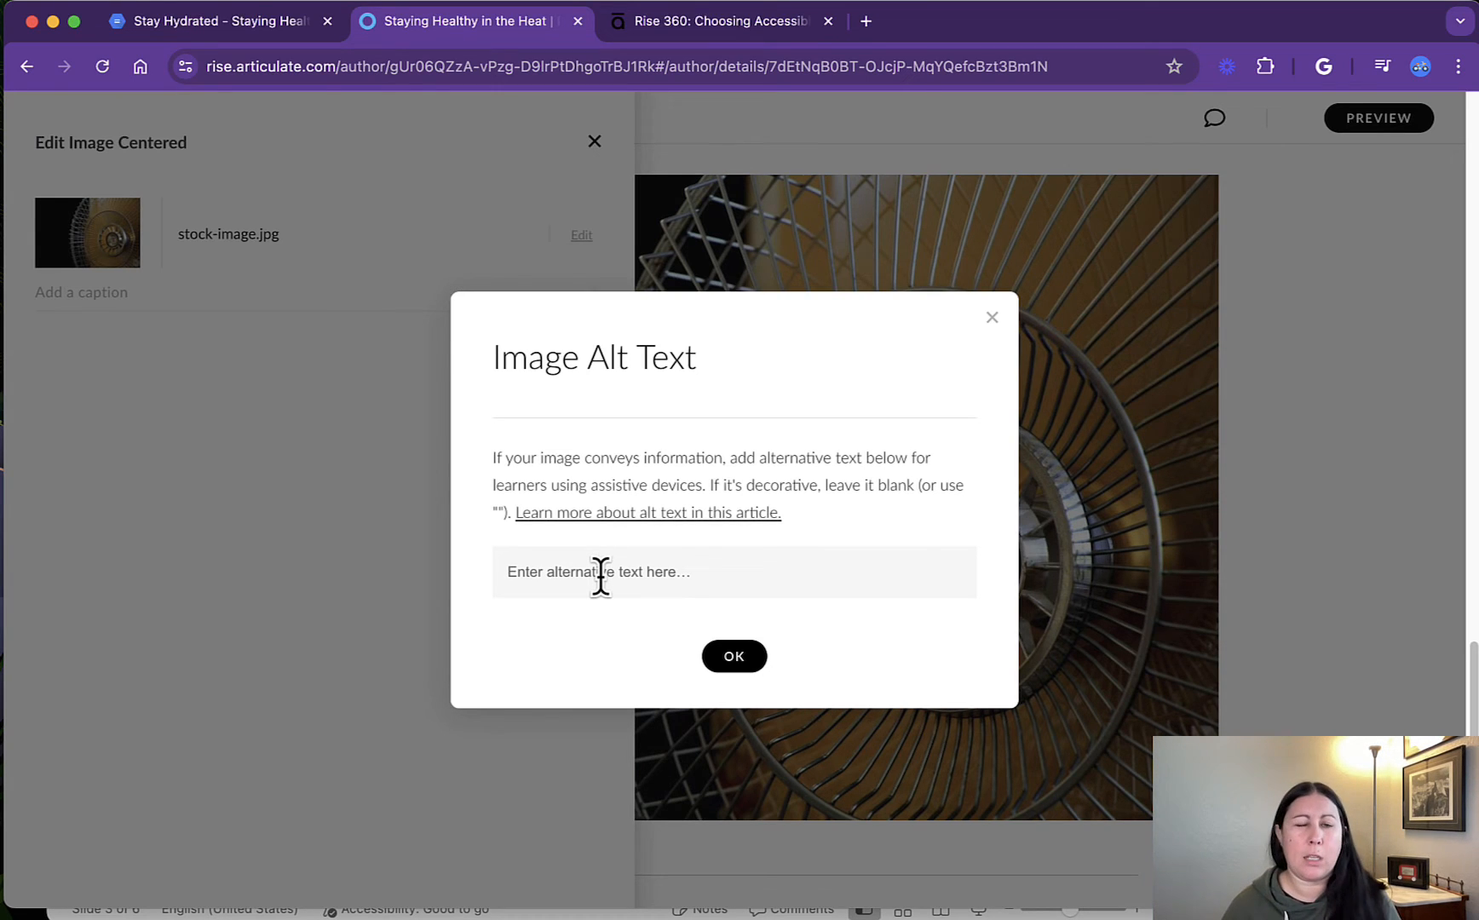
pyautogui.write('A nice, cool')
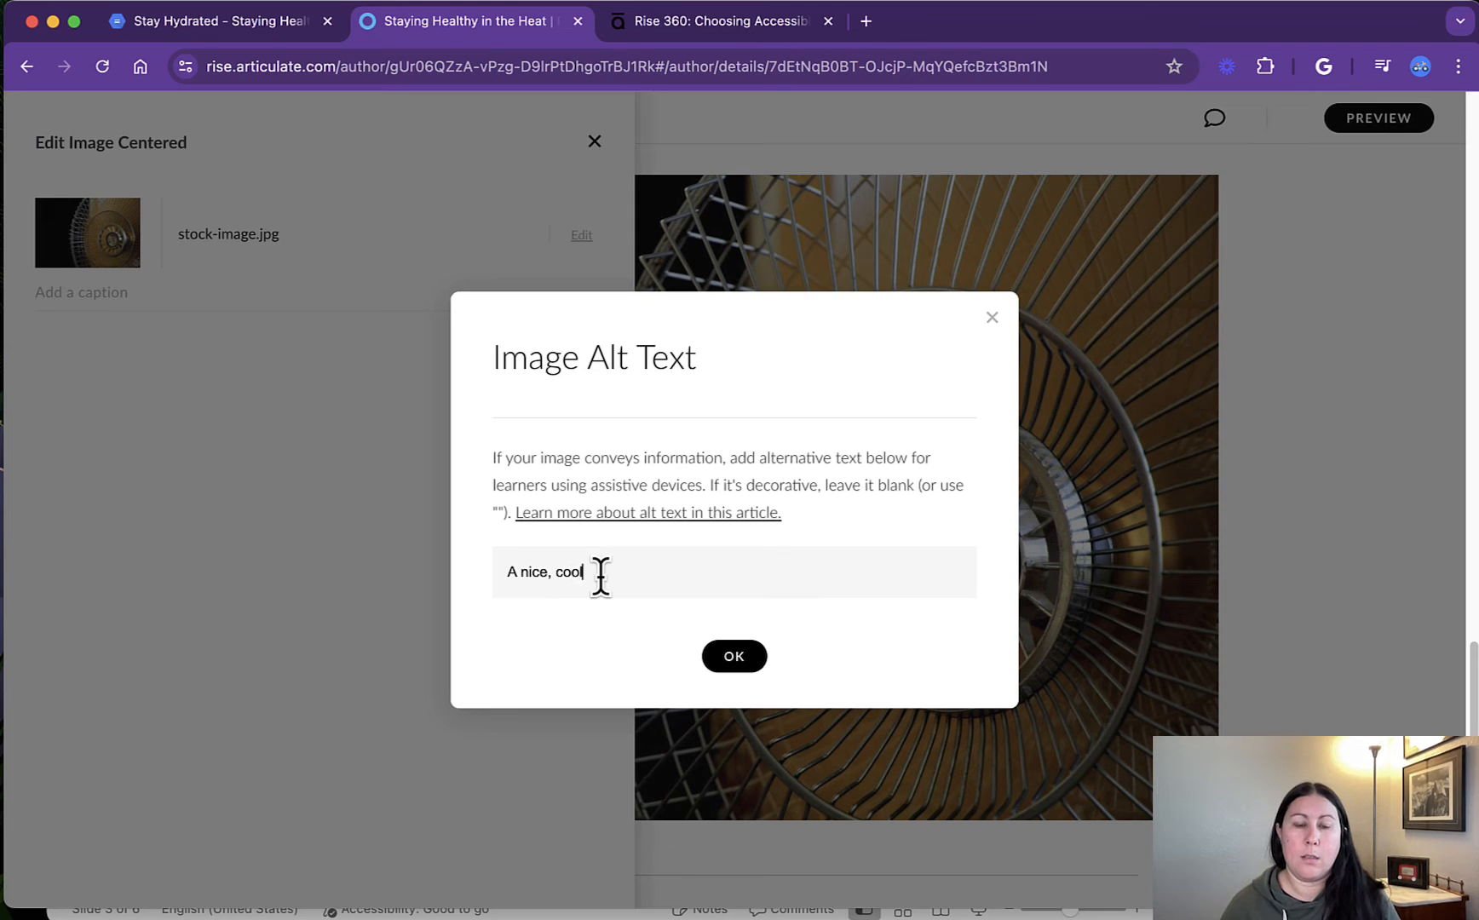
pyautogui.write('fan')
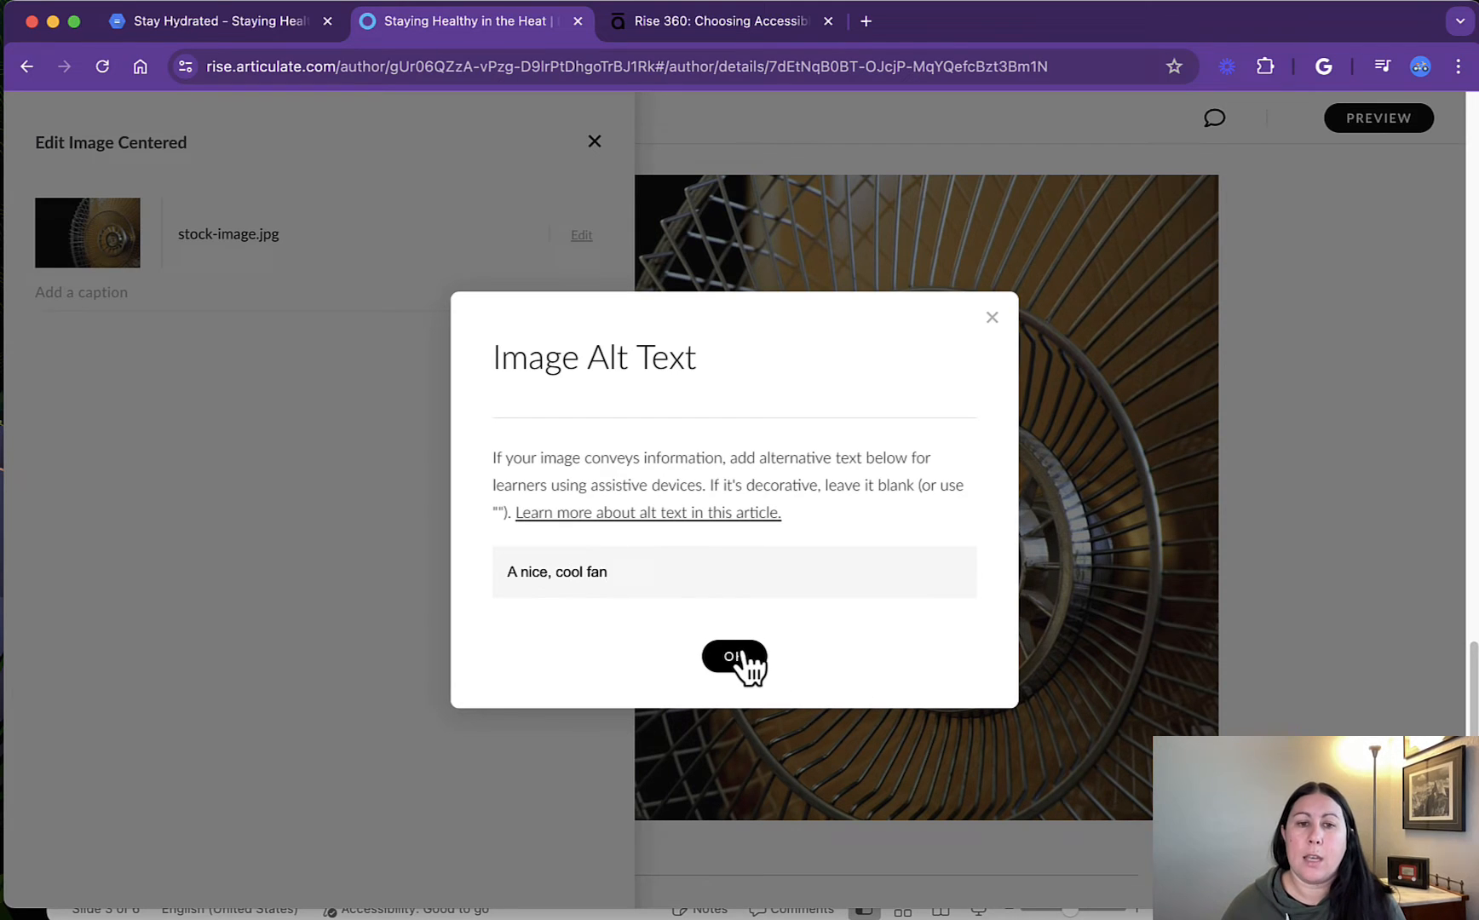
pyautogui.click(735, 660)
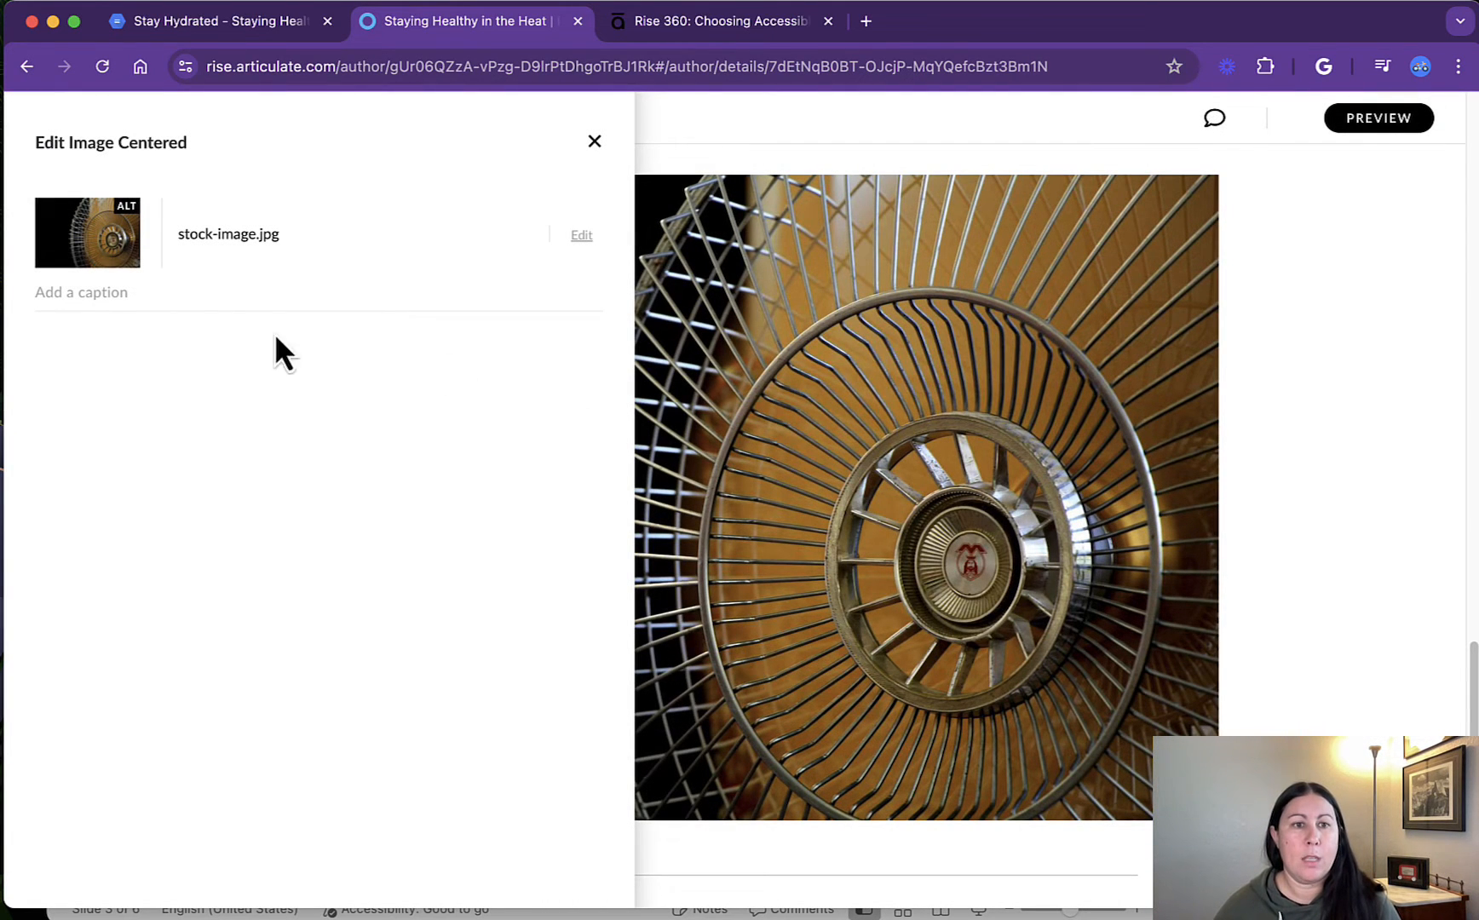
pyautogui.moveTo(535, 210)
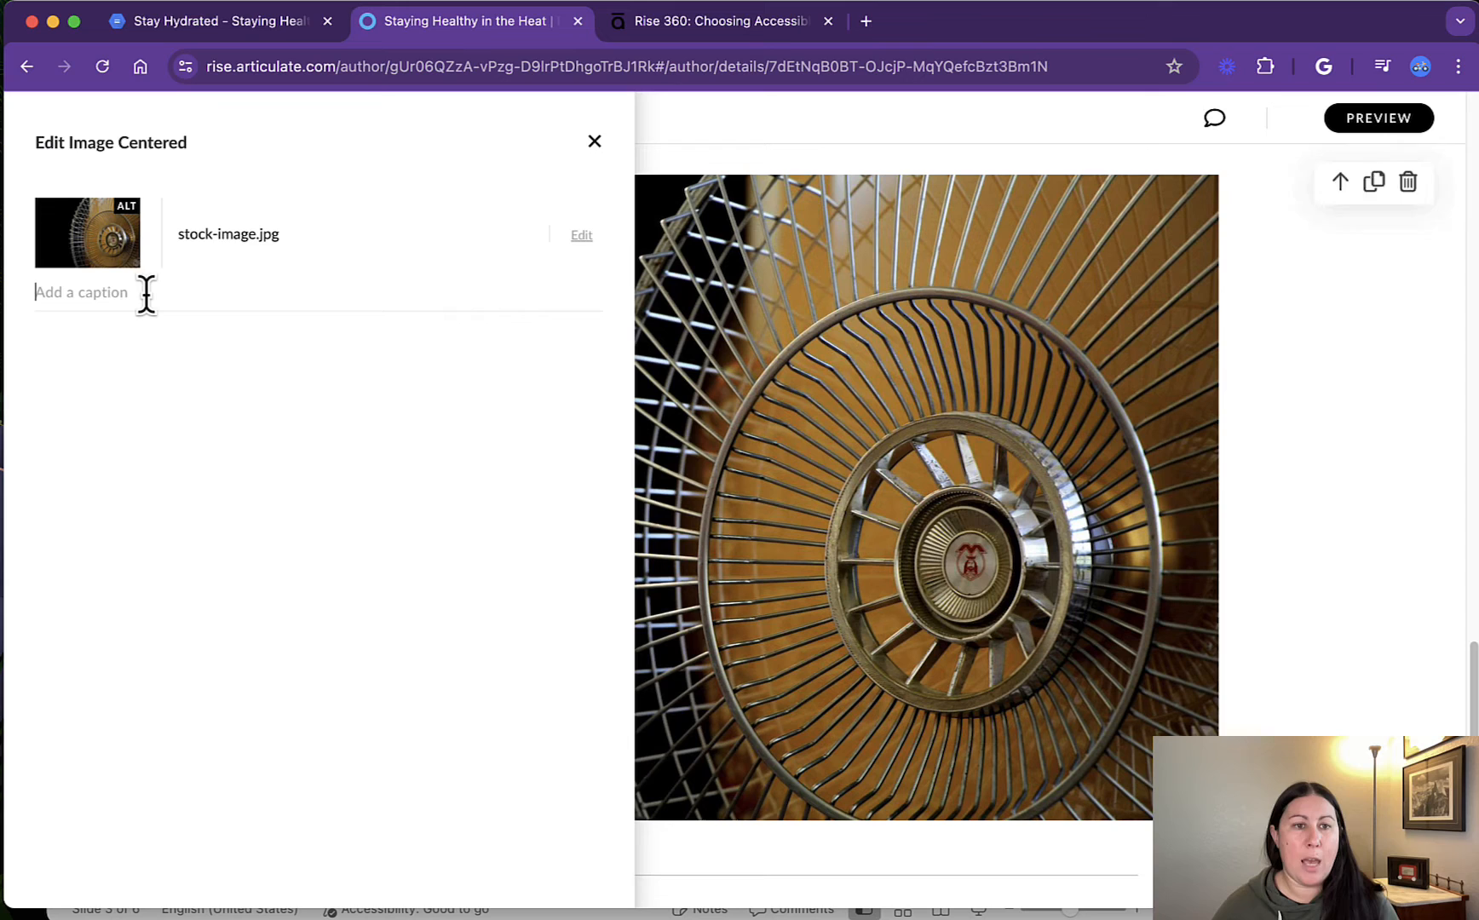
# - Enter "A nice, cool fan" as the image caption
pyautogui.write('A nice,')
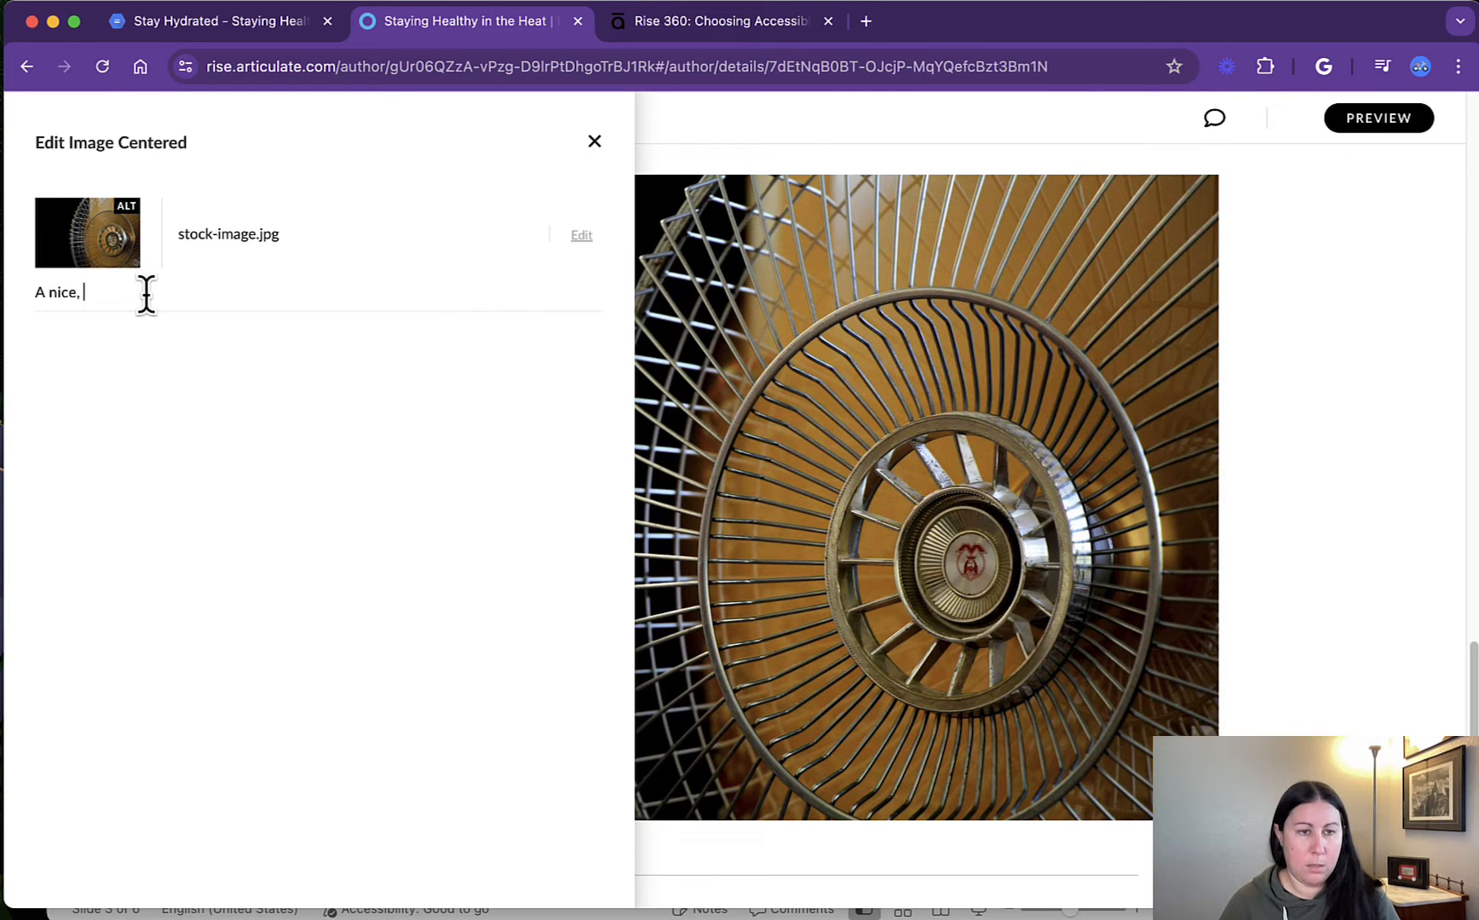
pyautogui.write('cool fan')
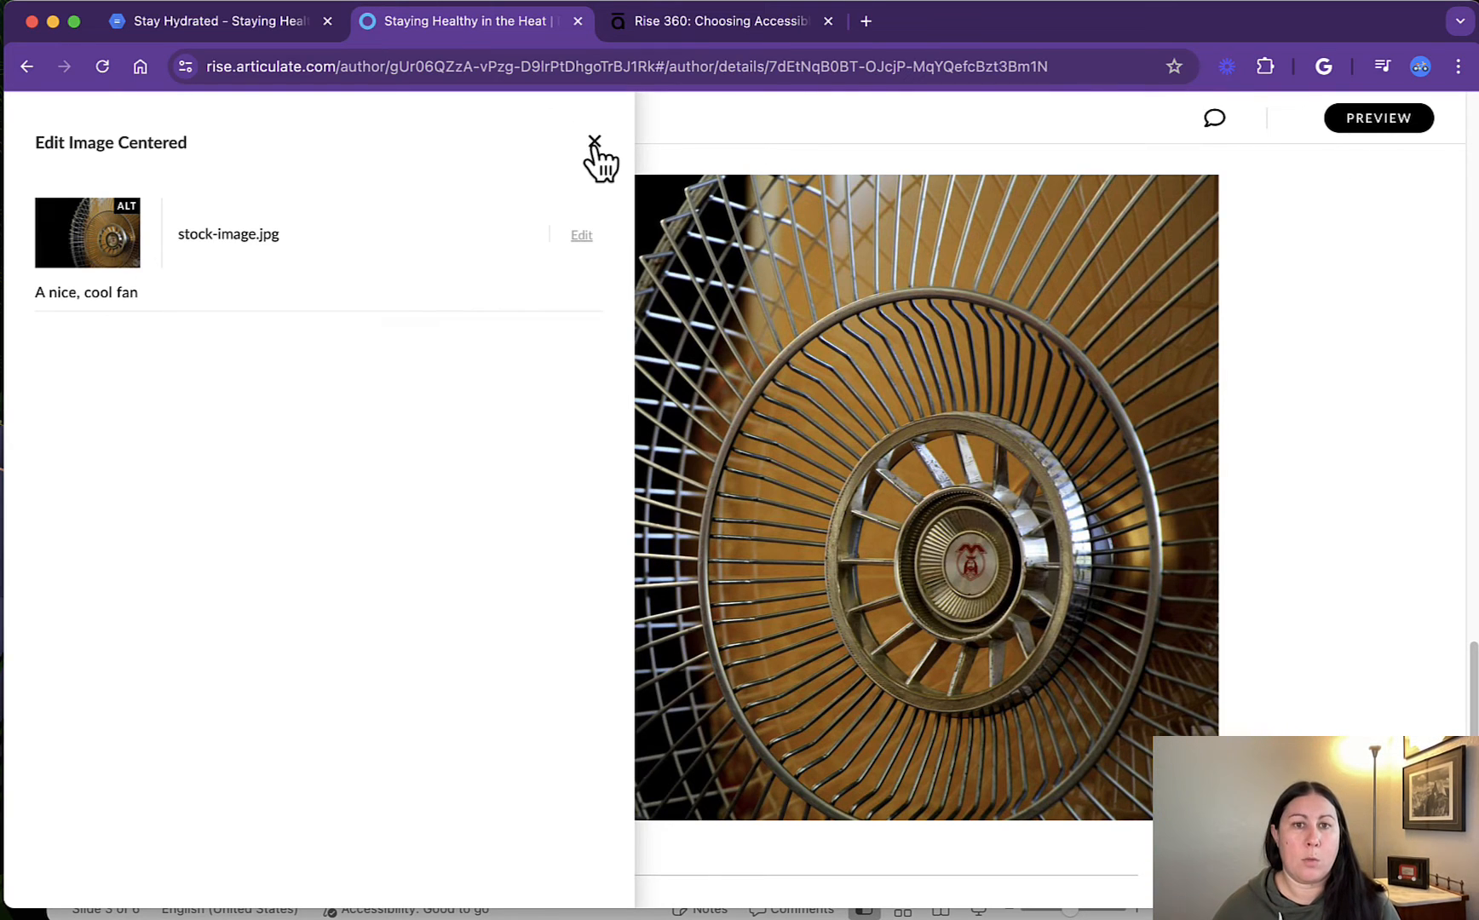
# - Close the Edit Image panel and look back over the lesson, checking the video's CC menu
pyautogui.click(594, 142)
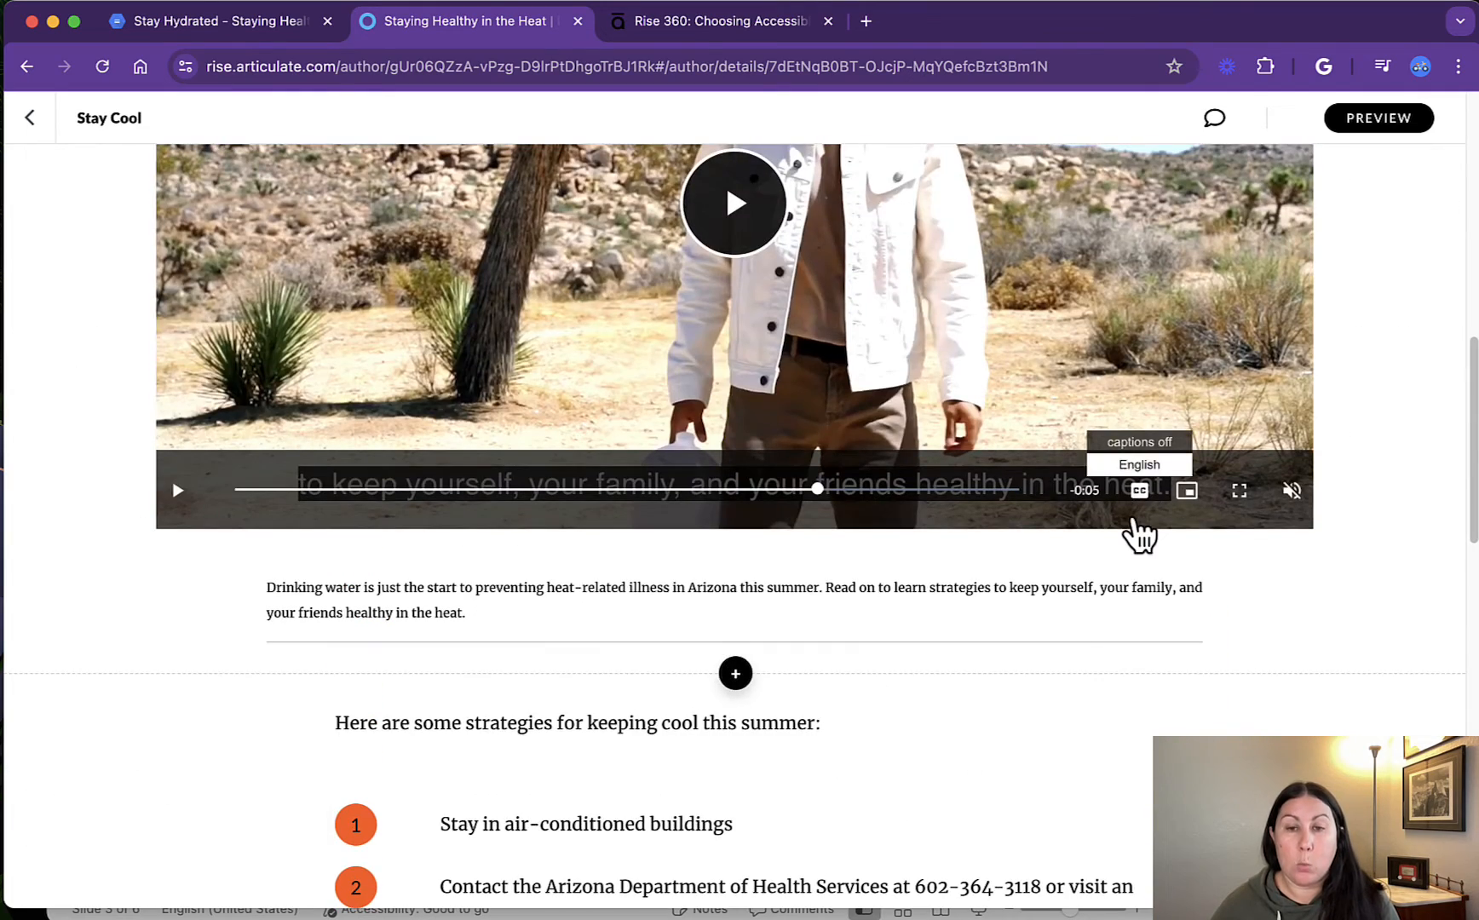
pyautogui.scroll(3)
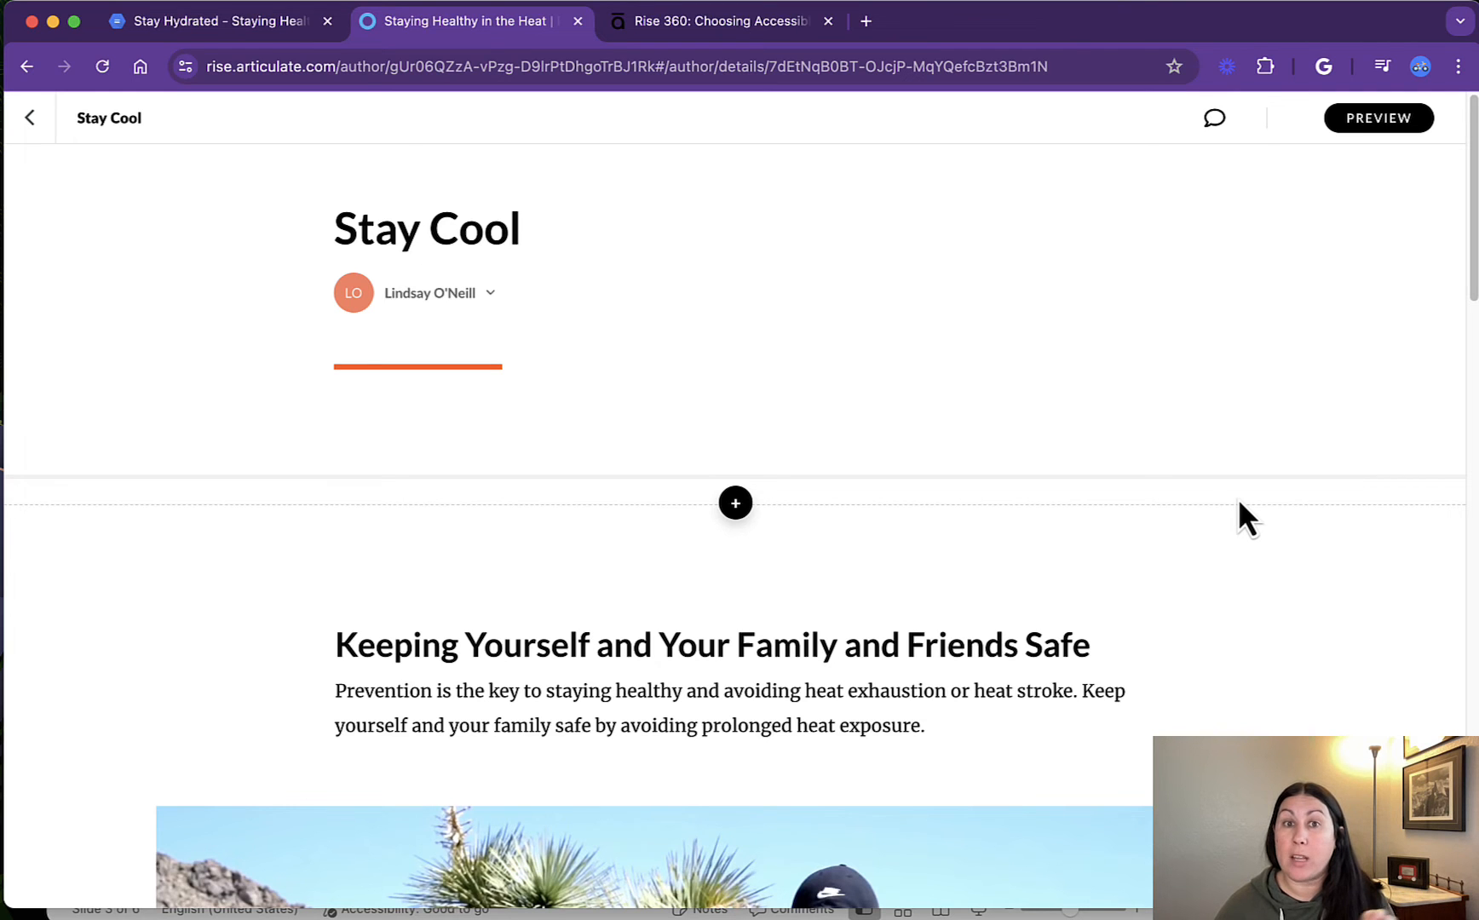
pyautogui.scroll(-3)
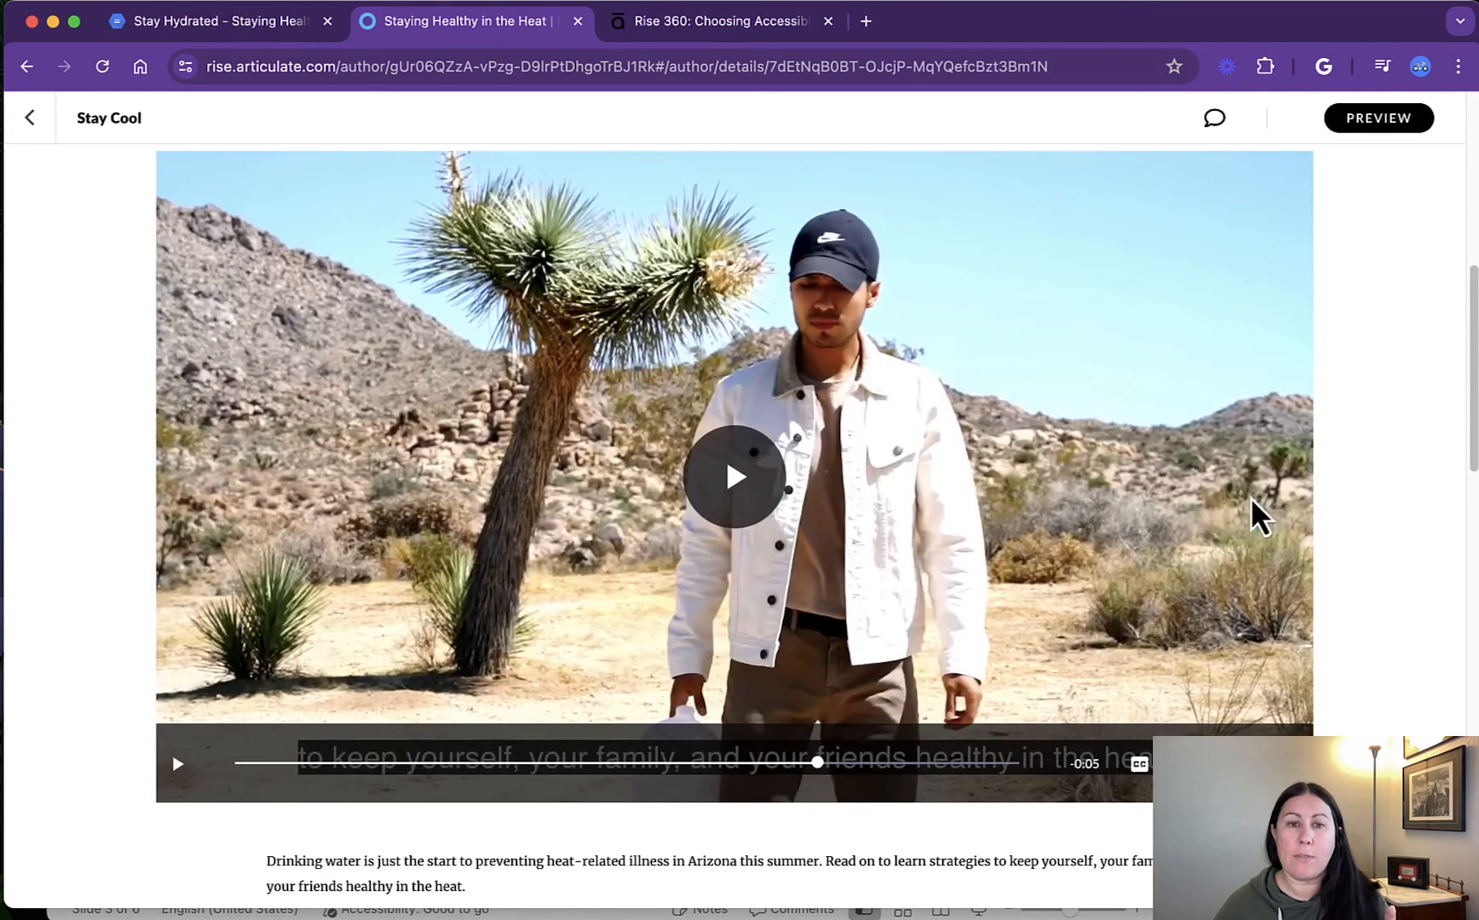
pyautogui.click(731, 477)
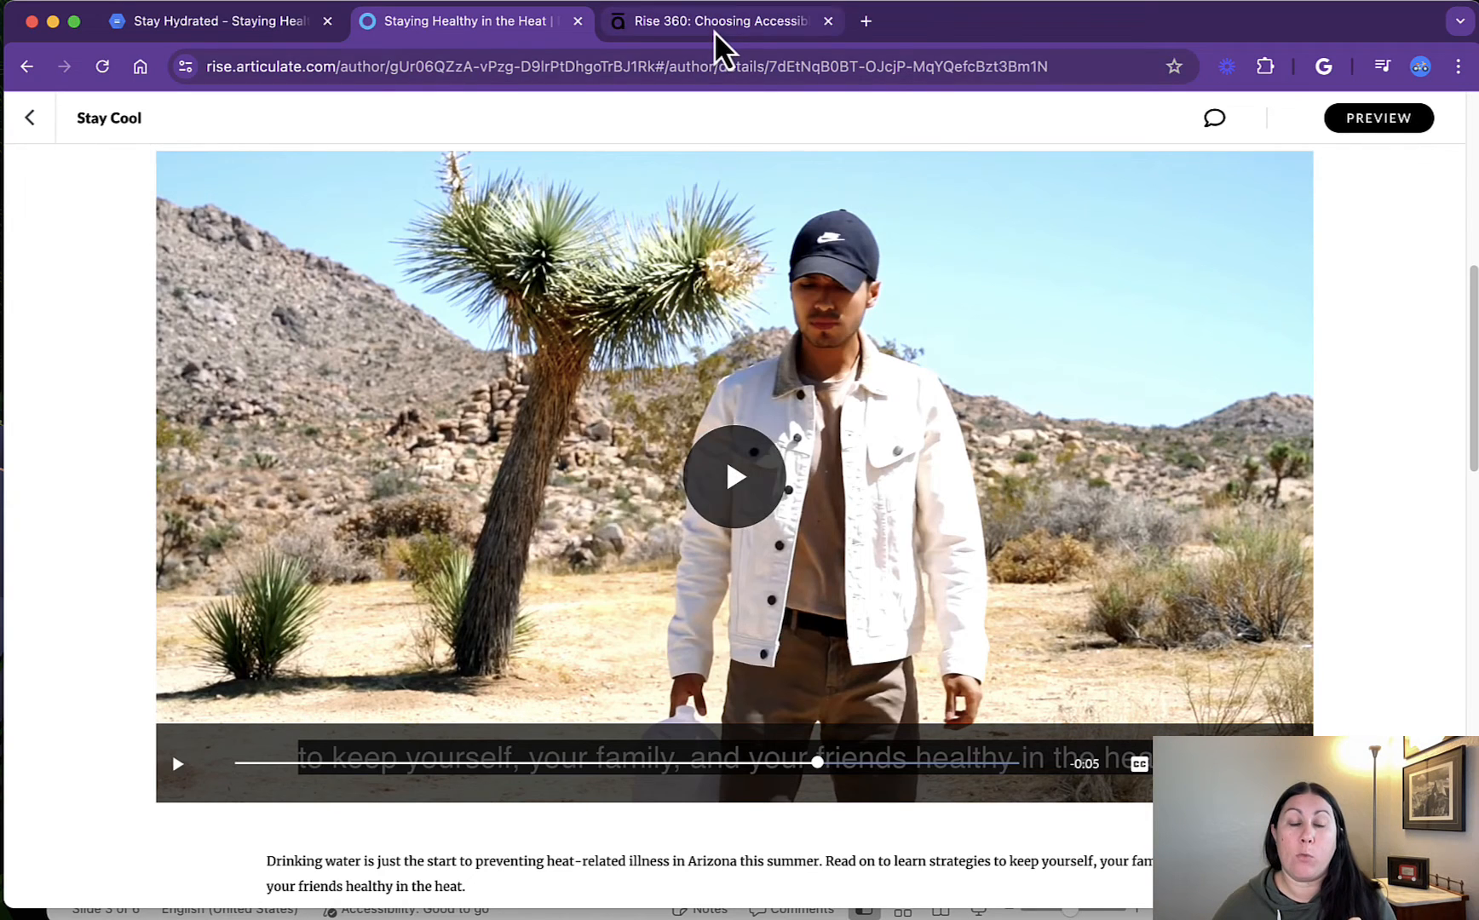
# - In the accessible components article, jump to Mostly Accessible and highlight the audio-block caption guidance
pyautogui.click(718, 20)
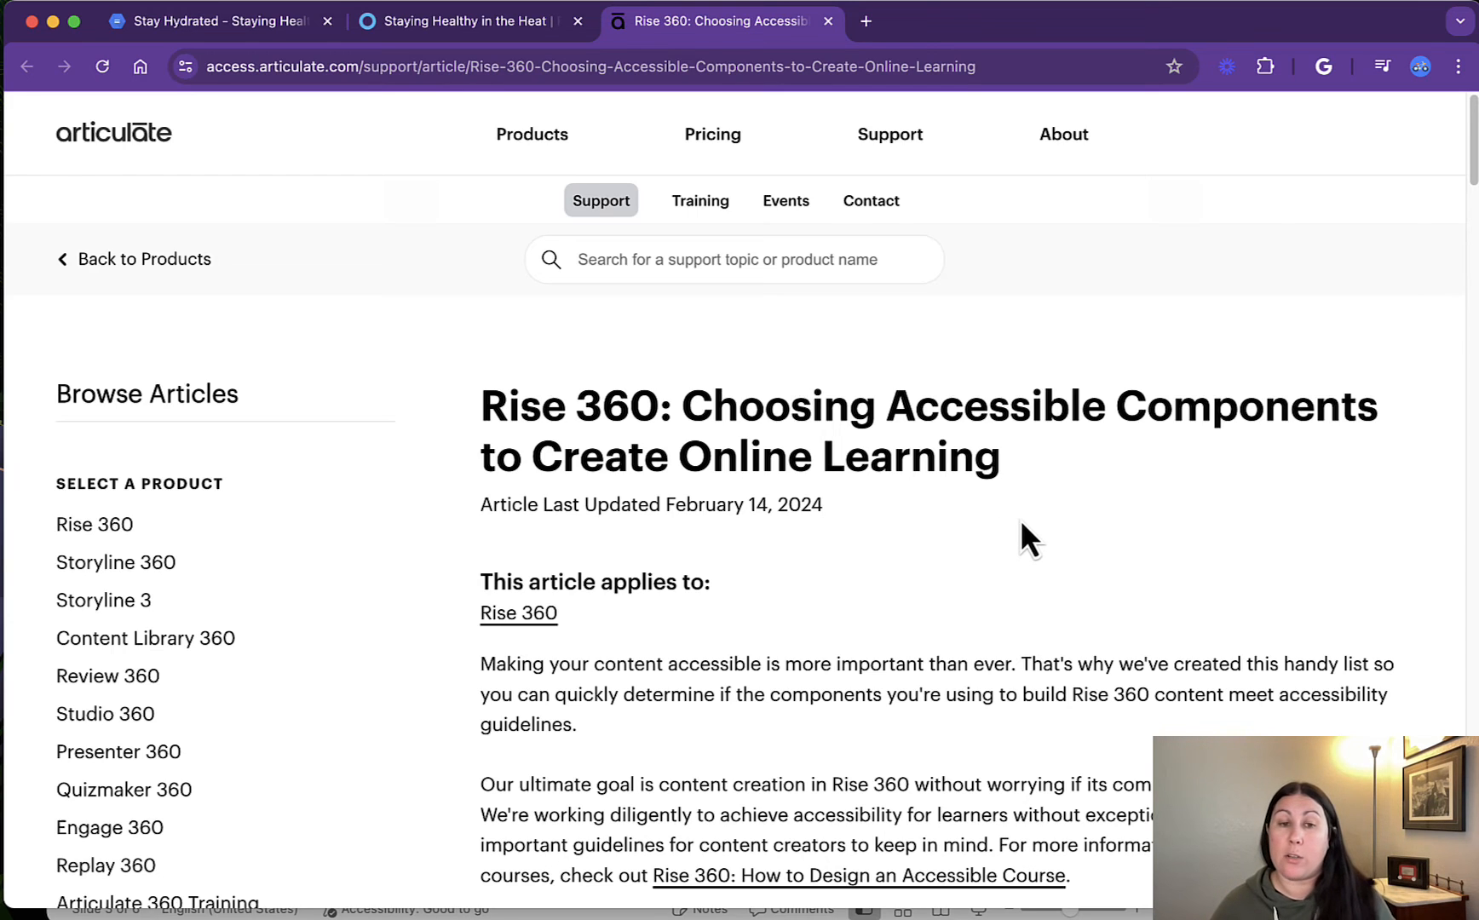
pyautogui.scroll(-3)
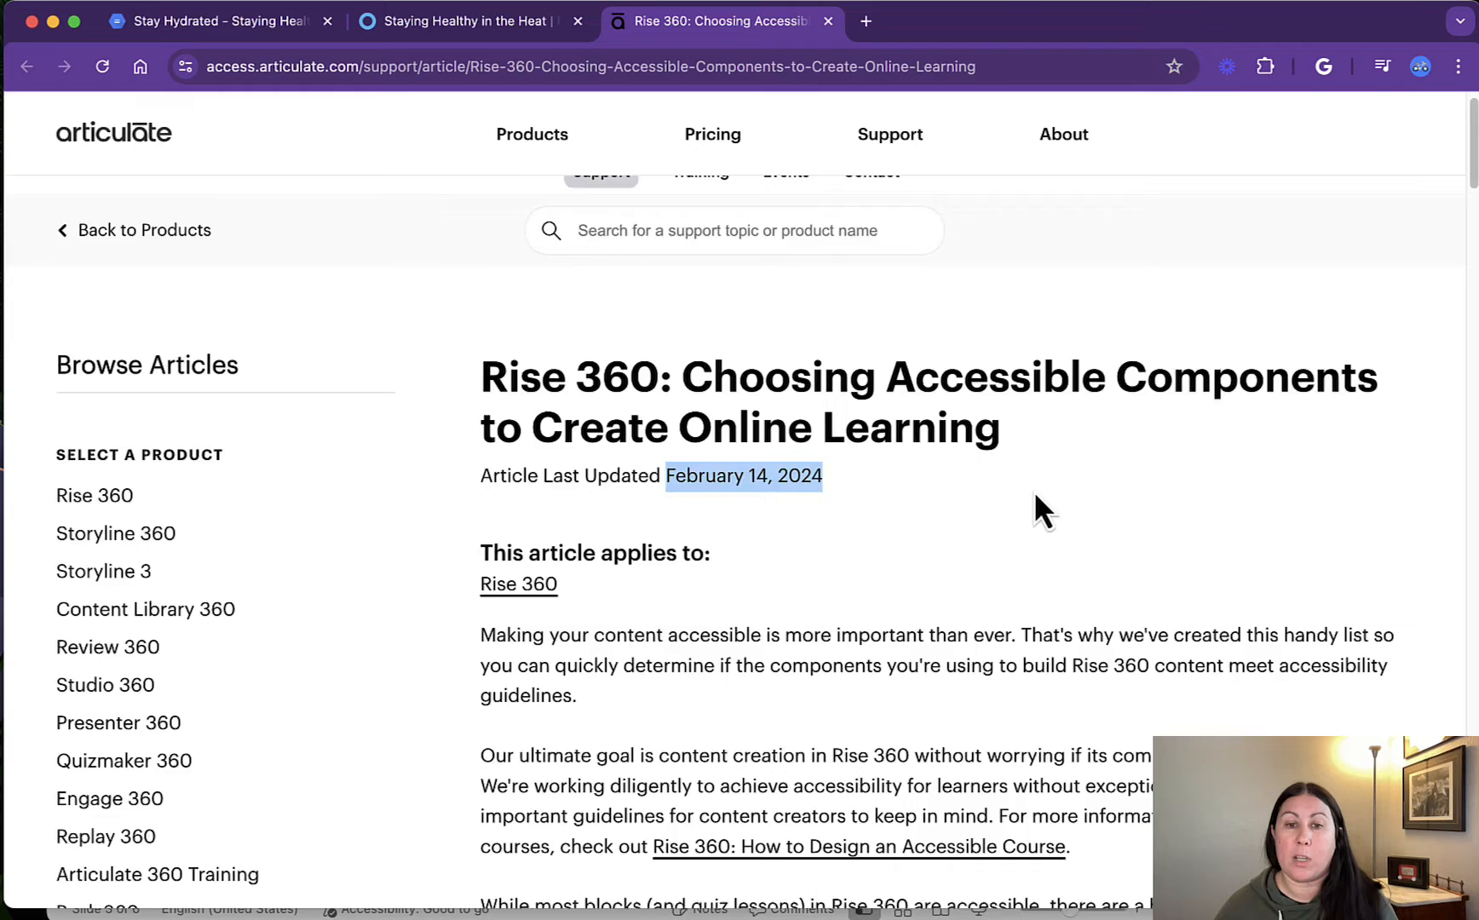
pyautogui.scroll(-3)
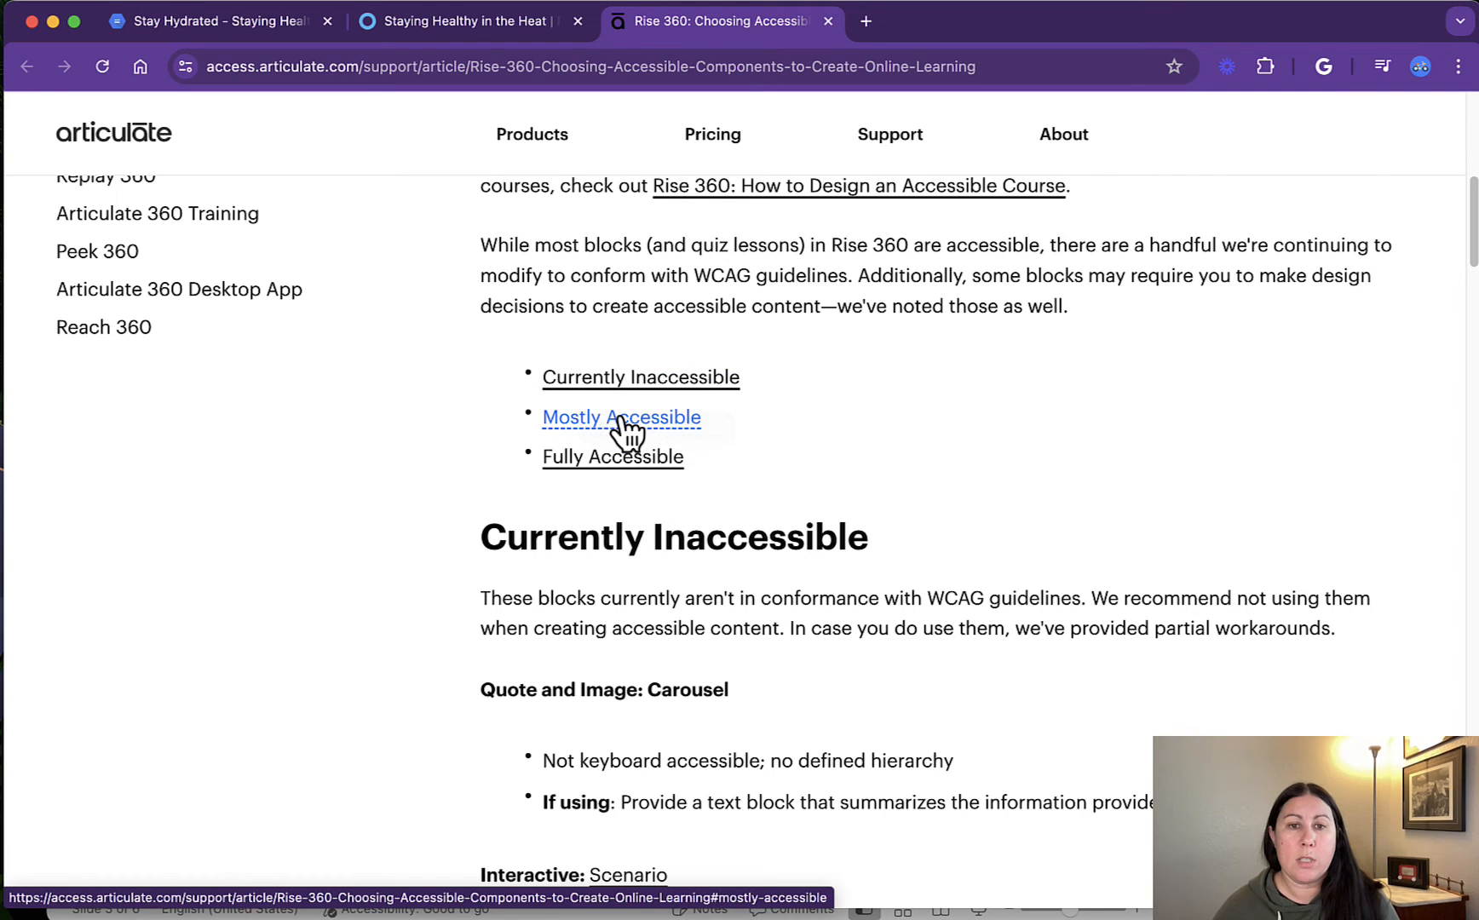
pyautogui.click(620, 418)
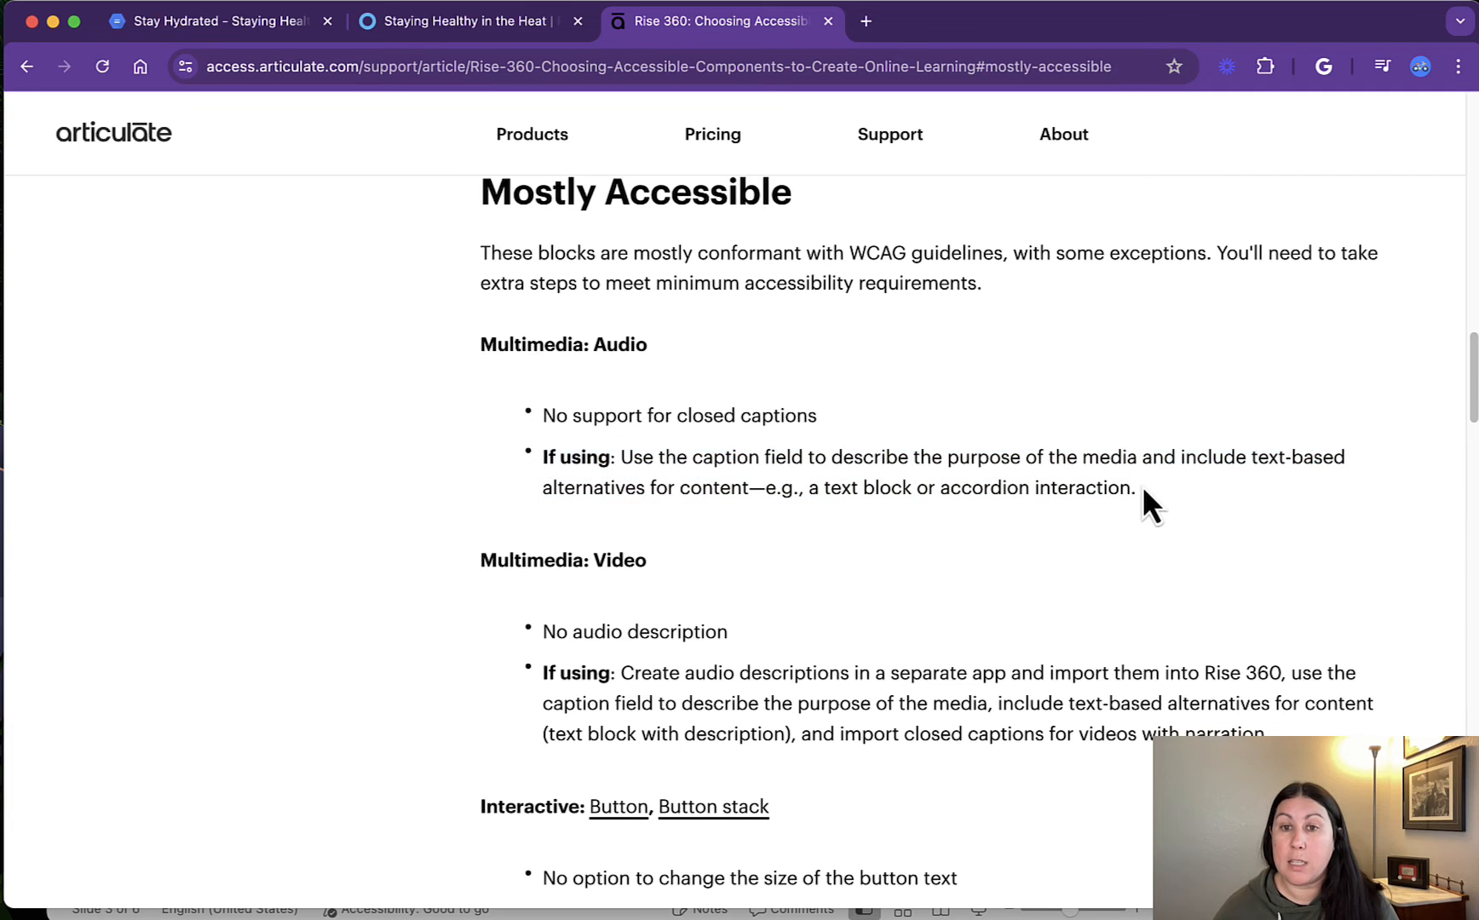
pyautogui.moveTo(542, 457); pyautogui.dragTo(1132, 488)
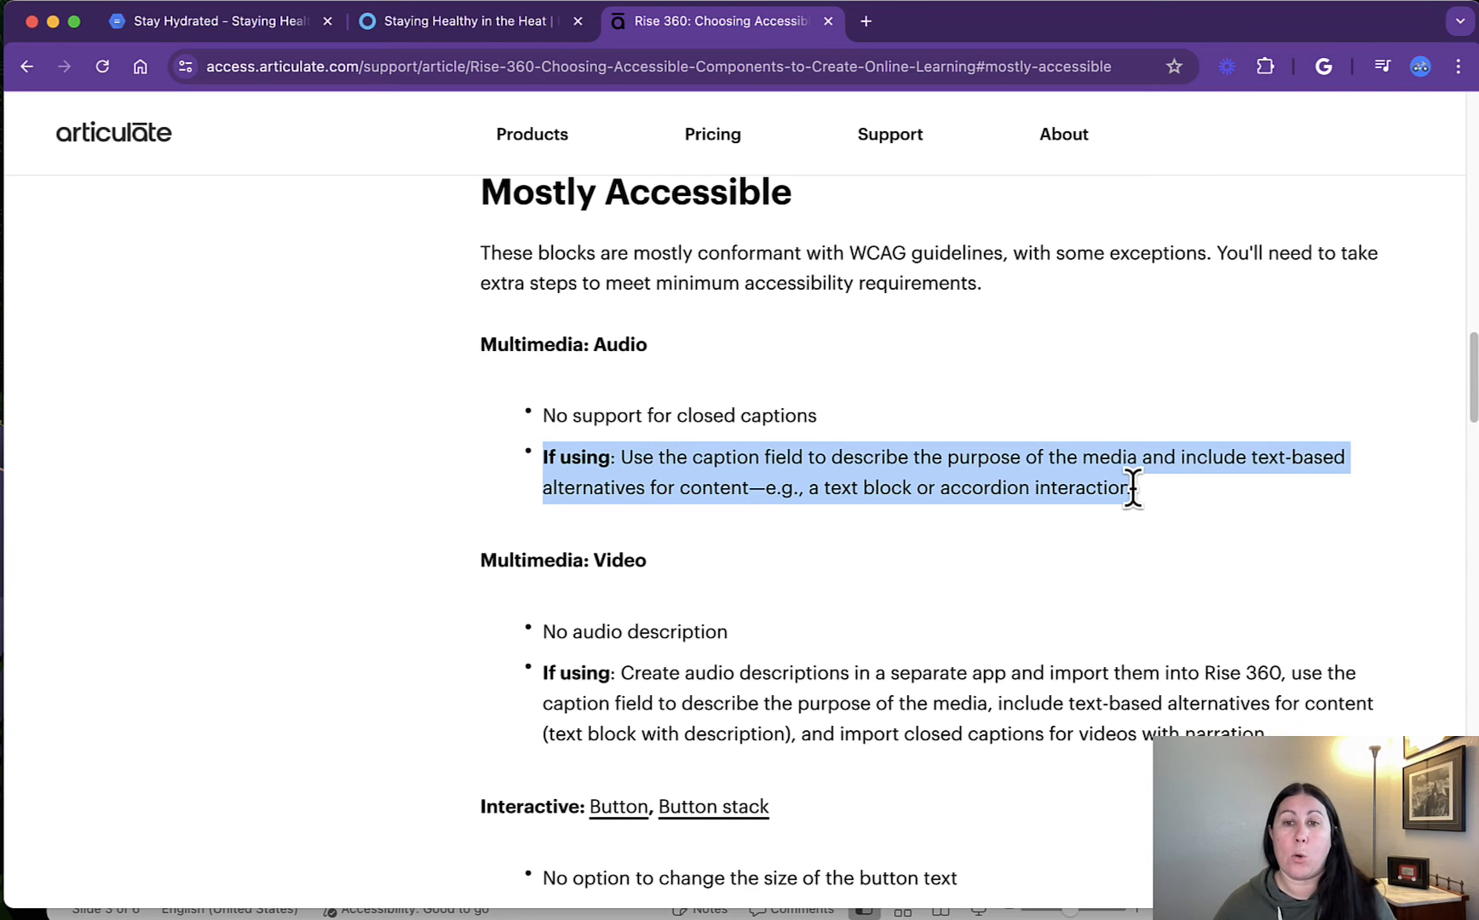
pyautogui.scroll(-3)
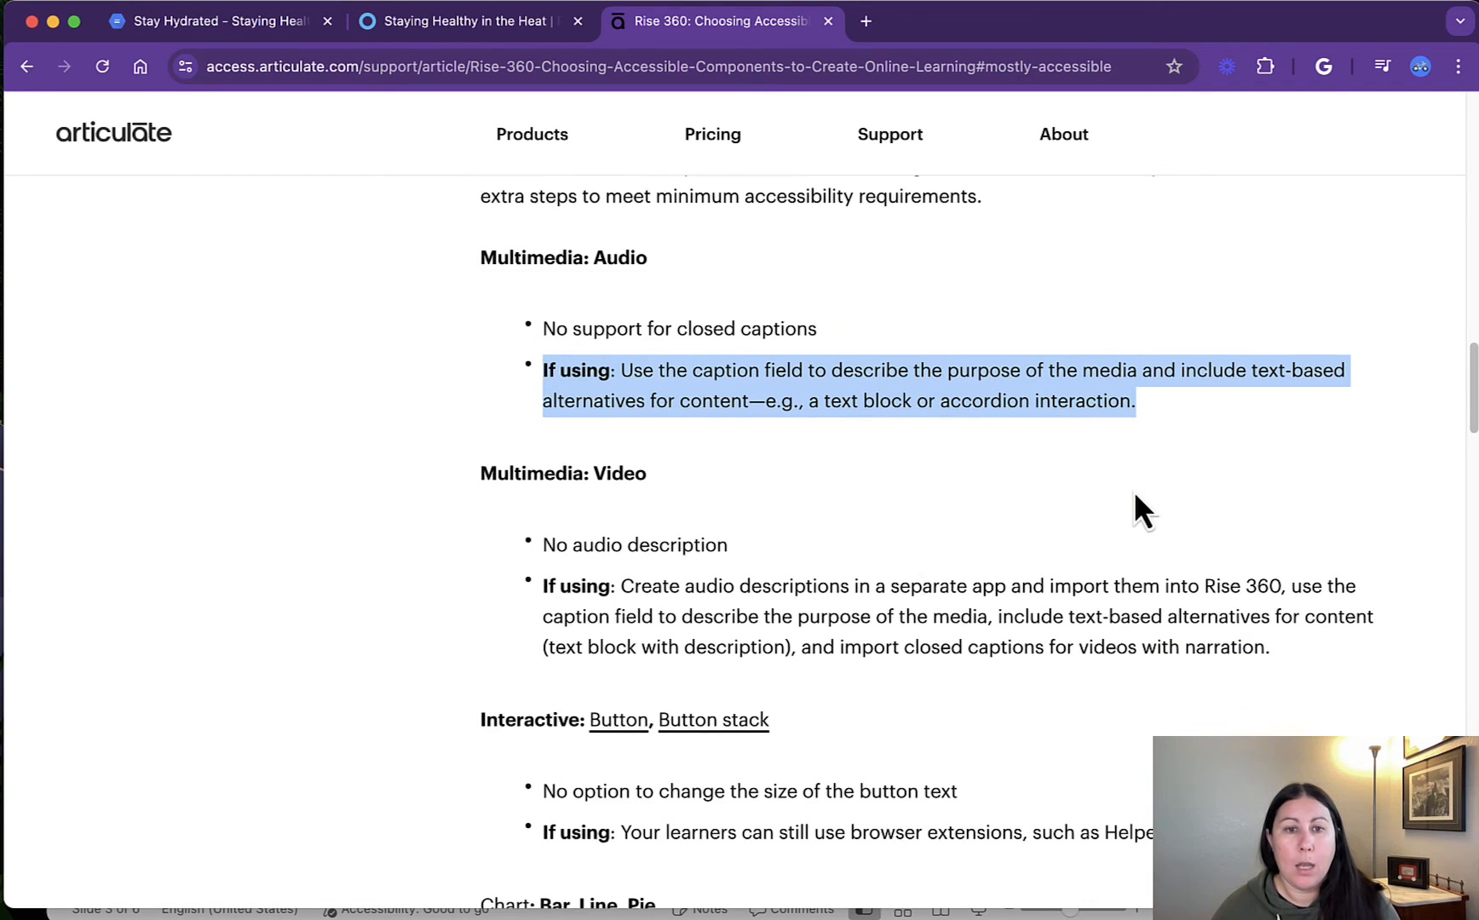
pyautogui.scroll(-3)
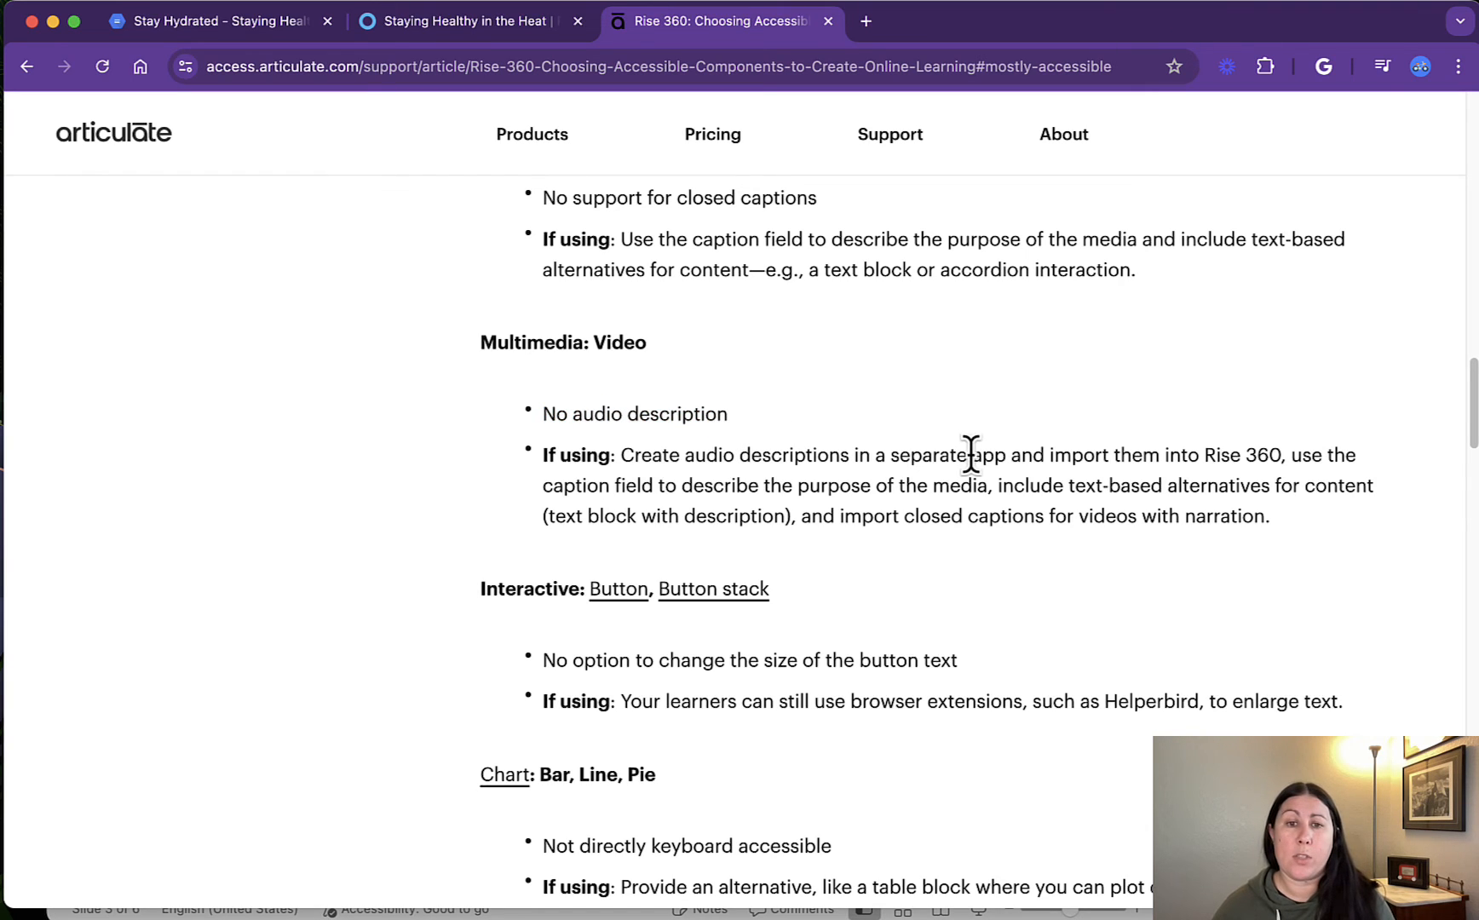
pyautogui.scroll(-3)
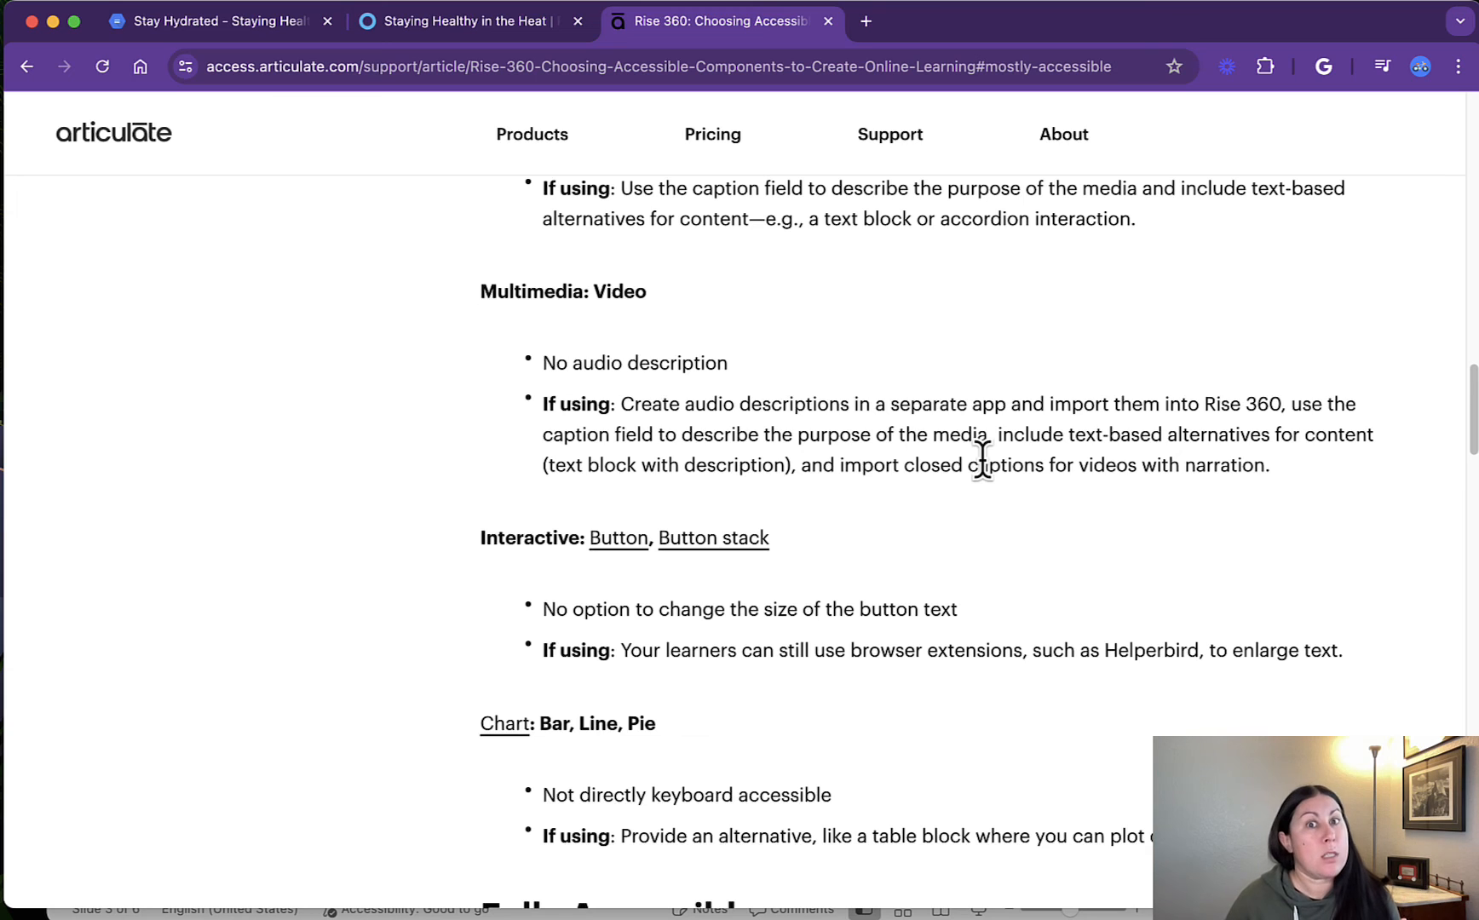
# - Scroll into the Fully Accessible section and through its Text, Image, Gallery and Interactive block lists
pyautogui.scroll(-3)
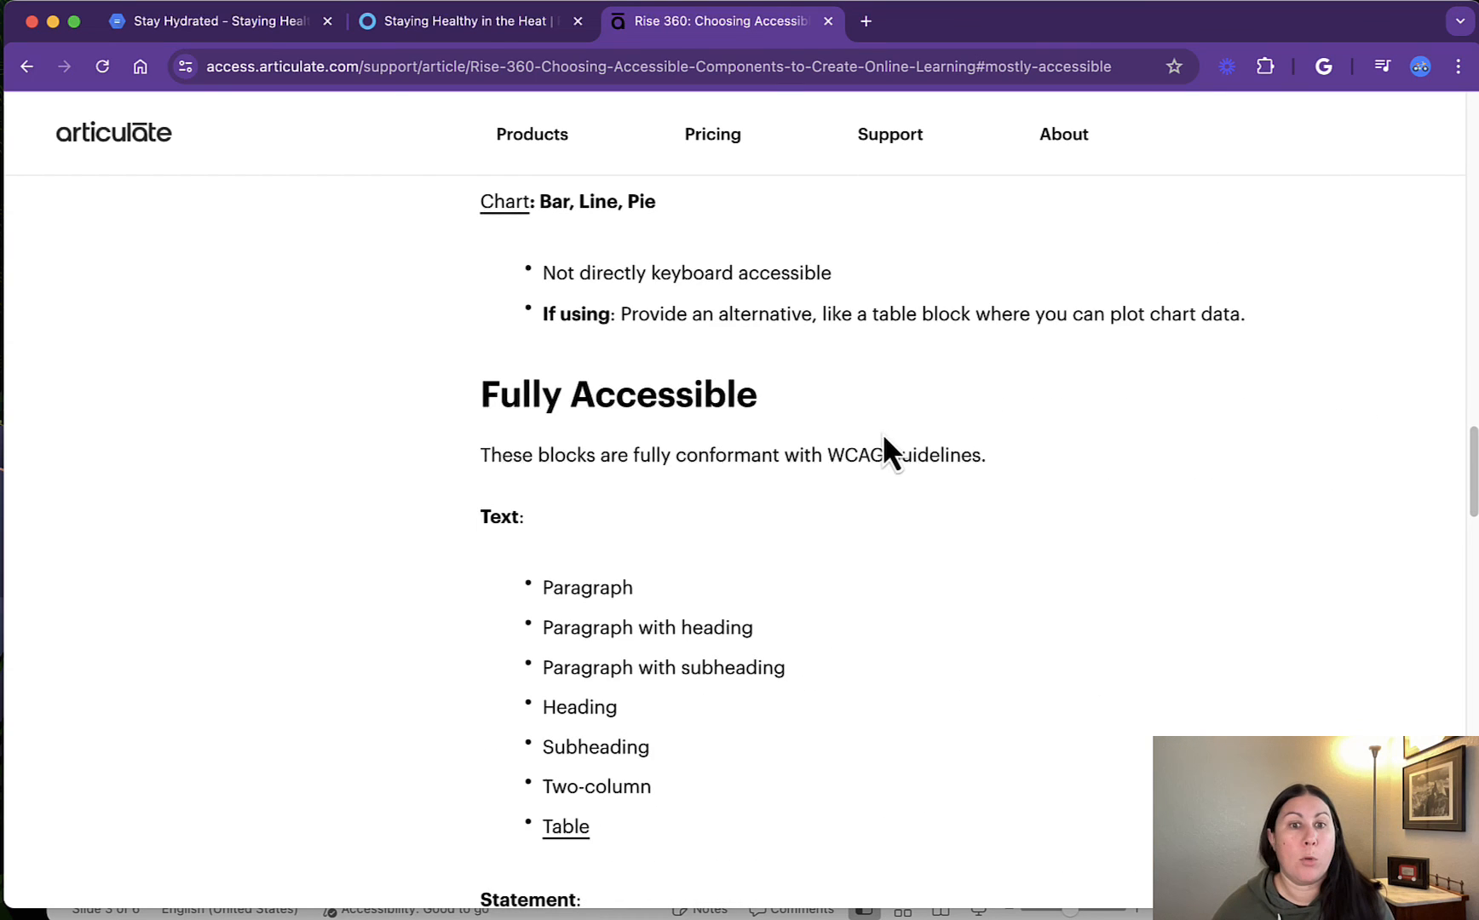
pyautogui.scroll(-3)
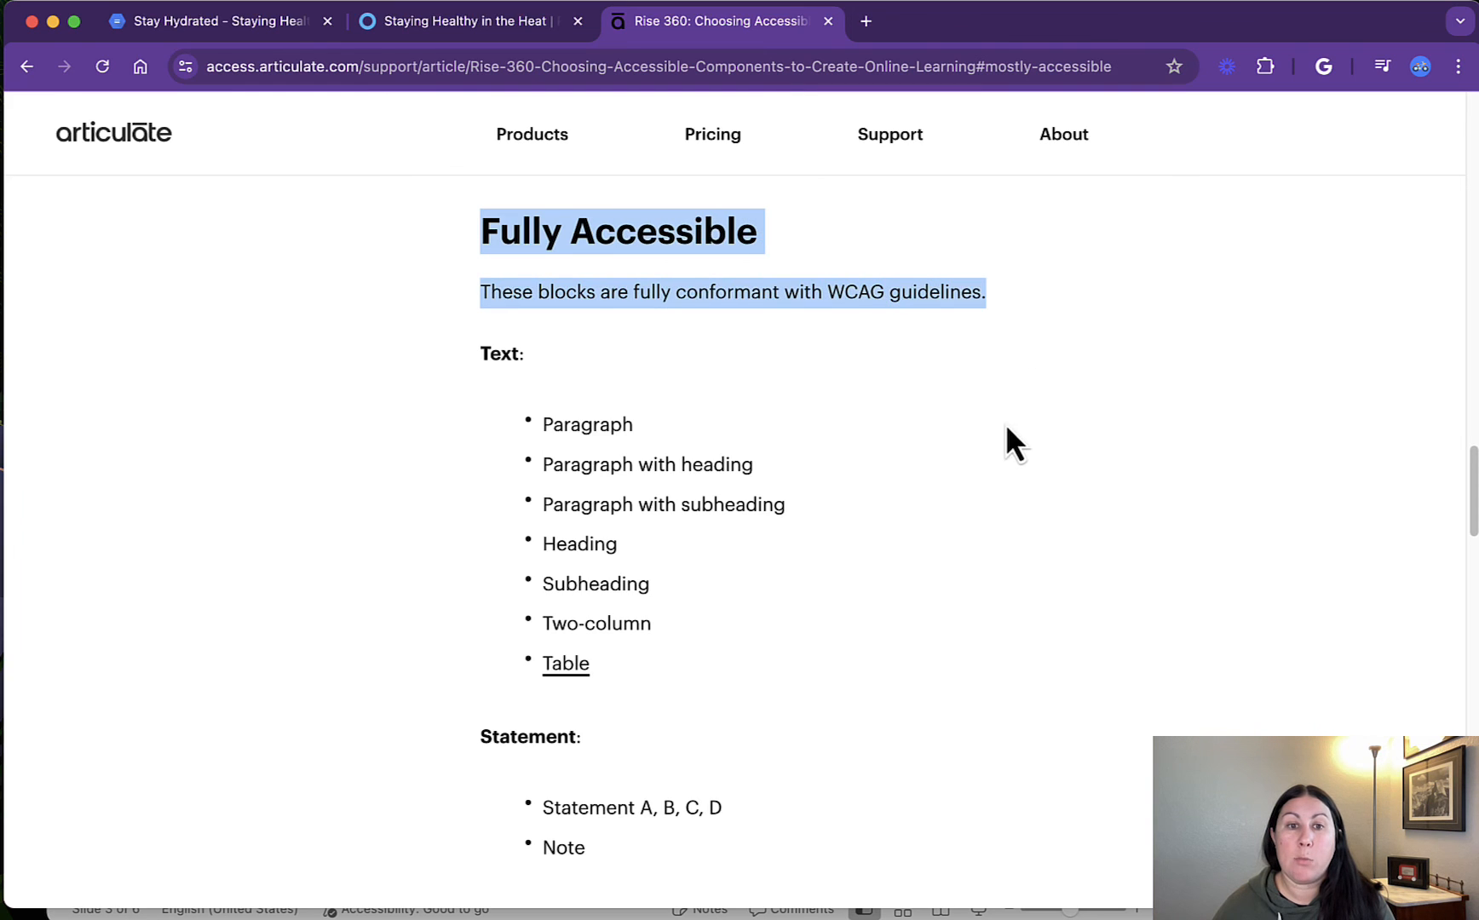
pyautogui.moveTo(688, 680)
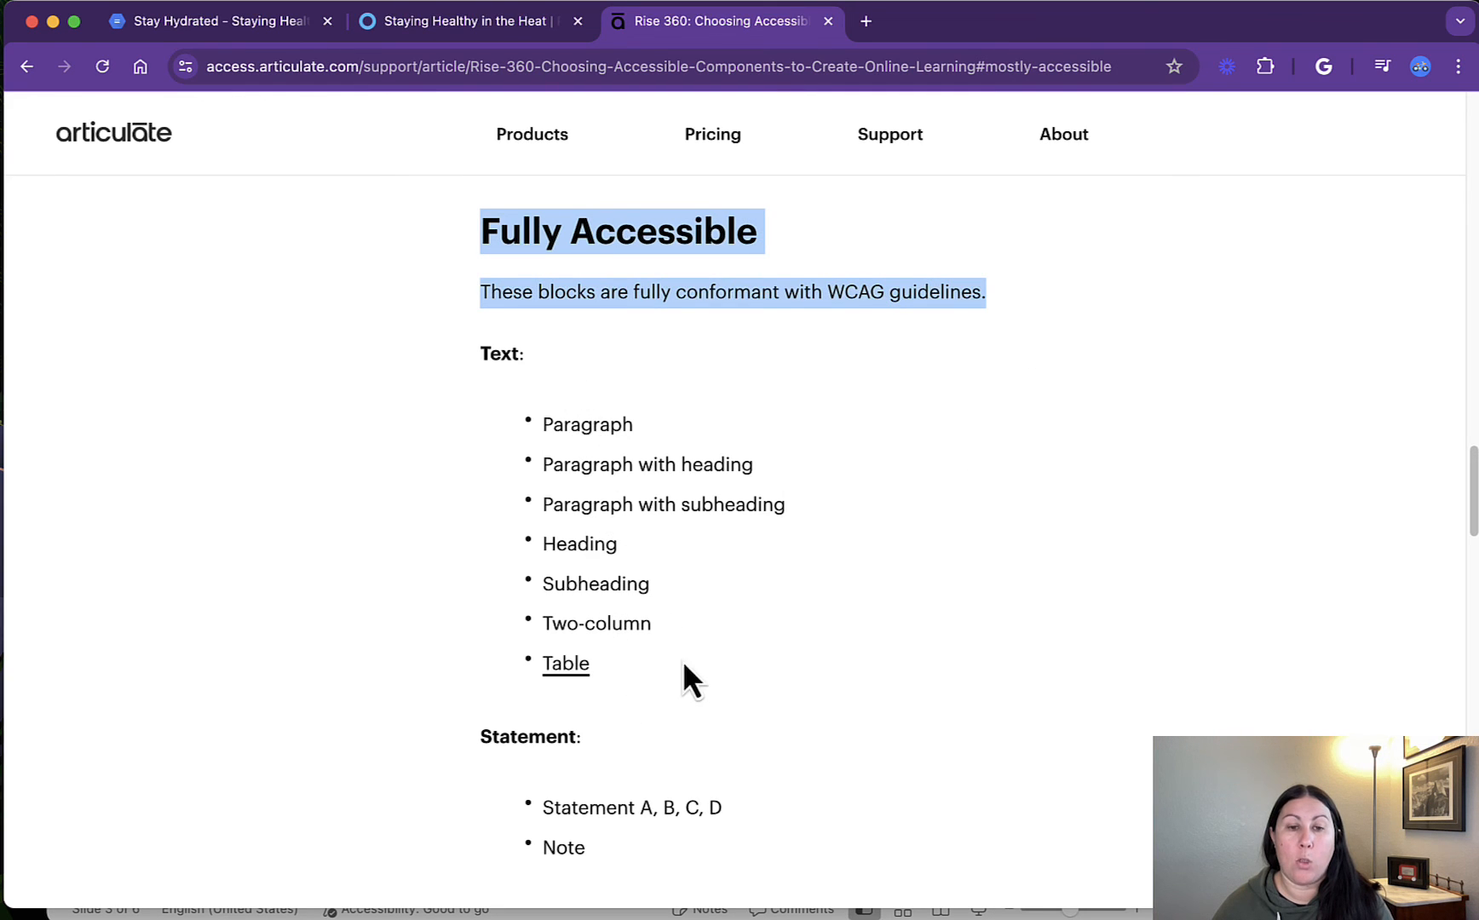
pyautogui.scroll(-3)
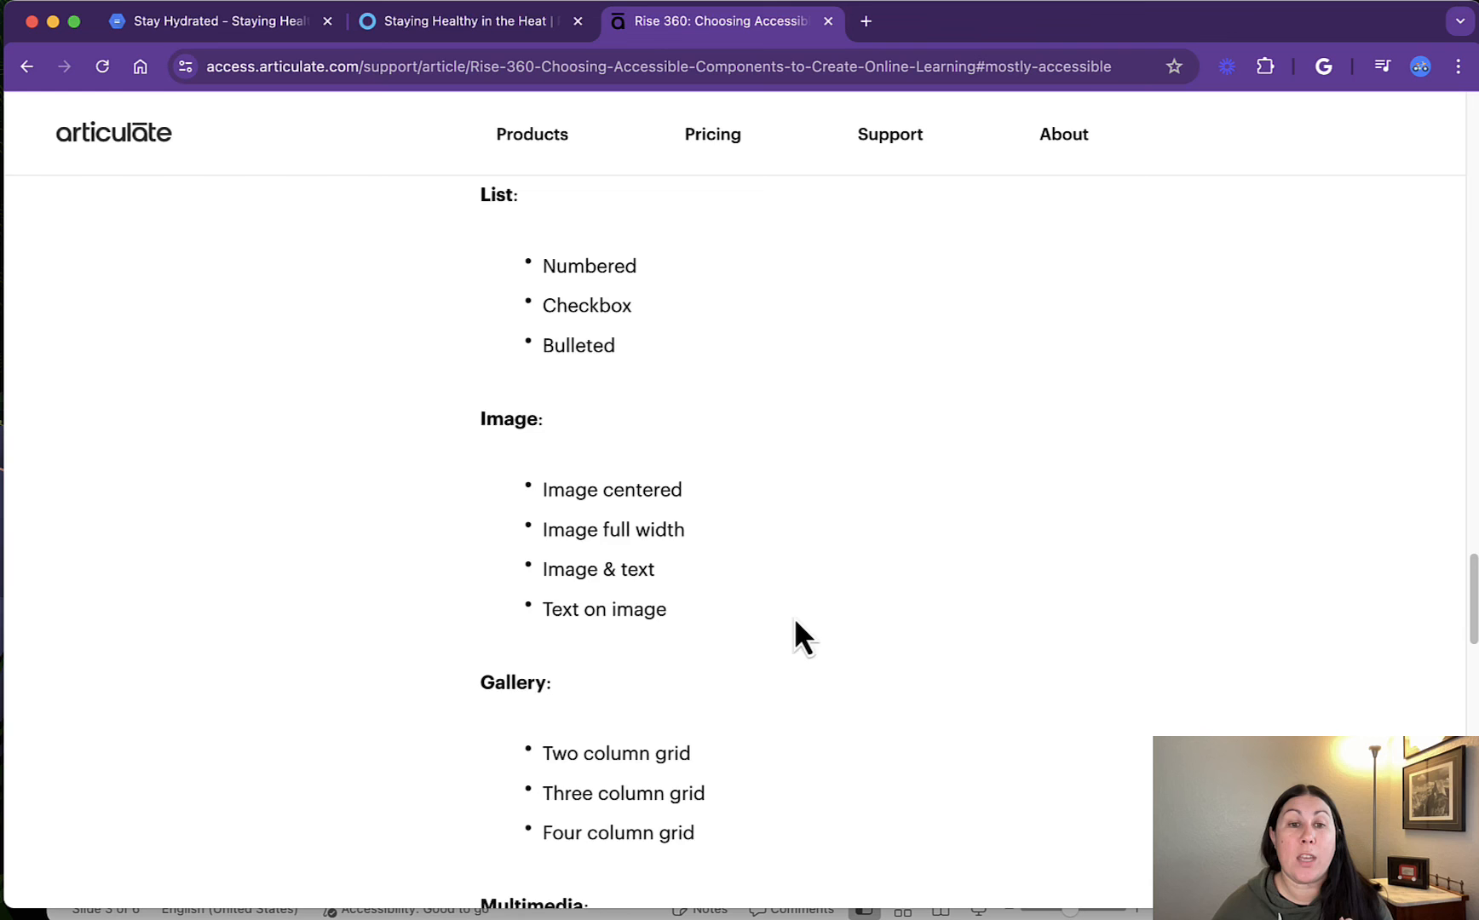
pyautogui.scroll(-3)
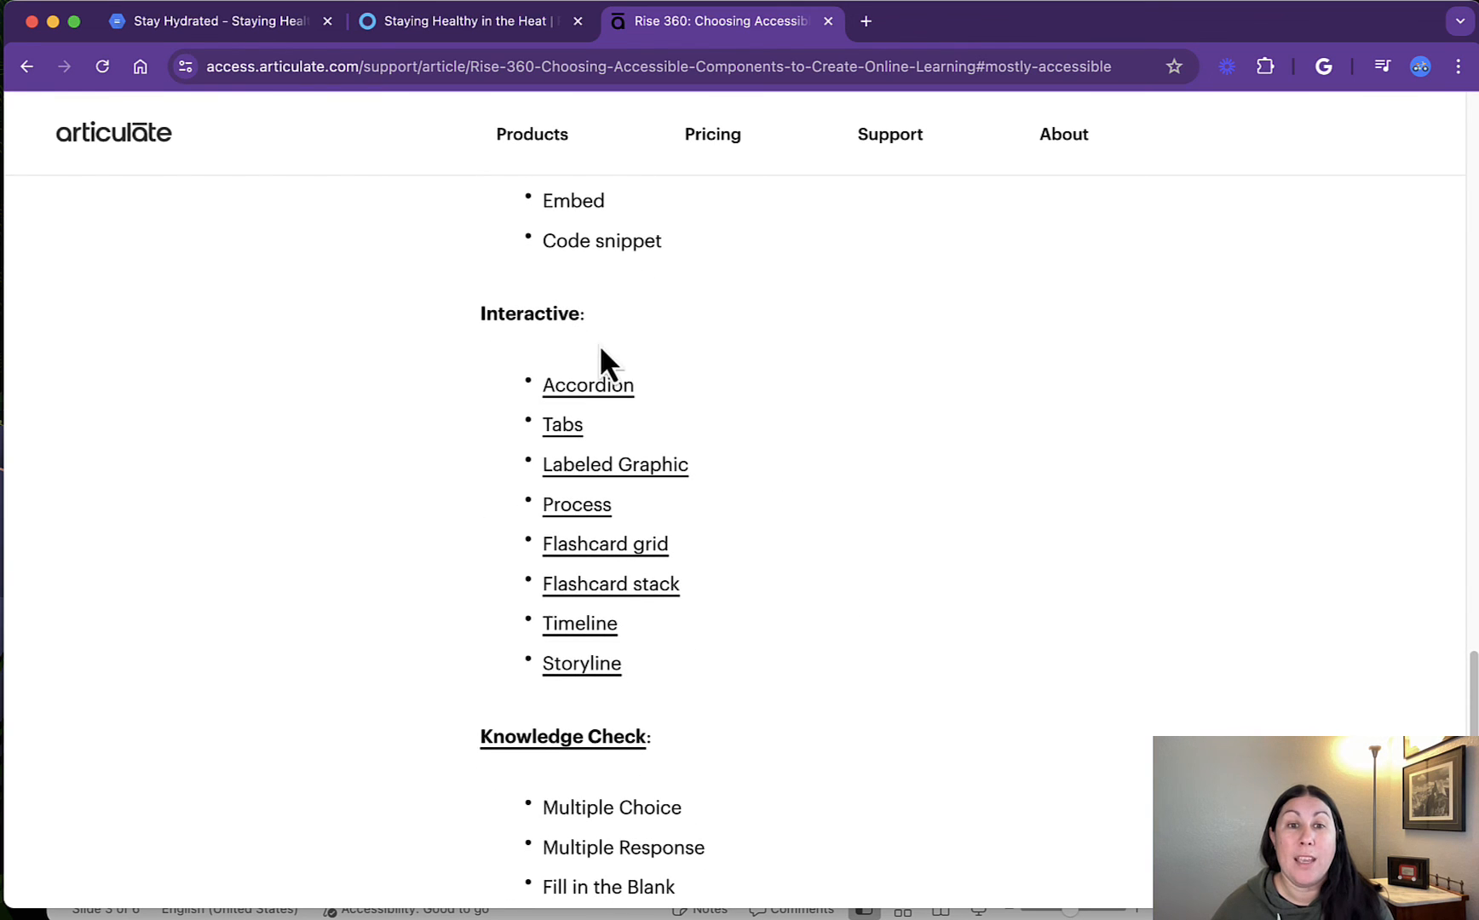
pyautogui.moveTo(957, 661)
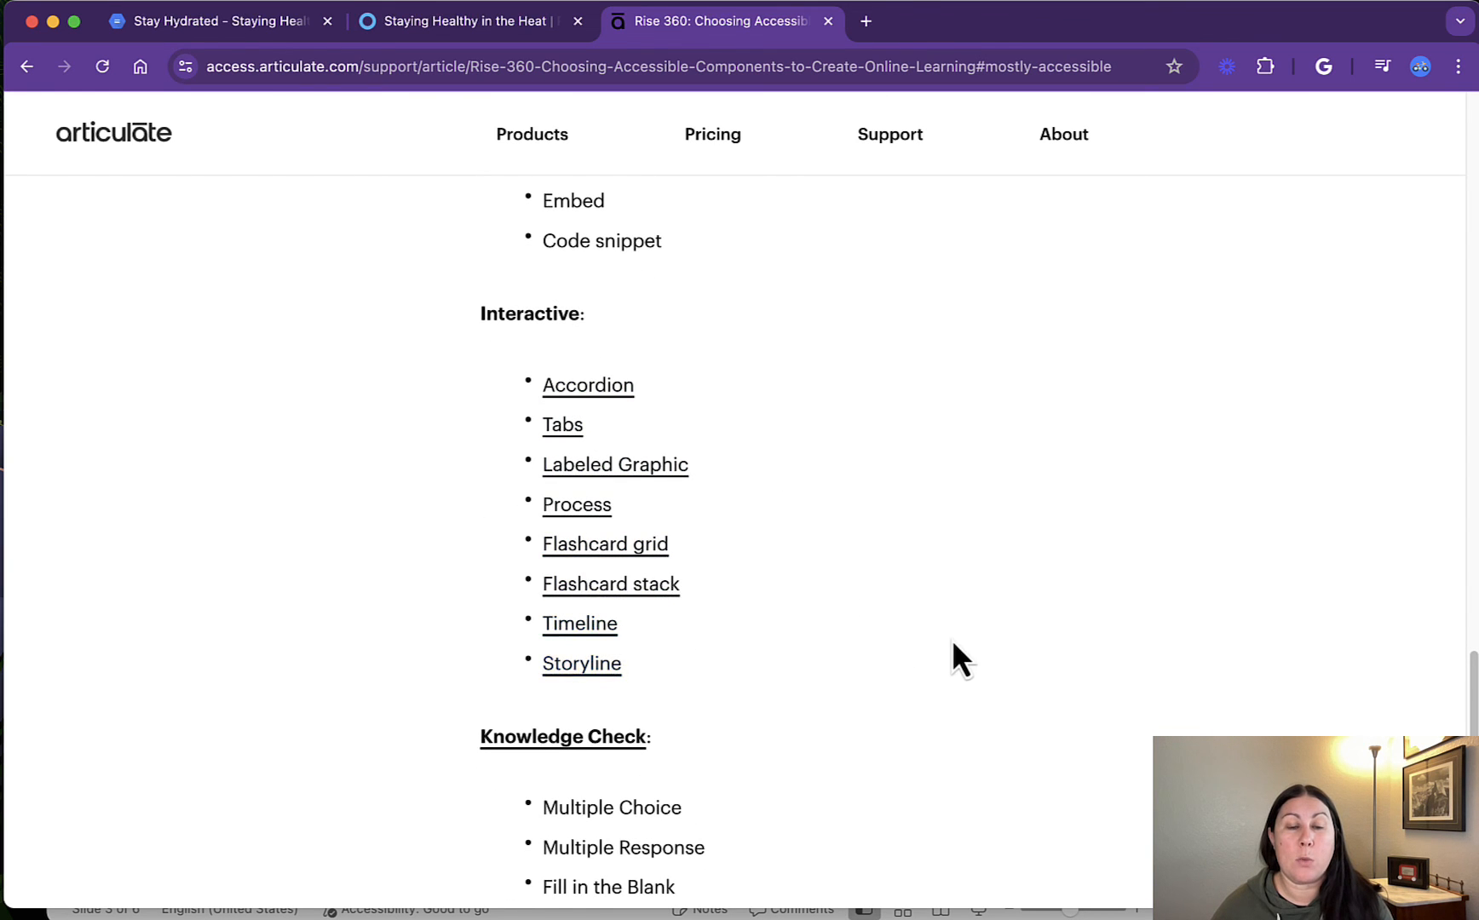
pyautogui.scroll(-3)
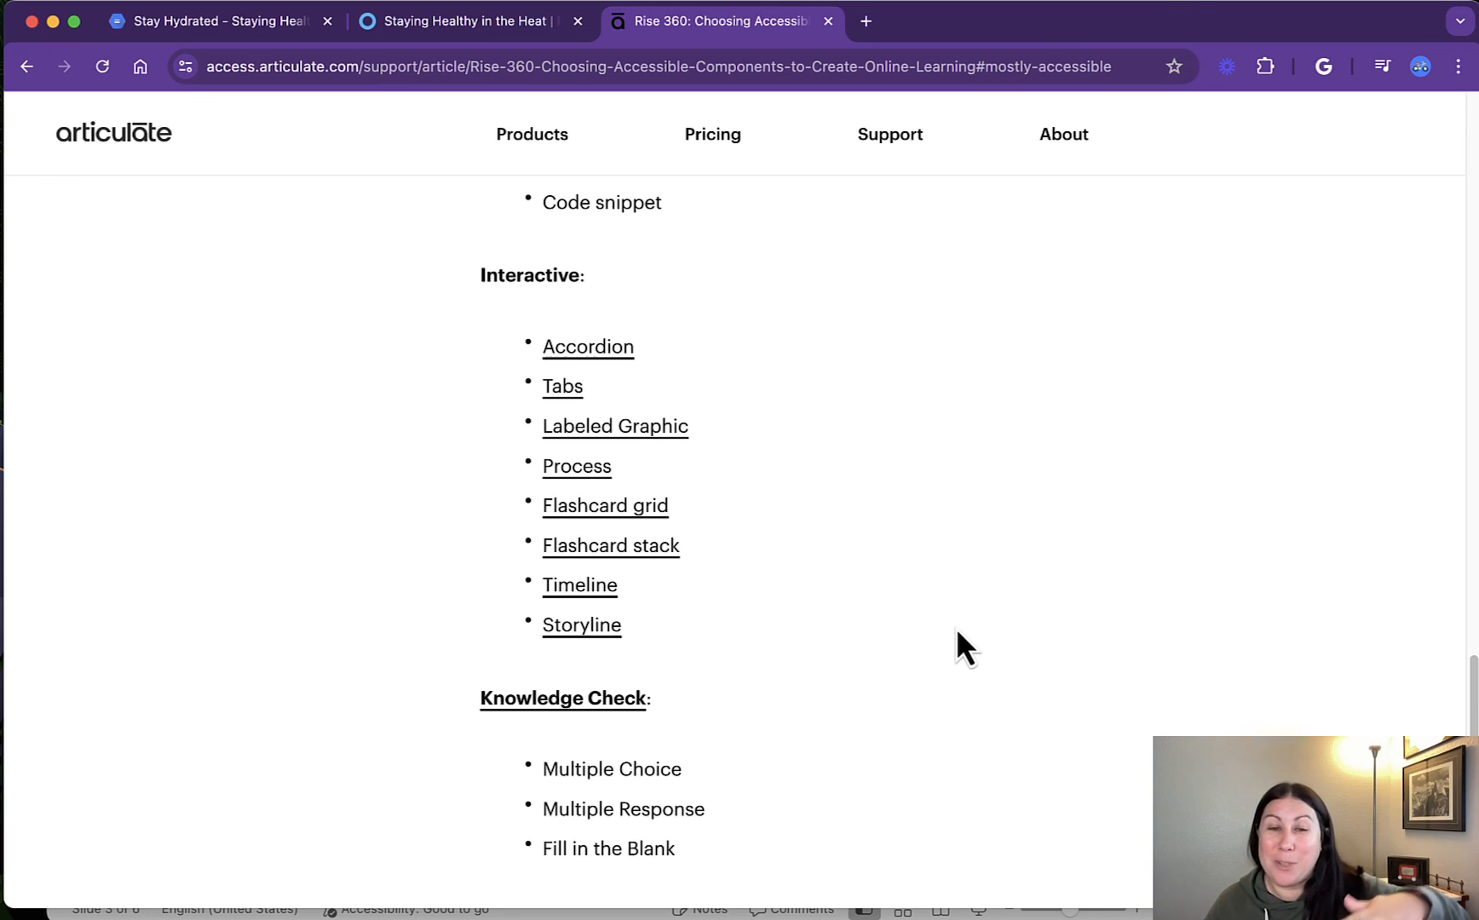